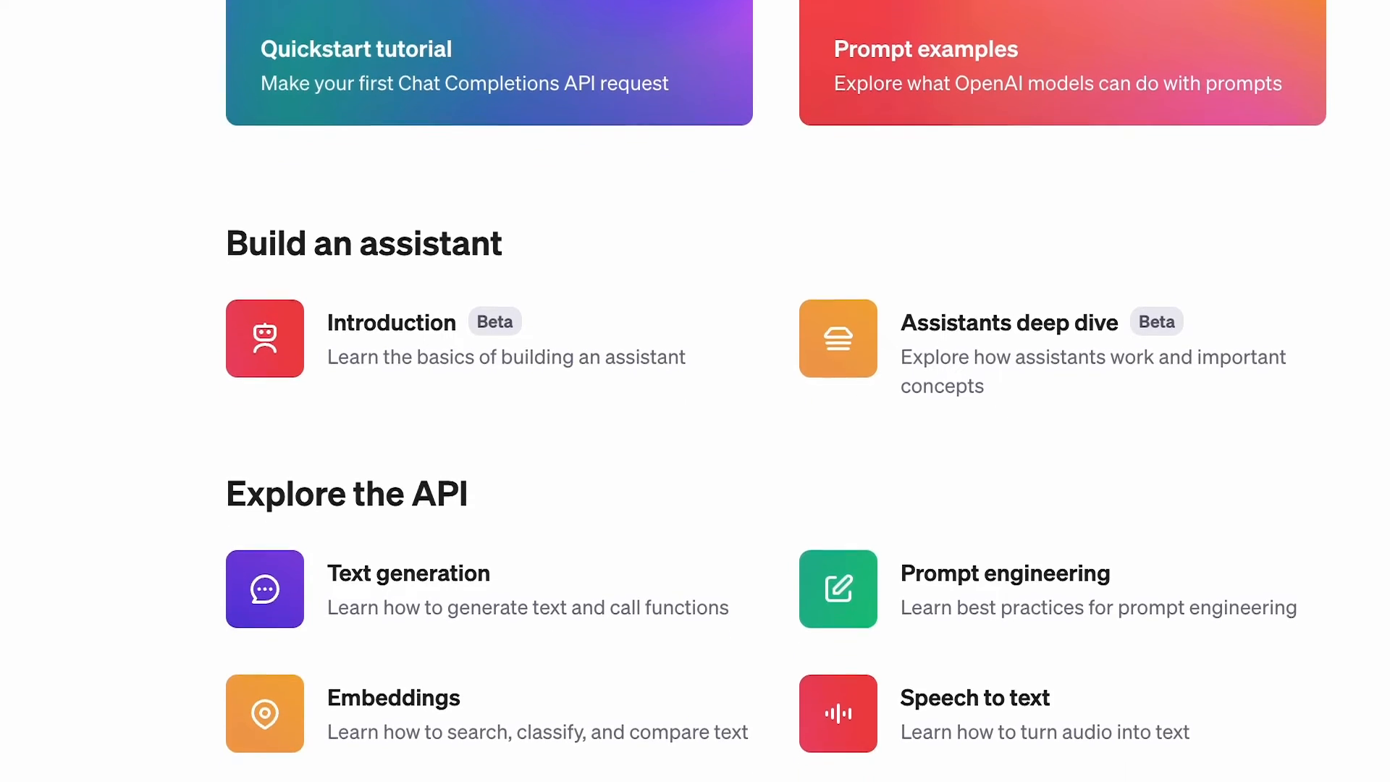
Step: Create a virtual environment named venv with `python3 -m venv venv`
{"action": "scroll", "scroll_direction": "down", "scroll_amount": 3}
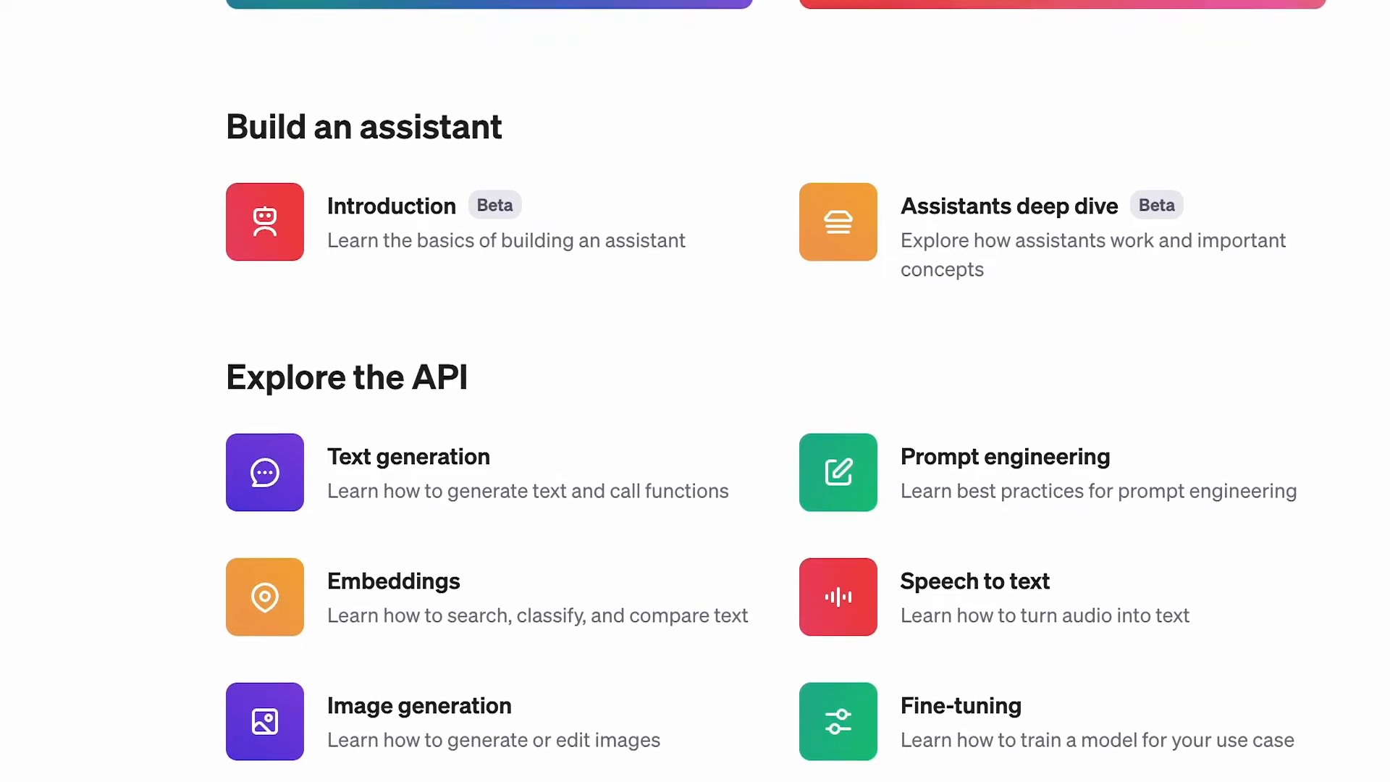
{"action": "scroll", "scroll_direction": "down", "scroll_amount": 3}
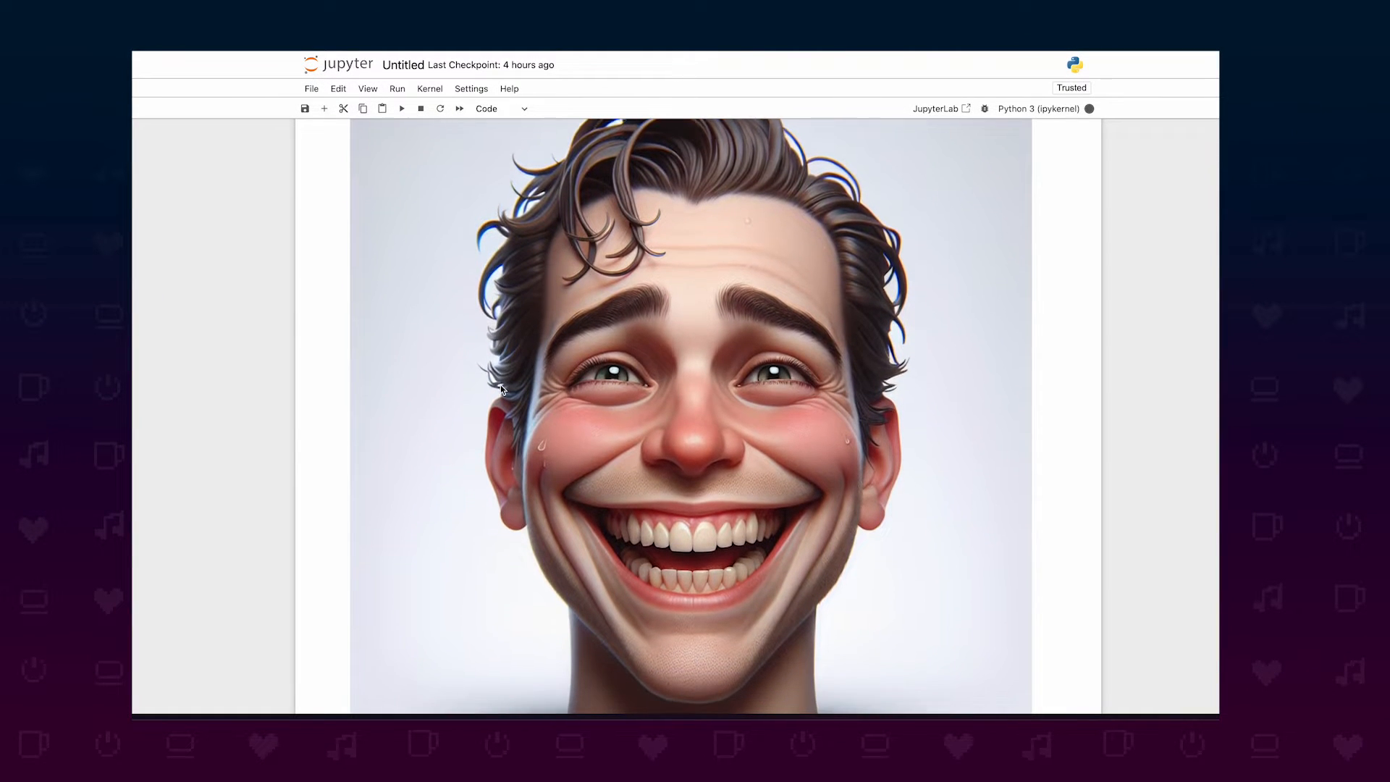
{"action": "scroll", "scroll_direction": "down", "scroll_amount": 3}
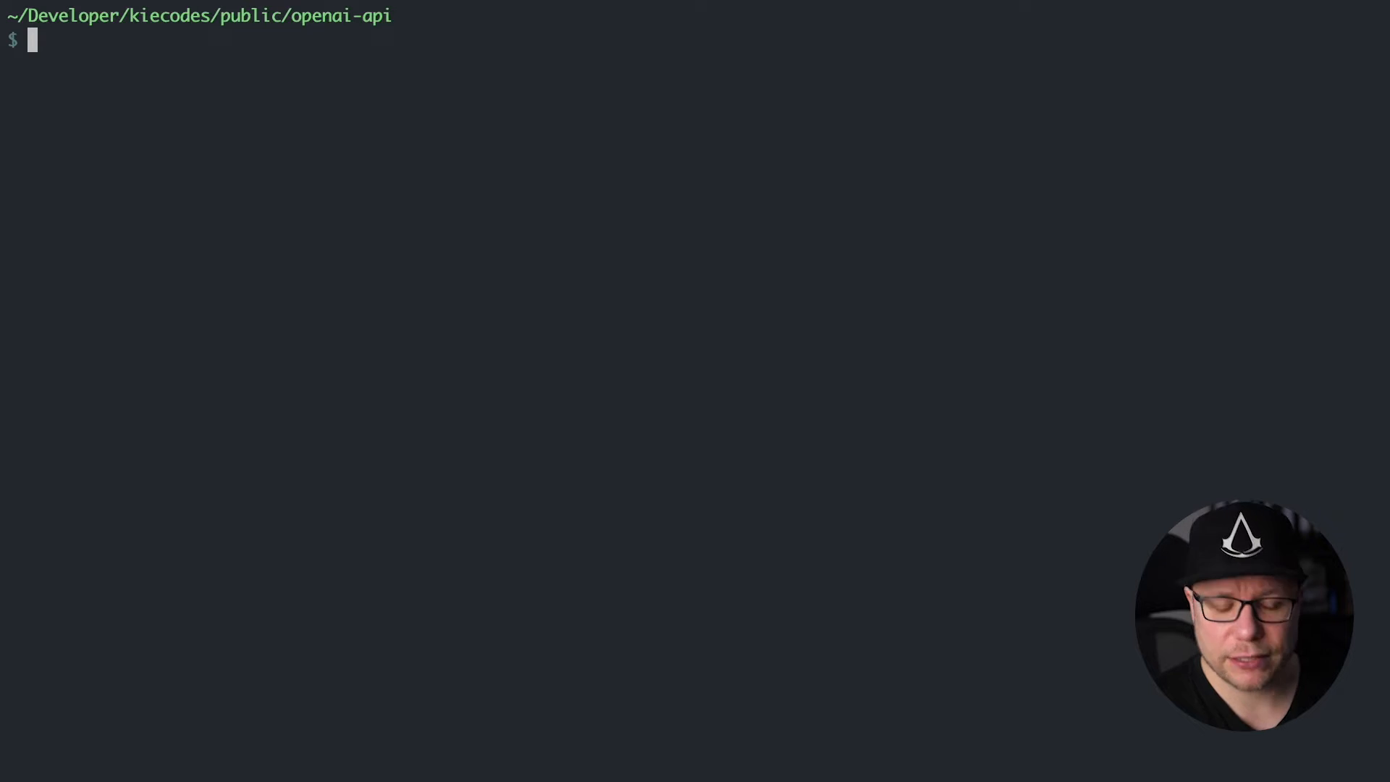
{"action": "type", "text": "python3"}
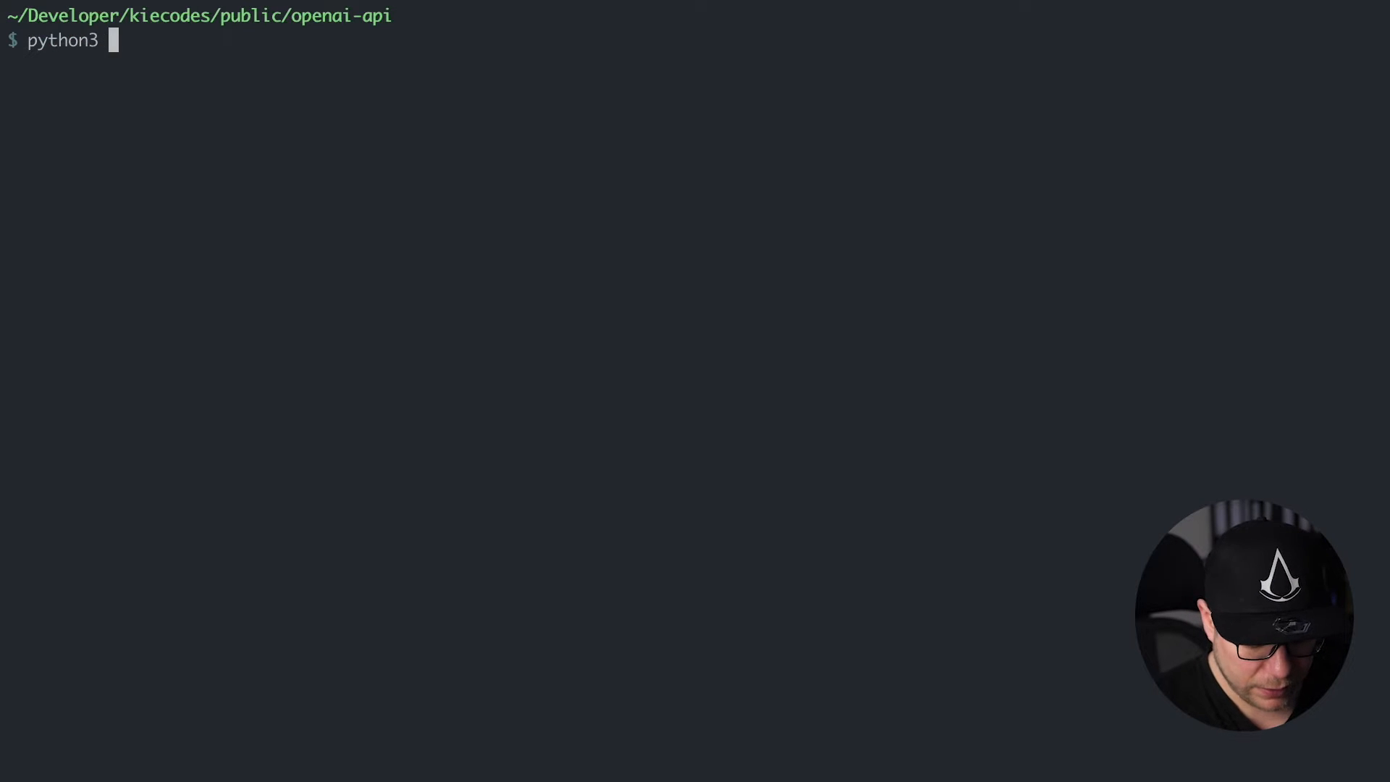
{"action": "type", "text": "-m venv venv"}
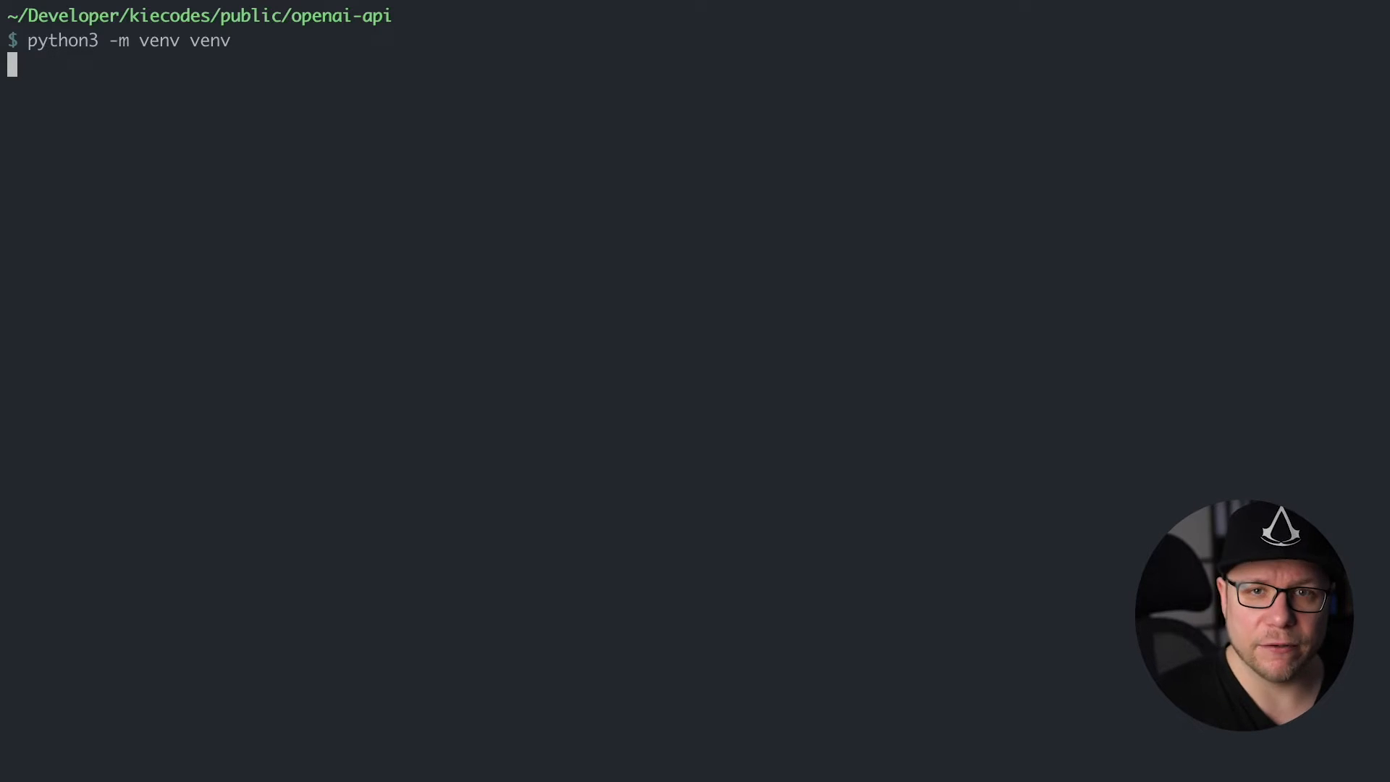
{"action": "key", "text": "Return"}
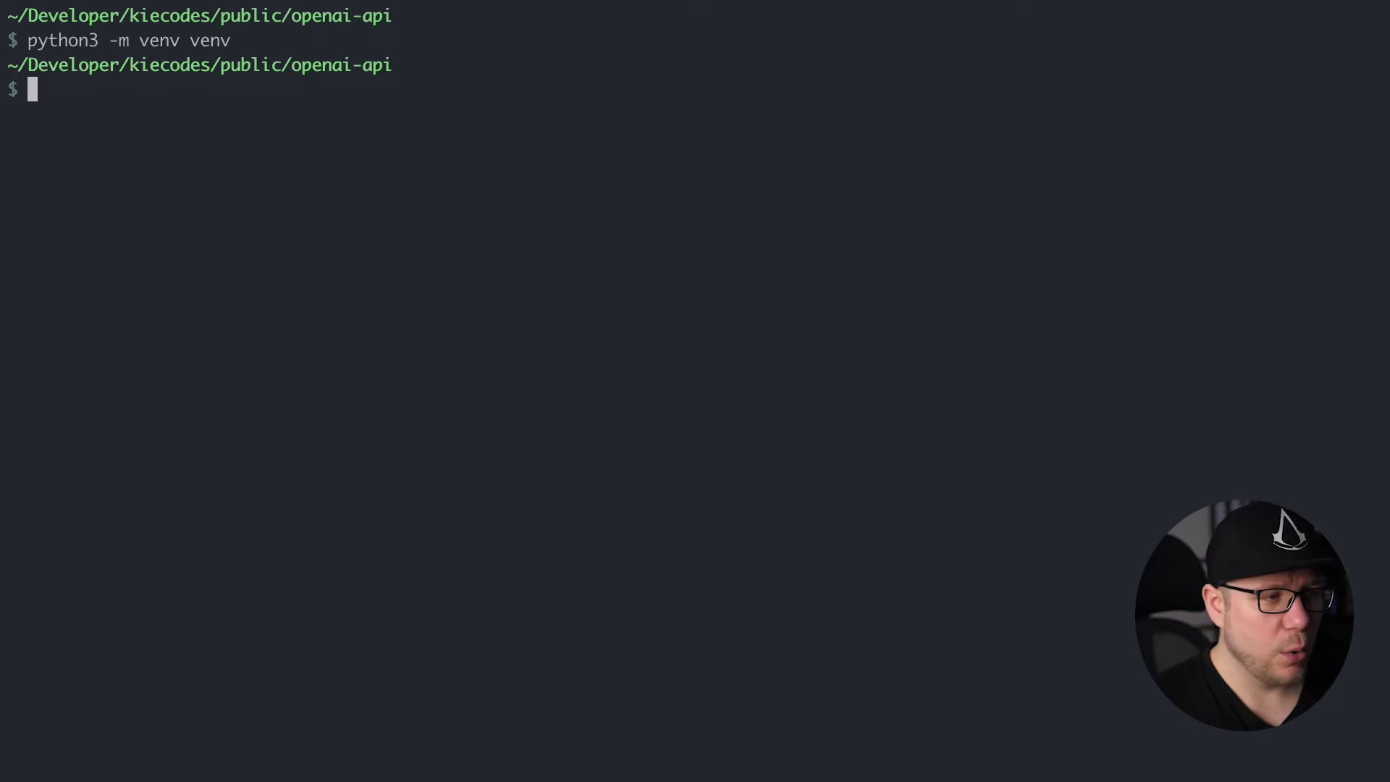
Step: Activate the environment with `source venv/bin/activate`
{"action": "type", "text": "source"}
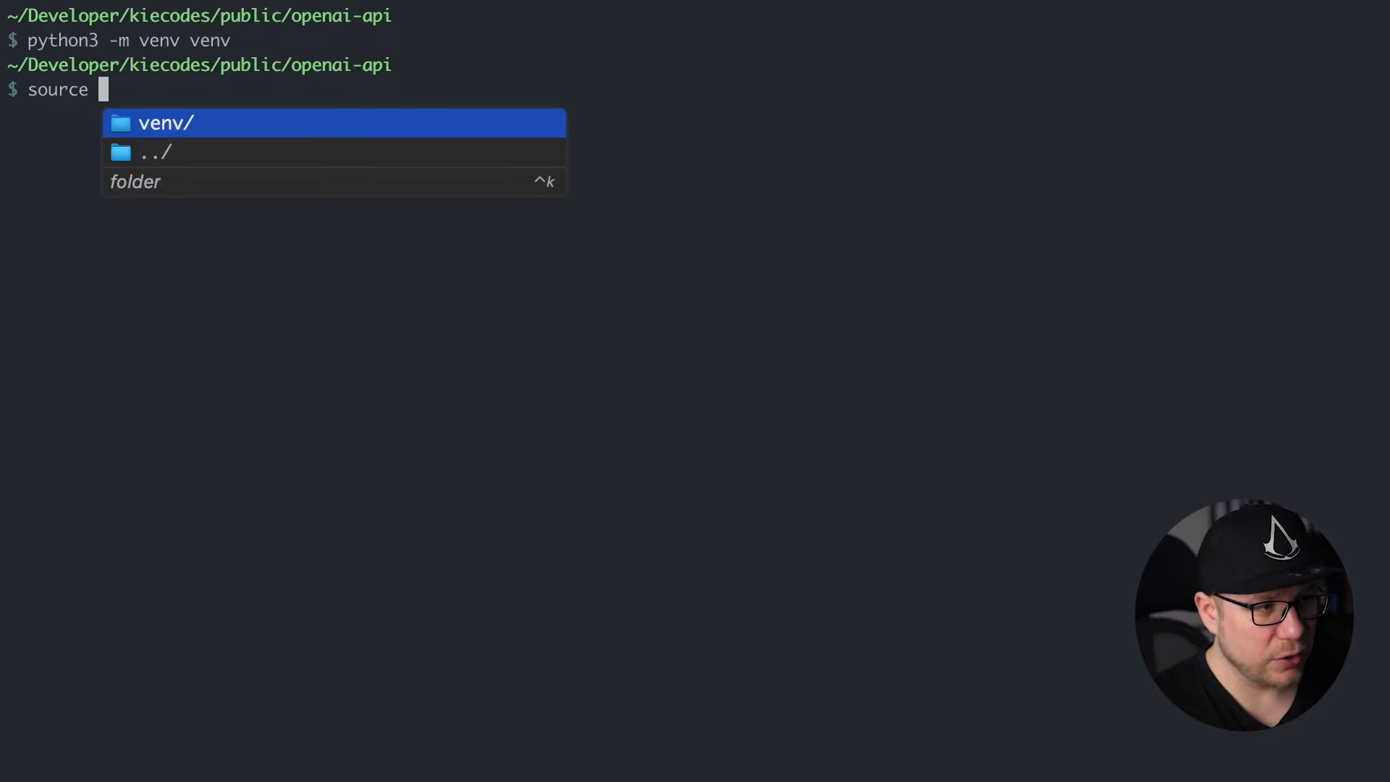
{"action": "type", "text": "venv/bin/activate"}
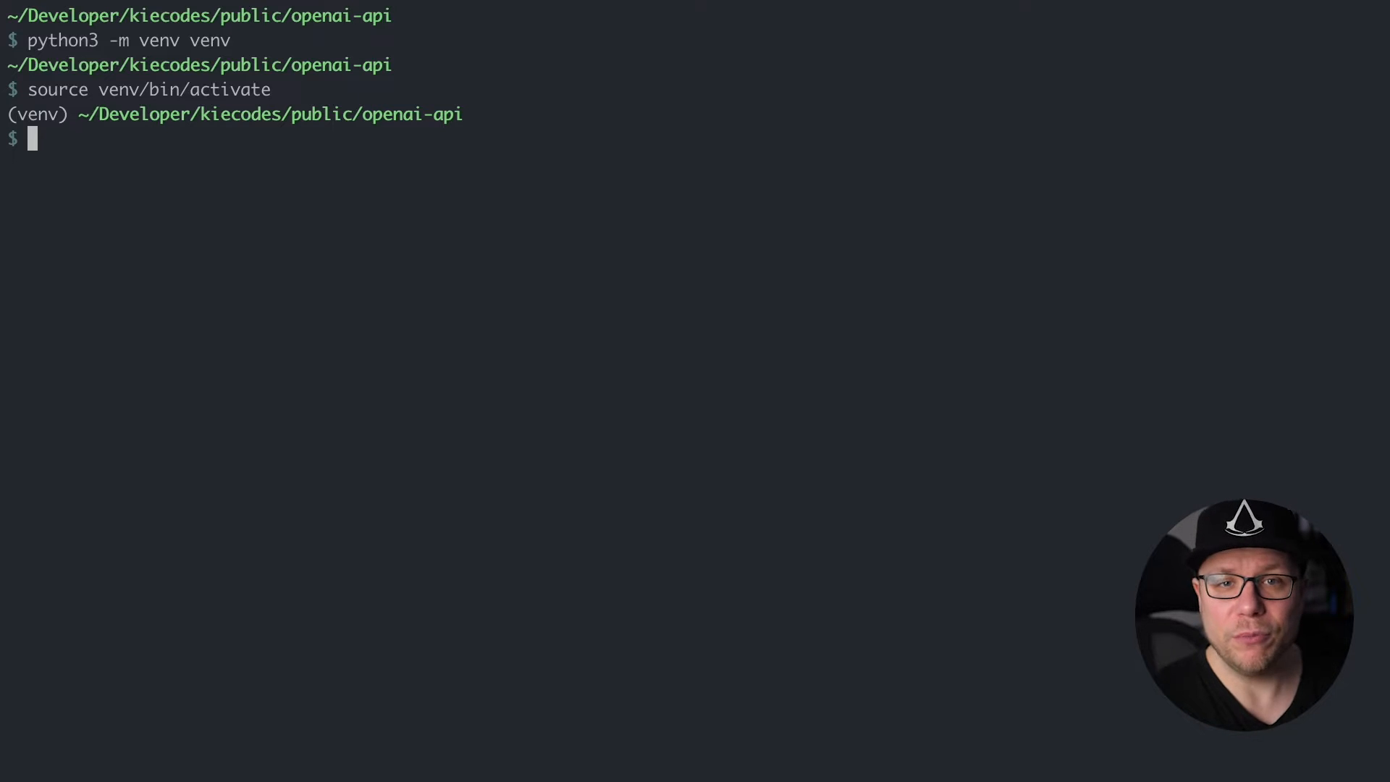
Step: Install jupyter, openai, wheel, pyobjc, playsound and pvrecorder with pip3 into the venv
{"action": "type", "text": "pip3 install jupyter openai wheel pyobjc playsound pvrecorder"}
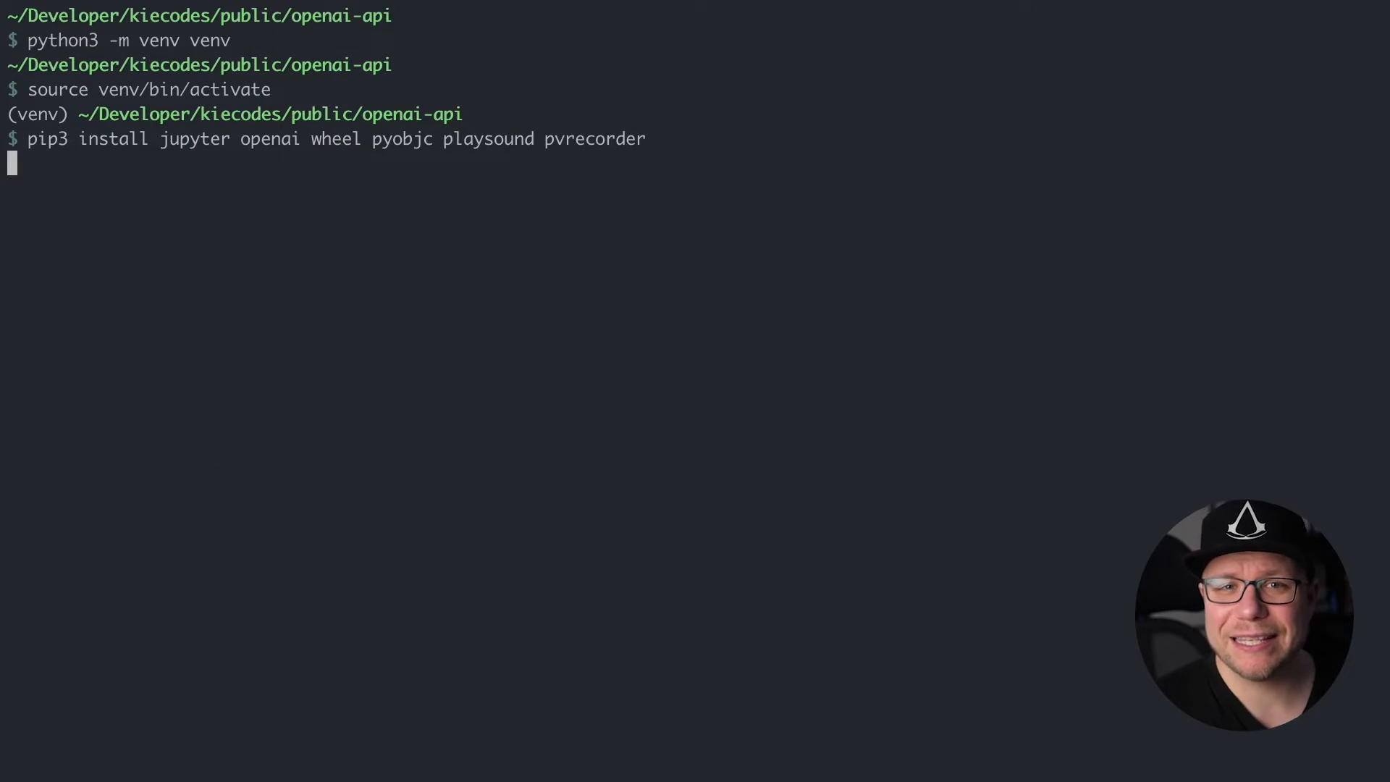
{"action": "key", "text": "Return"}
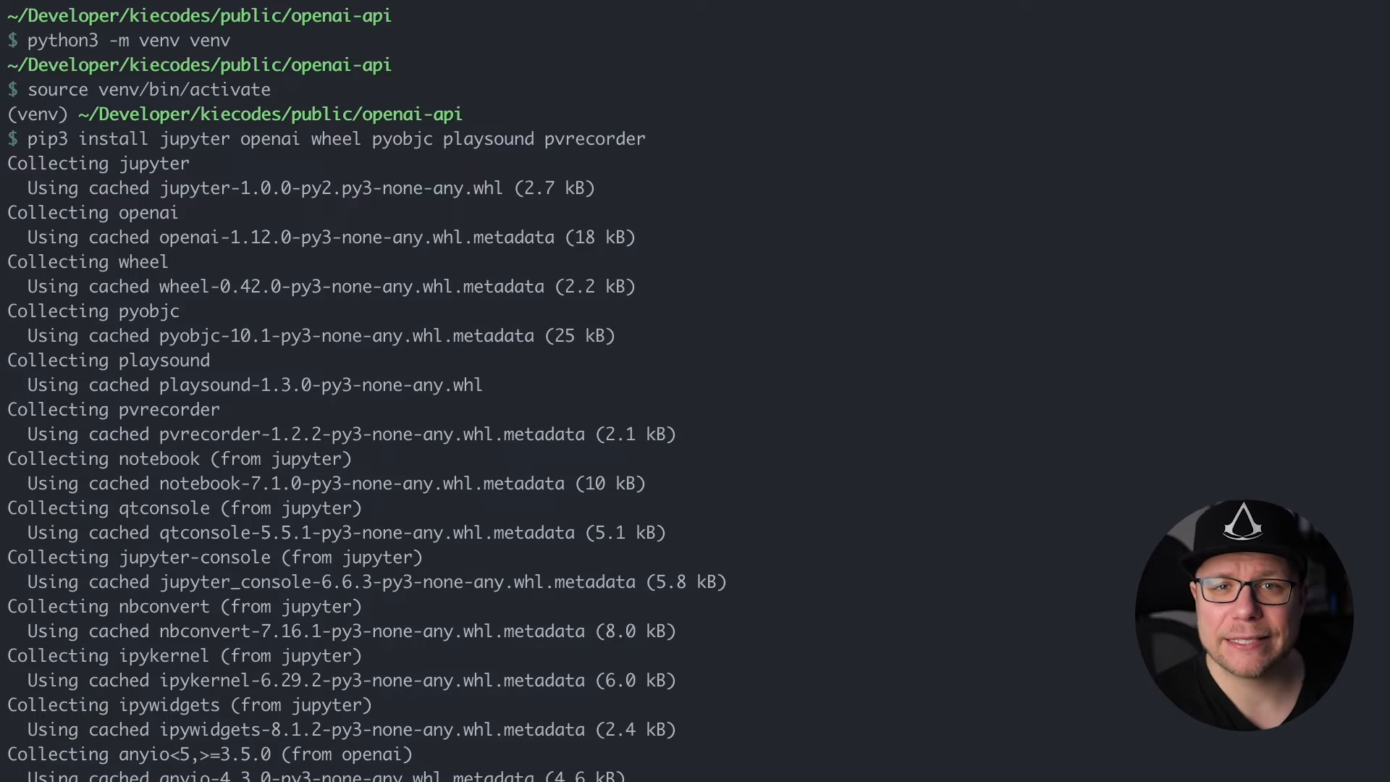
{"action": "scroll", "scroll_direction": "down", "scroll_amount": 3}
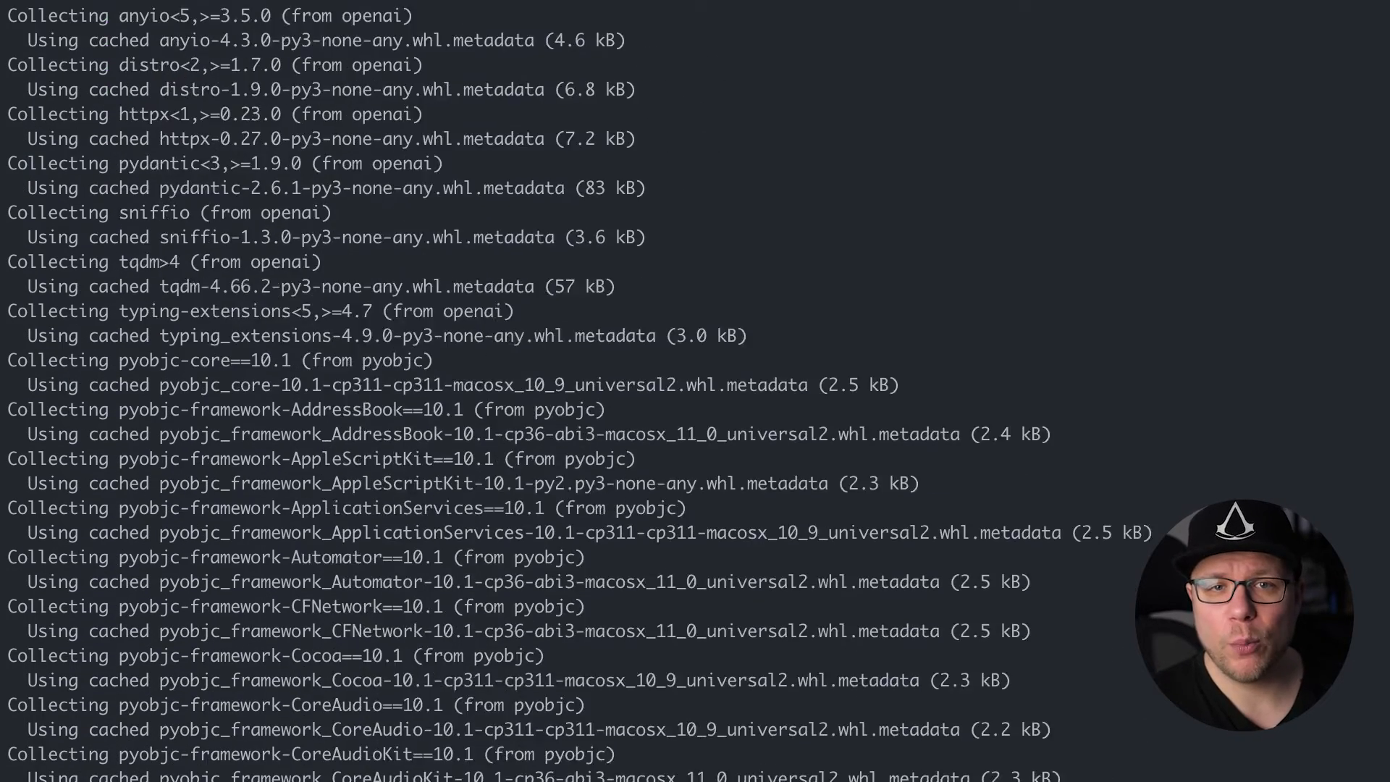
{"action": "scroll", "scroll_direction": "down", "scroll_amount": 3}
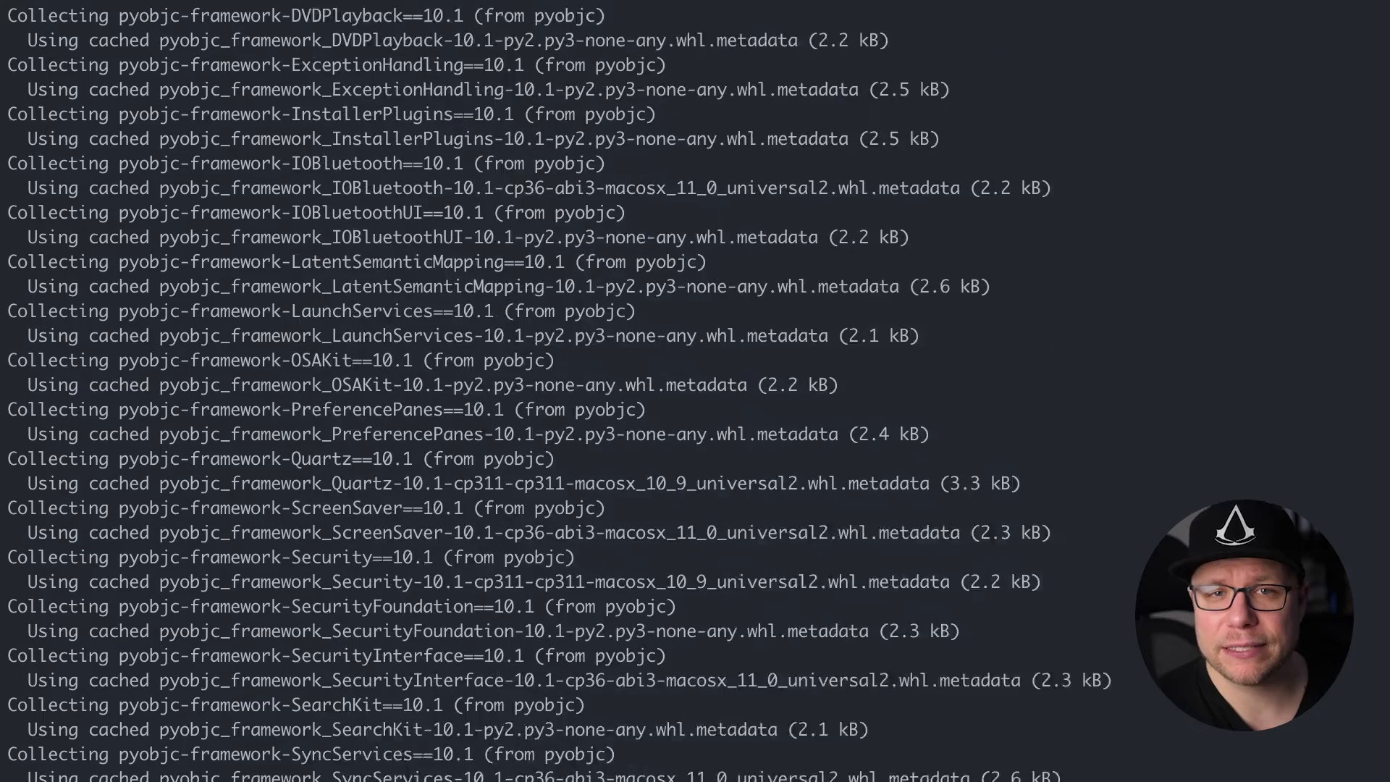
{"action": "scroll", "scroll_direction": "down", "scroll_amount": 3}
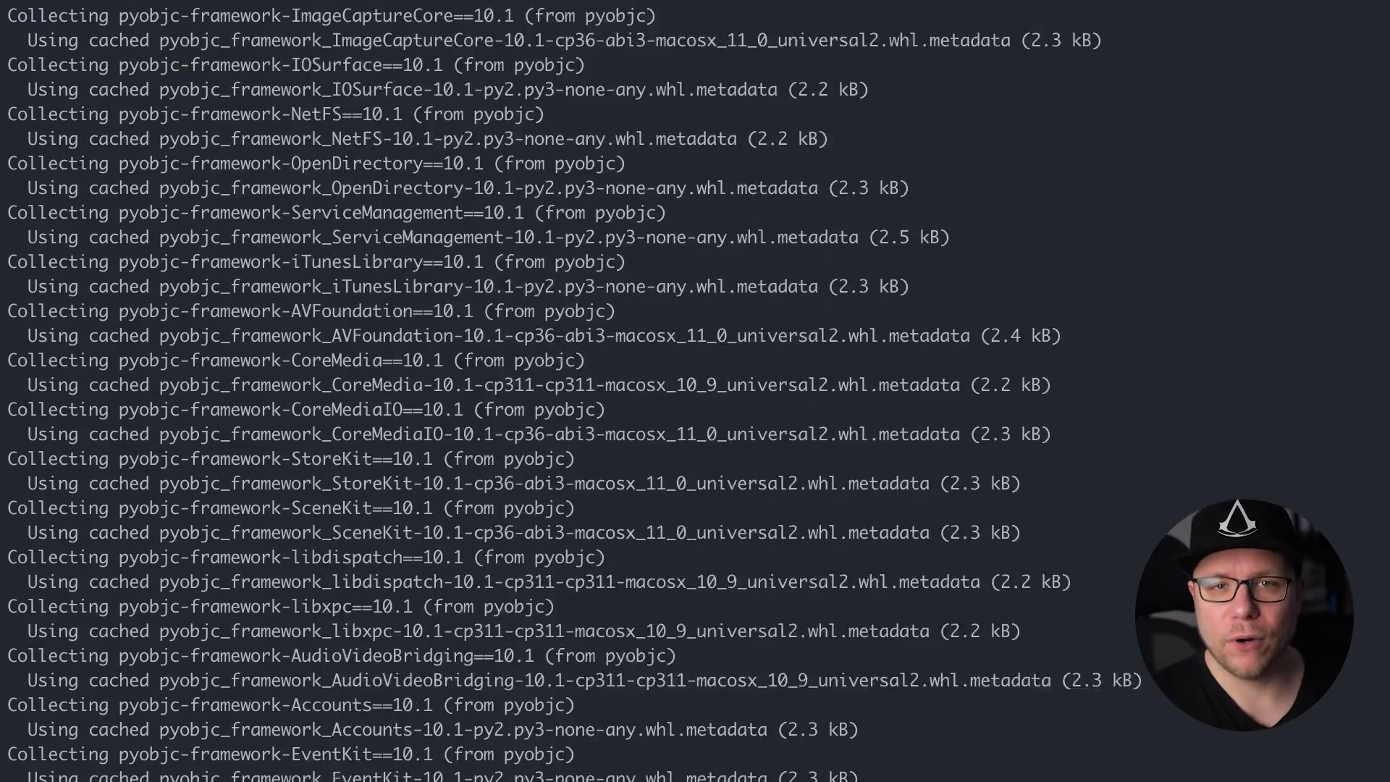
{"action": "scroll", "scroll_direction": "down", "scroll_amount": 3}
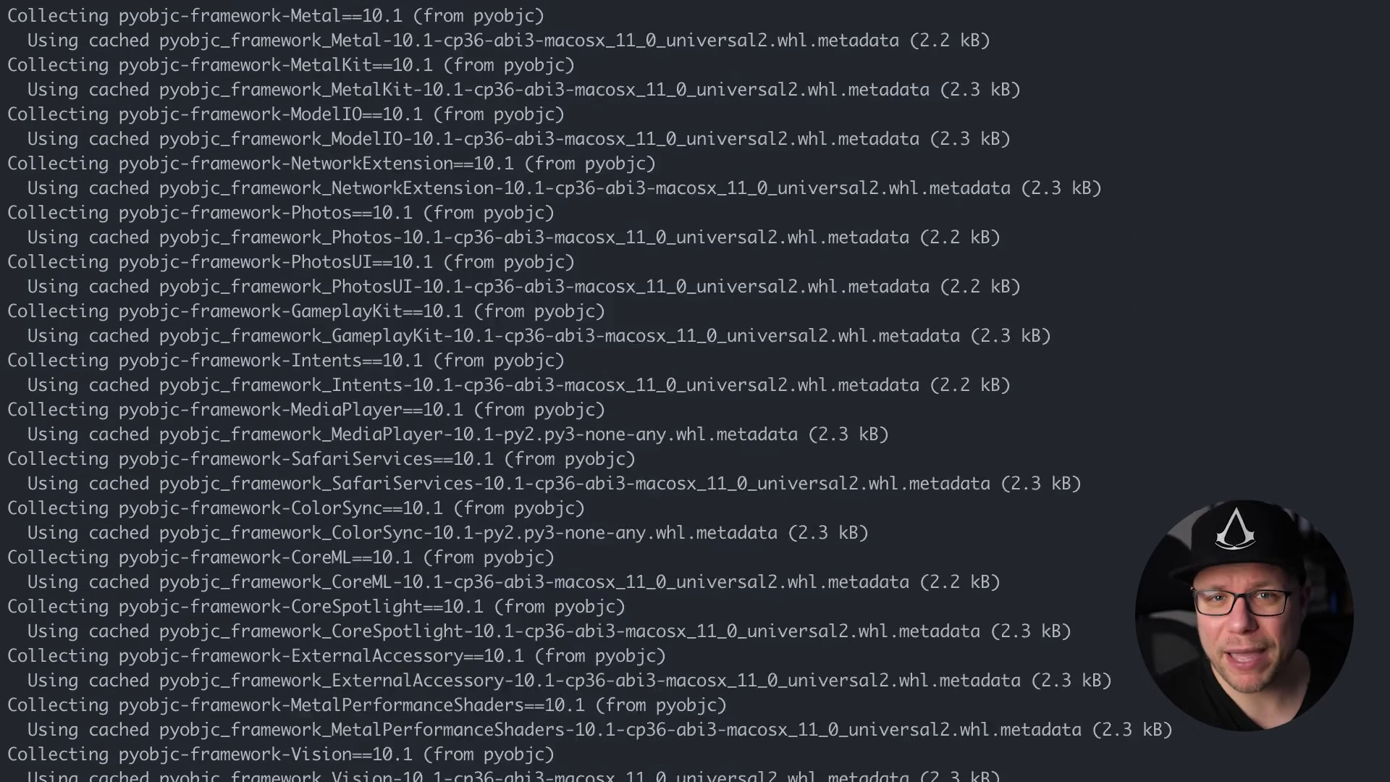
{"action": "scroll", "scroll_direction": "down", "scroll_amount": 3}
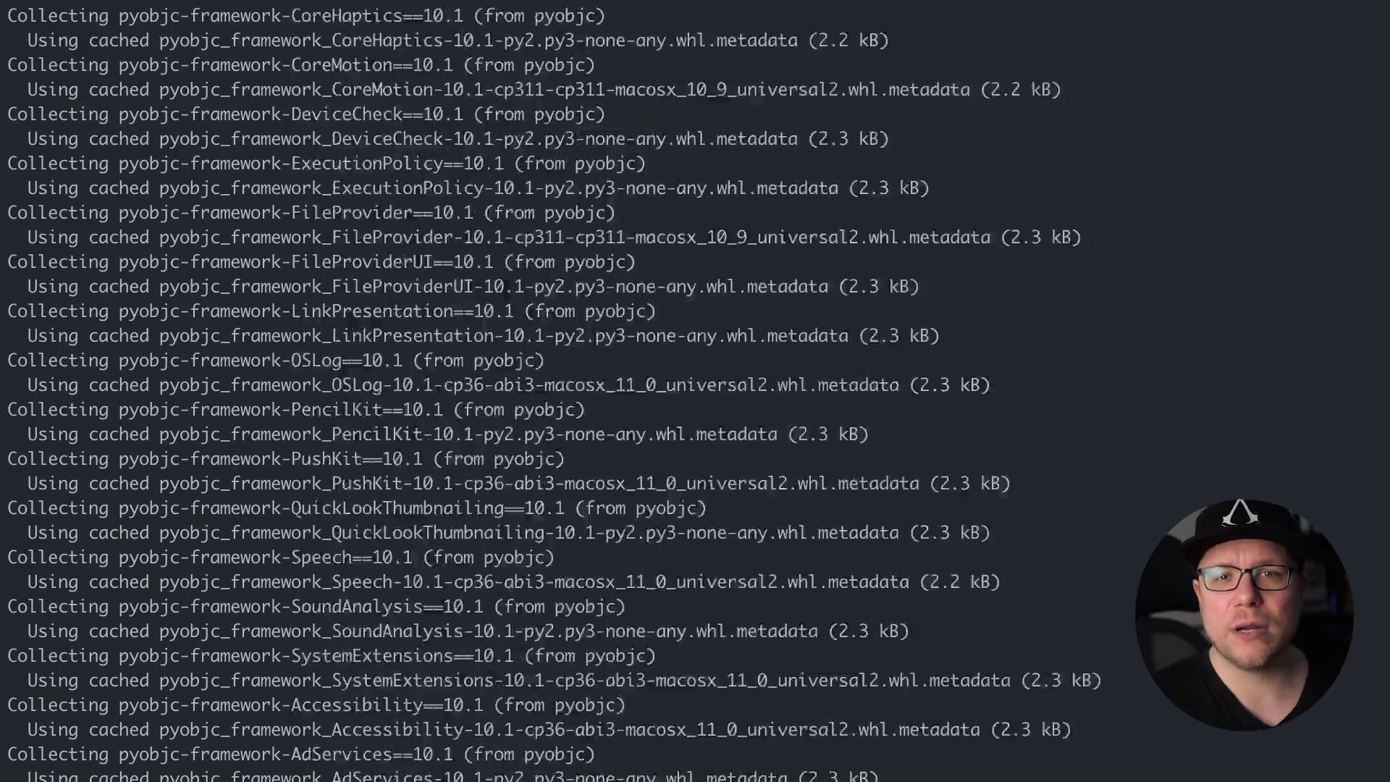
{"action": "scroll", "scroll_direction": "down", "scroll_amount": 3}
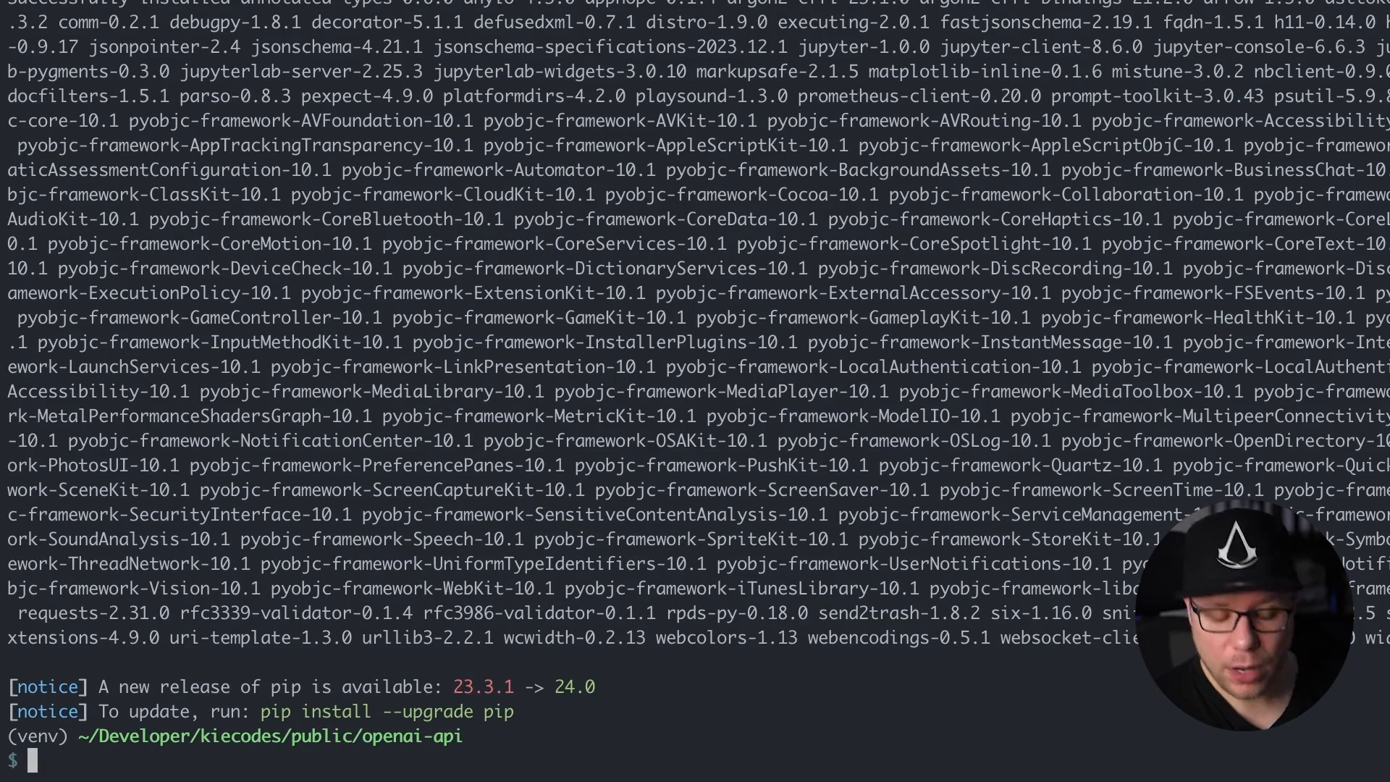
Step: Begin the `jupyter notebook` launch command
{"action": "type", "text": "jupyter notebook"}
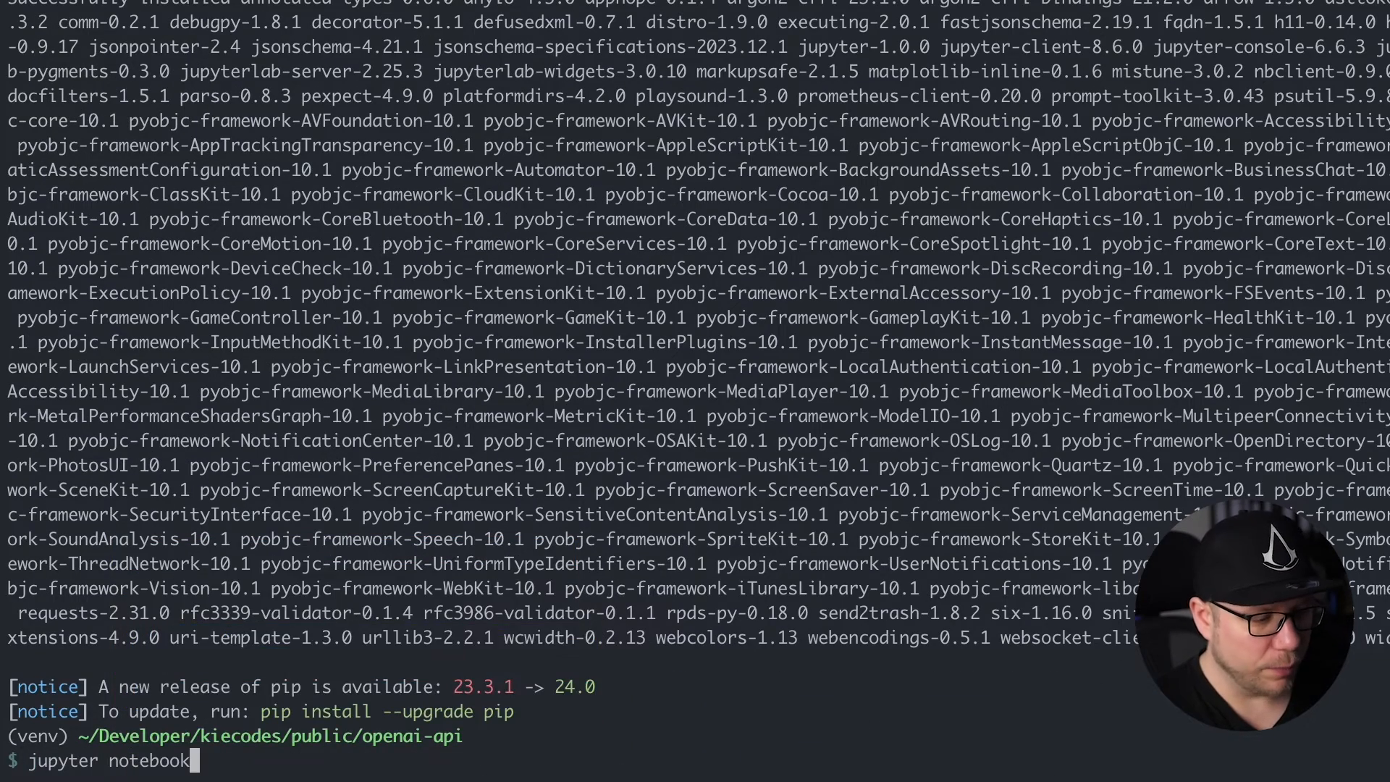
Step: Create a new Python 3 (ipykernel) notebook, open Untitled.ipynb and start editing its first cell
{"action": "left_click", "coordinate": [1173, 74]}
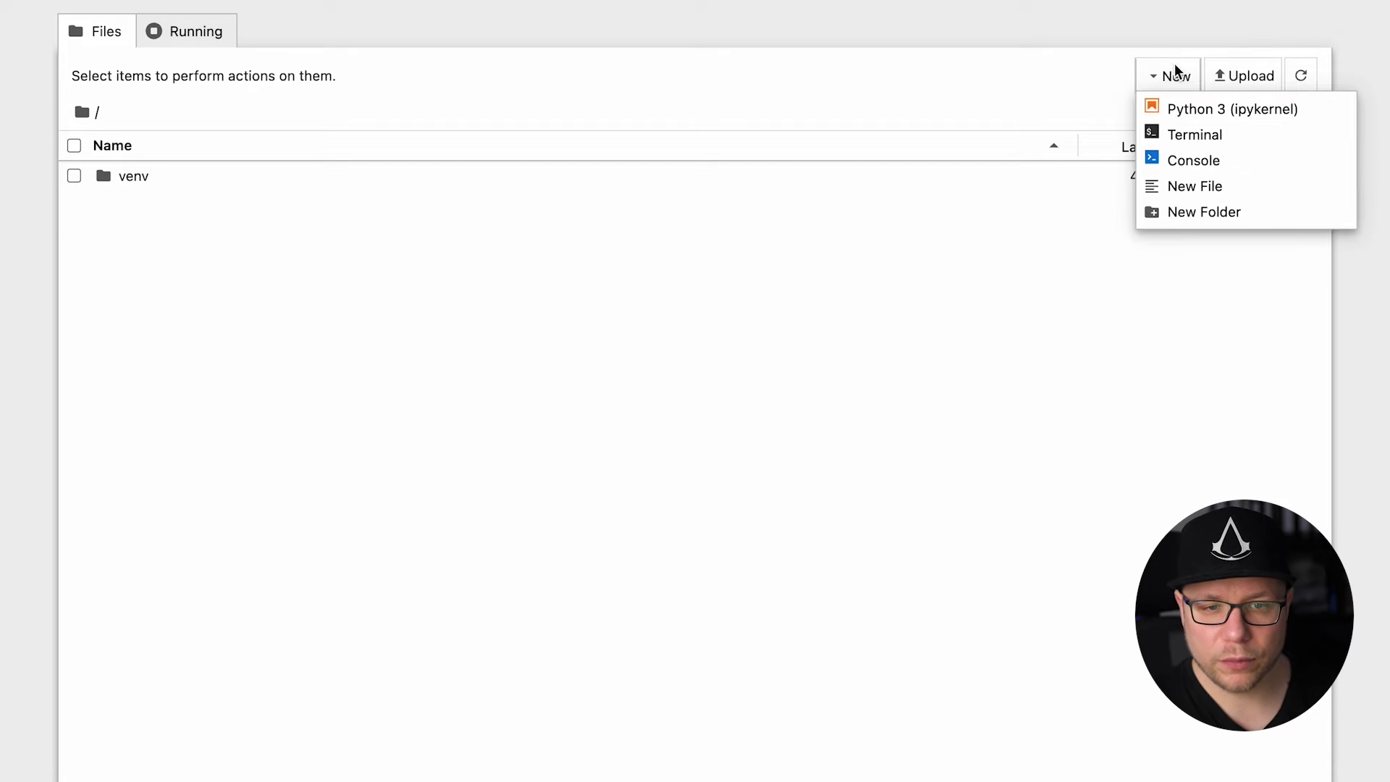
{"action": "left_click", "coordinate": [1231, 108]}
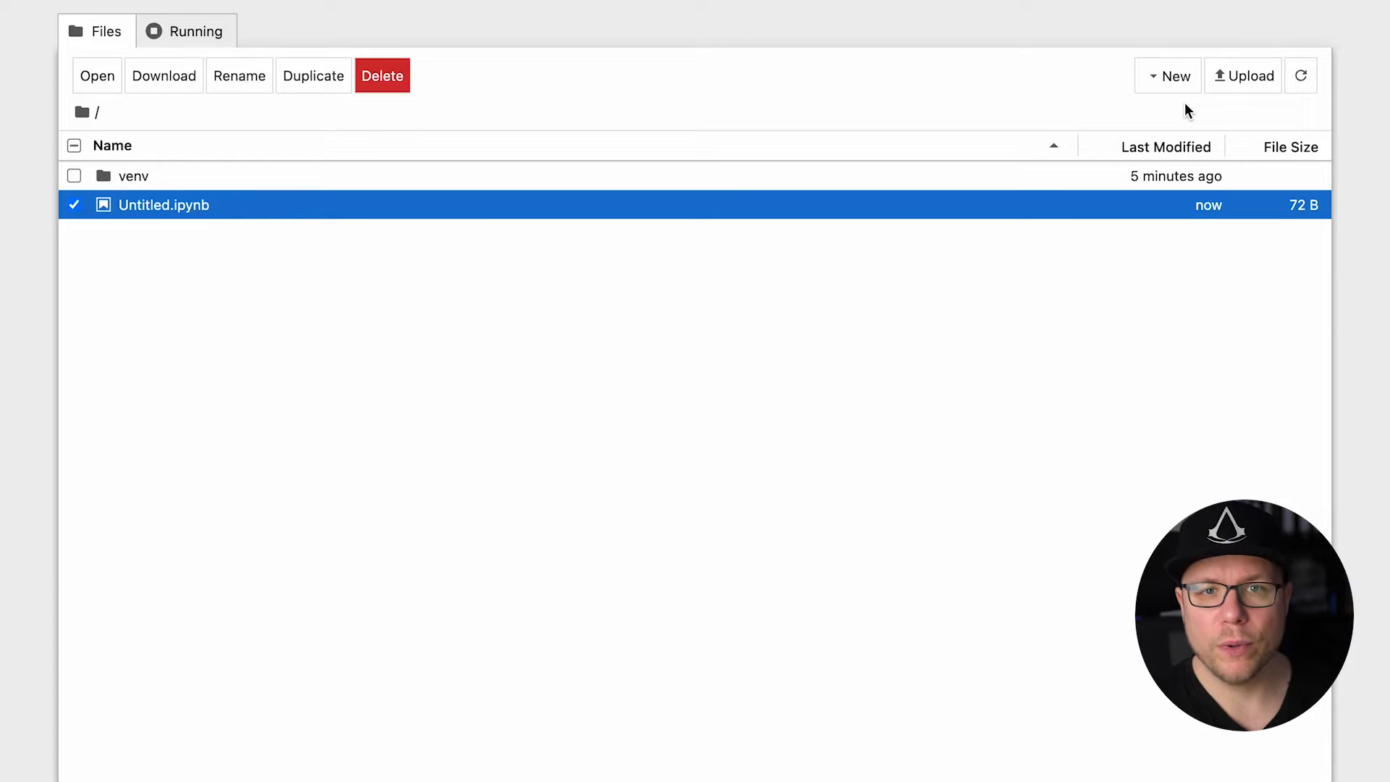
{"action": "double_click", "coordinate": [163, 205]}
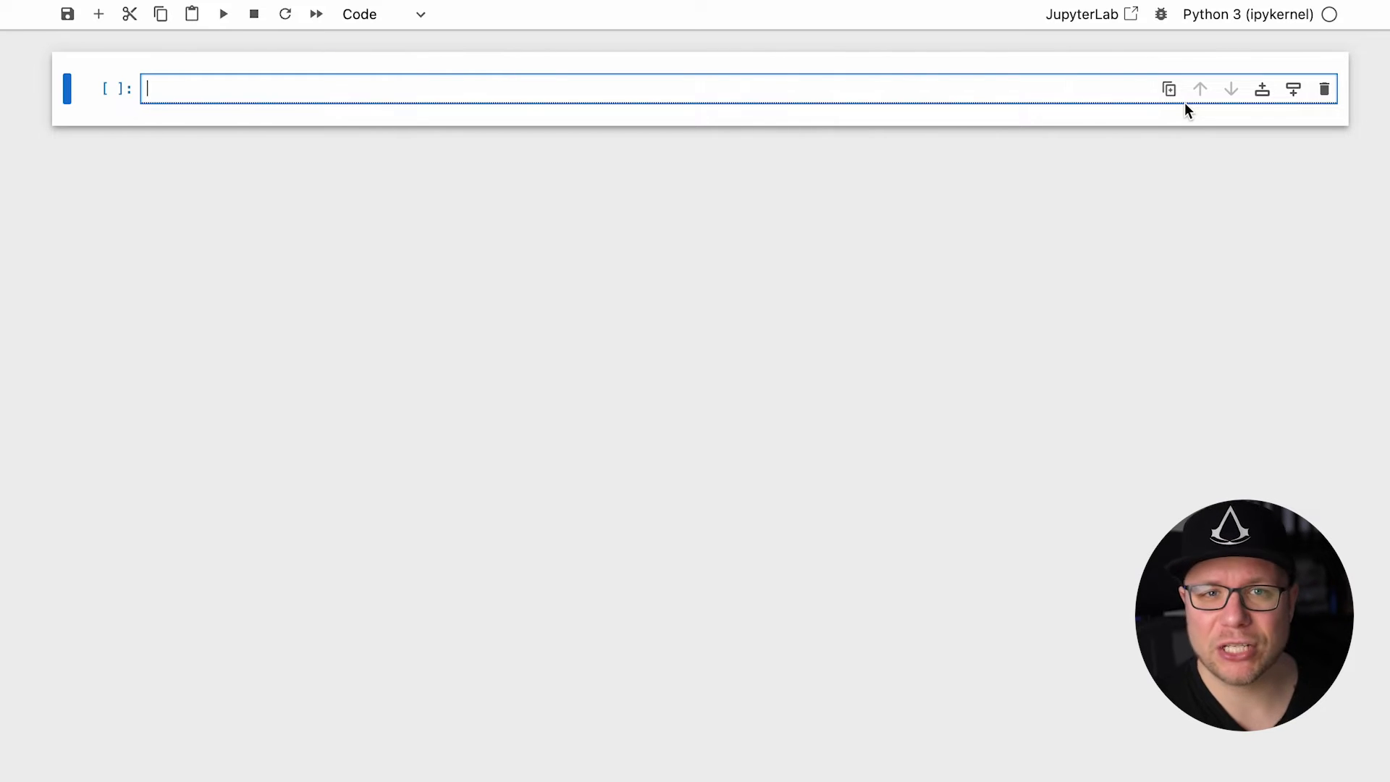
{"action": "left_click", "coordinate": [224, 15]}
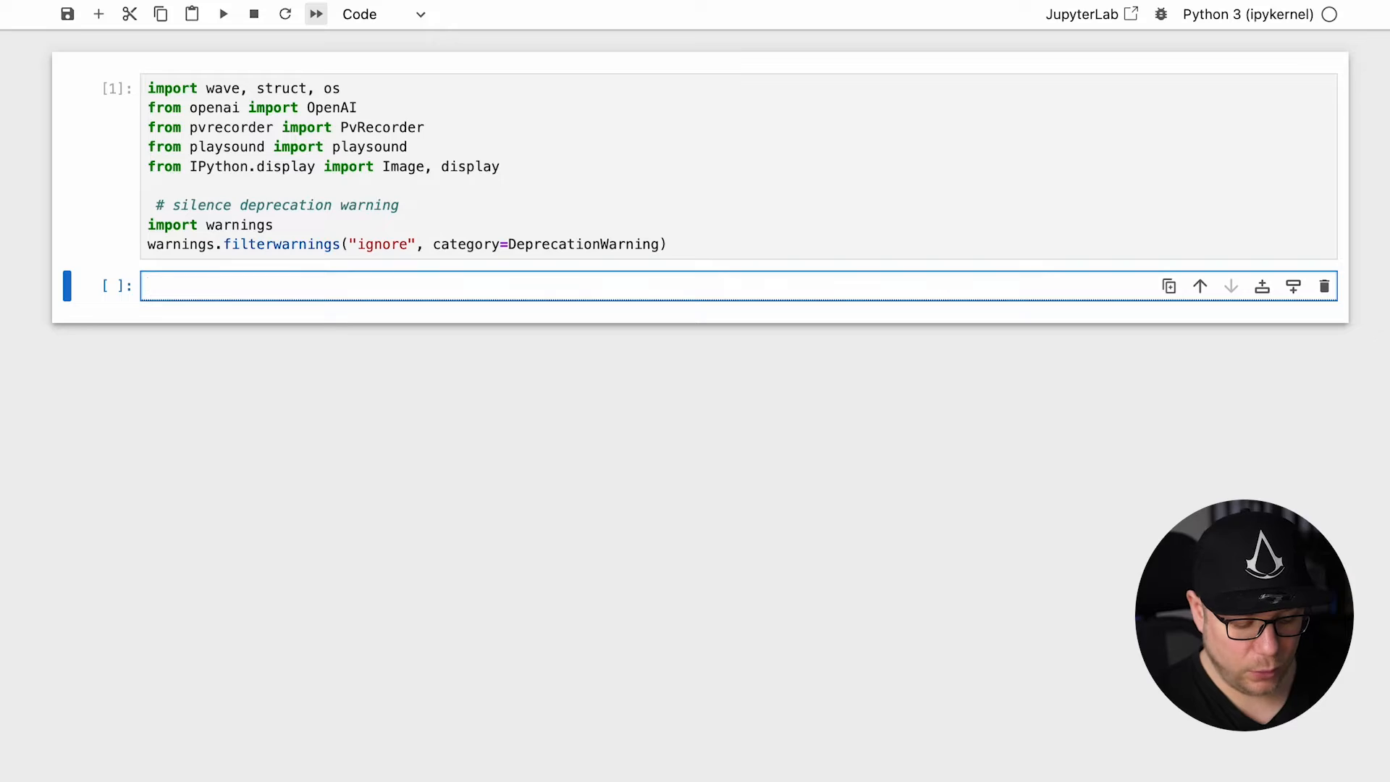
Step: Write `client = OpenAI()` in the second cell
{"action": "type", "text": "client ="}
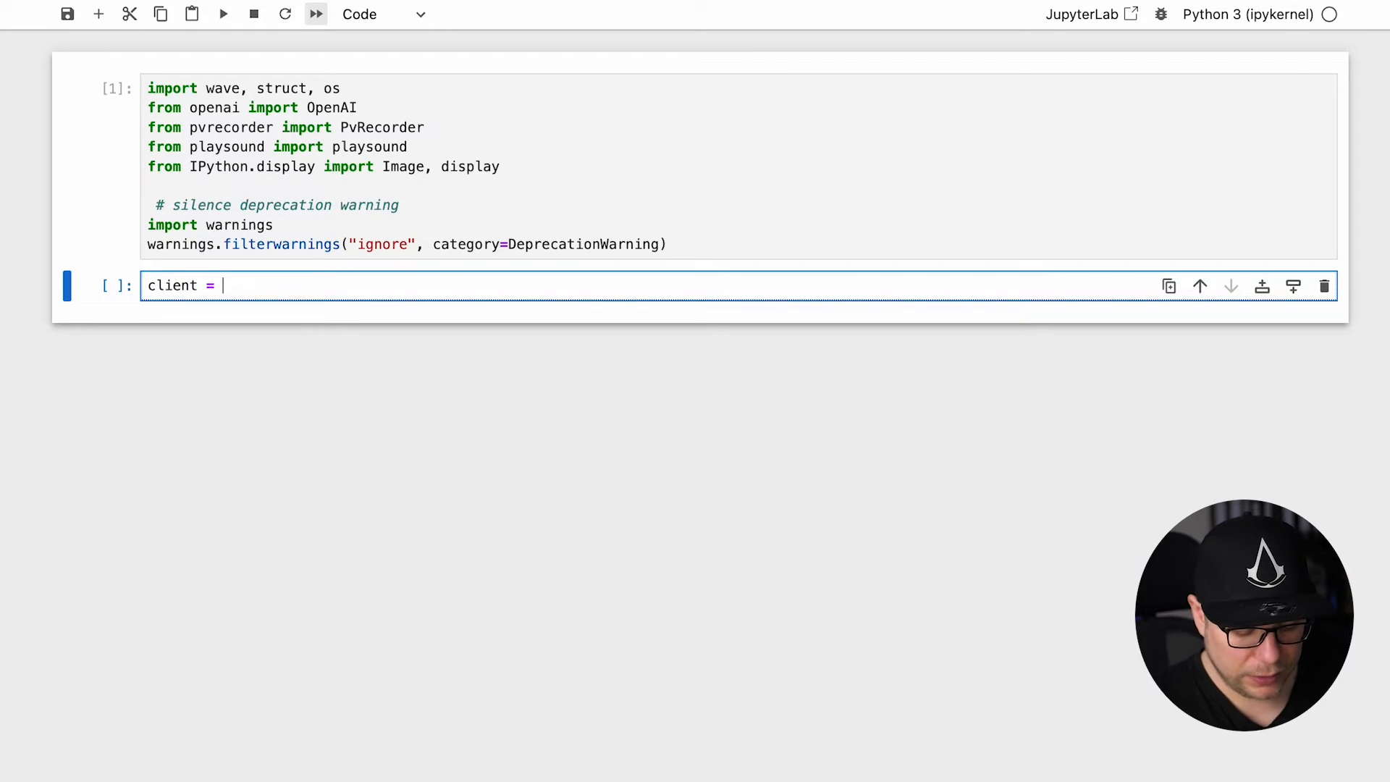
{"action": "type", "text": "OpenAI()"}
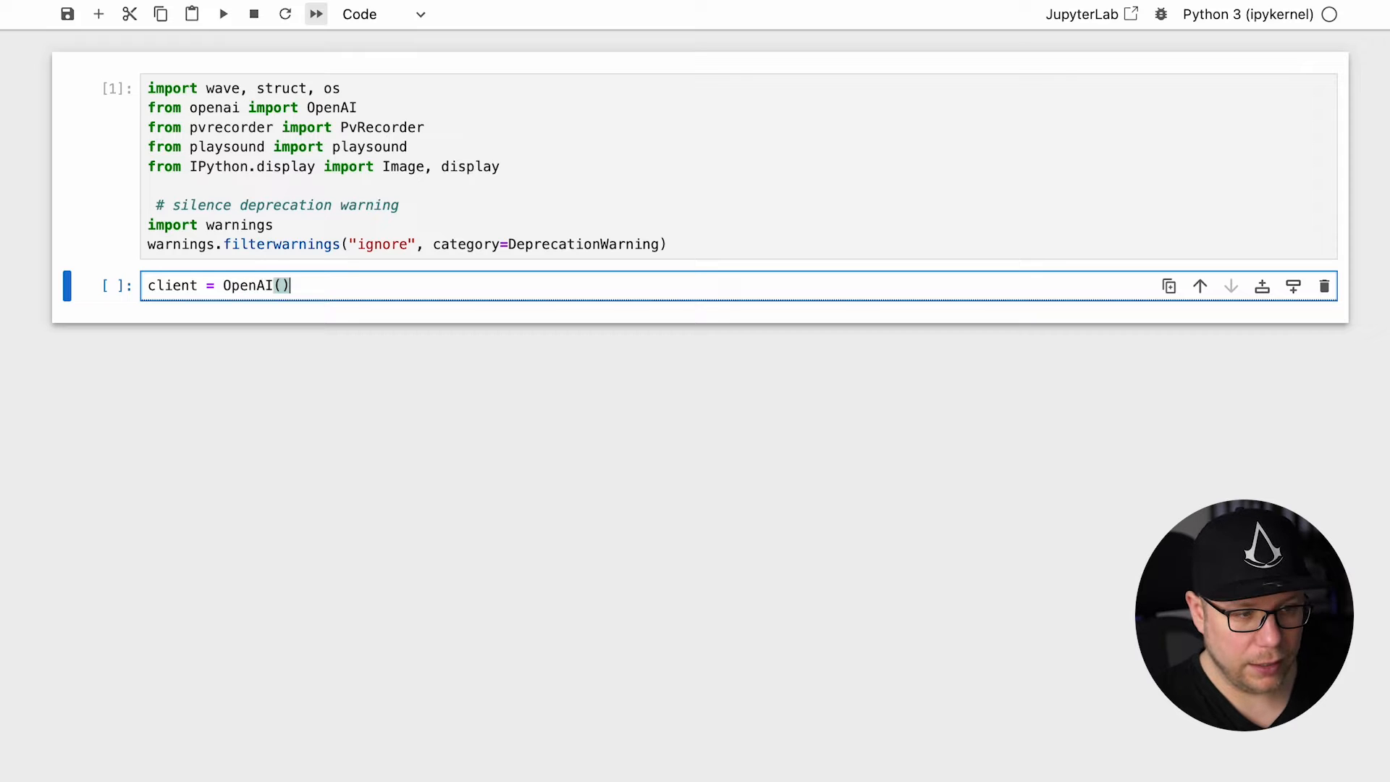
{"action": "left_click", "coordinate": [224, 14]}
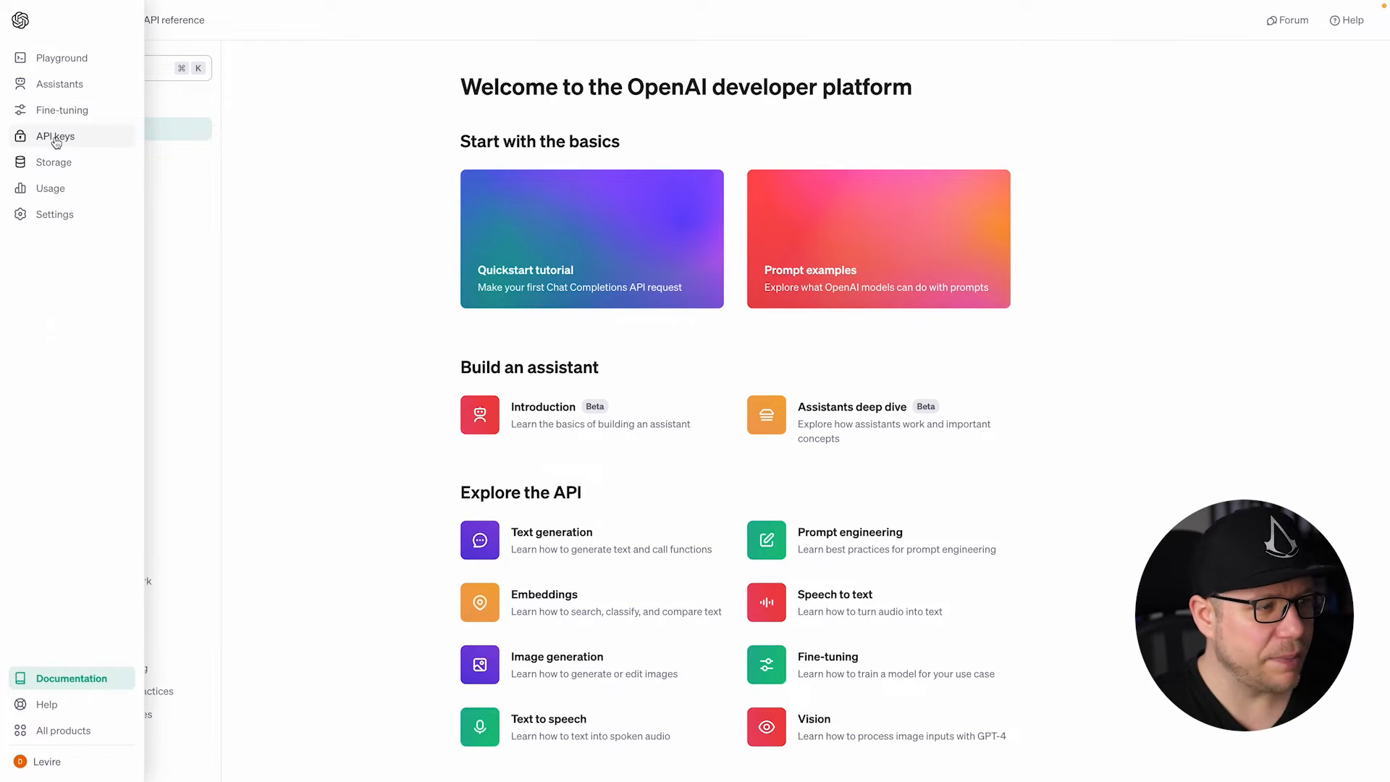
Step: On the API keys page, create a new secret key named Test
{"action": "left_click", "coordinate": [55, 136]}
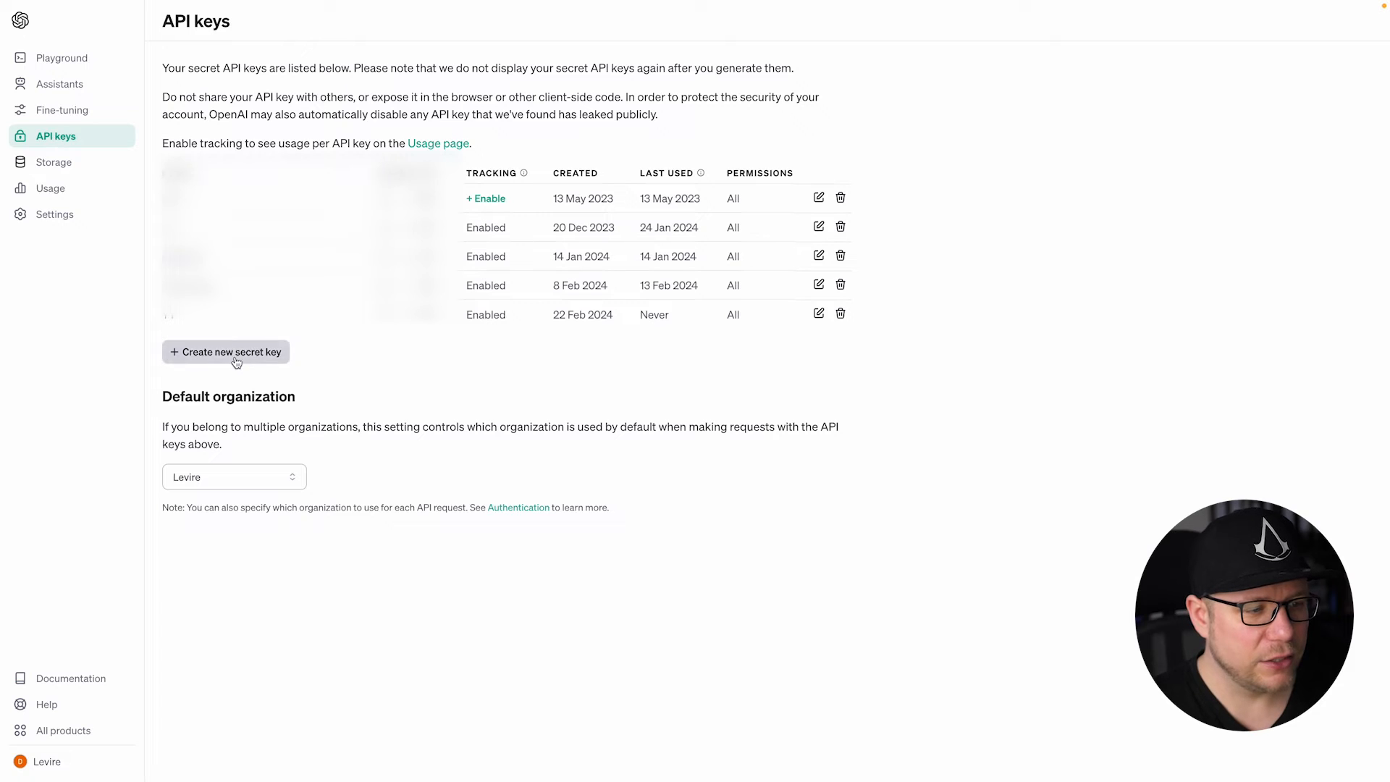
{"action": "left_click", "coordinate": [226, 352]}
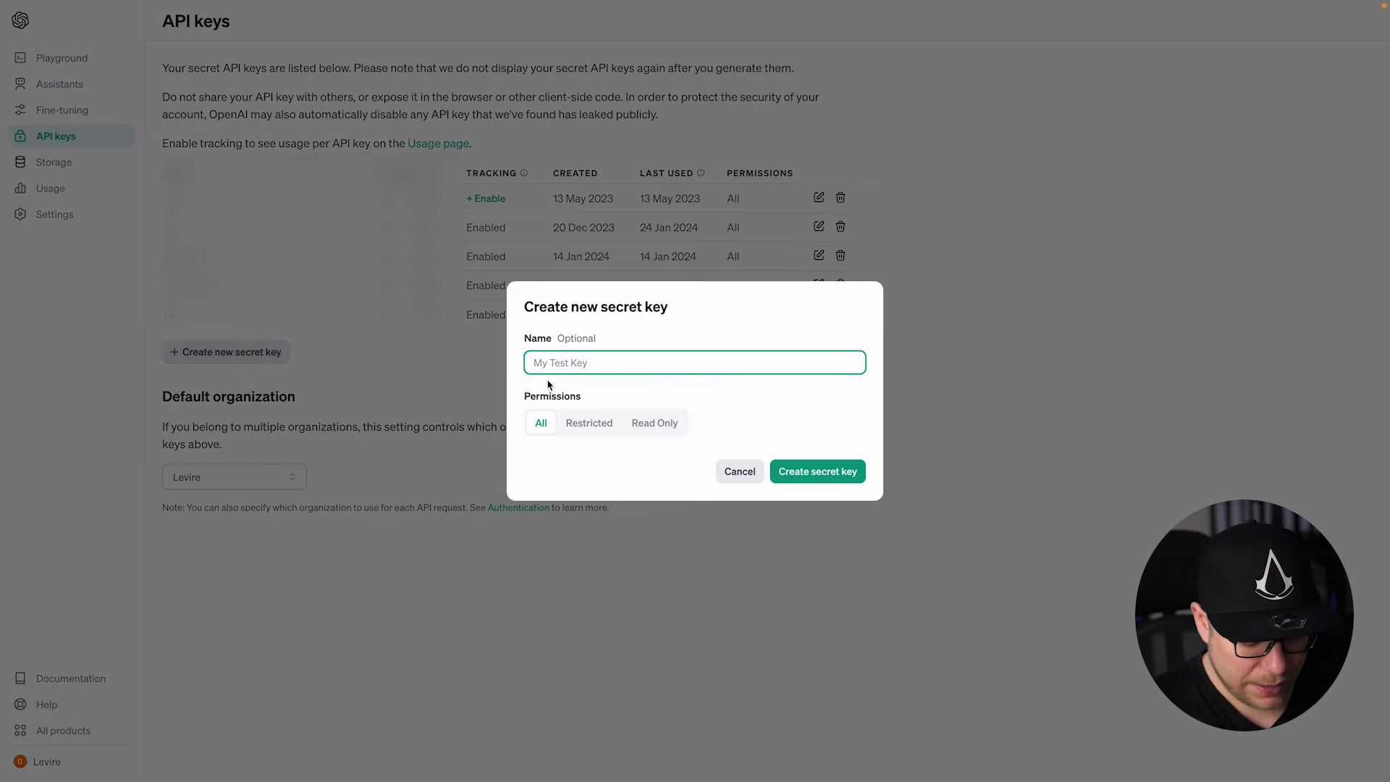
{"action": "type", "text": "Test"}
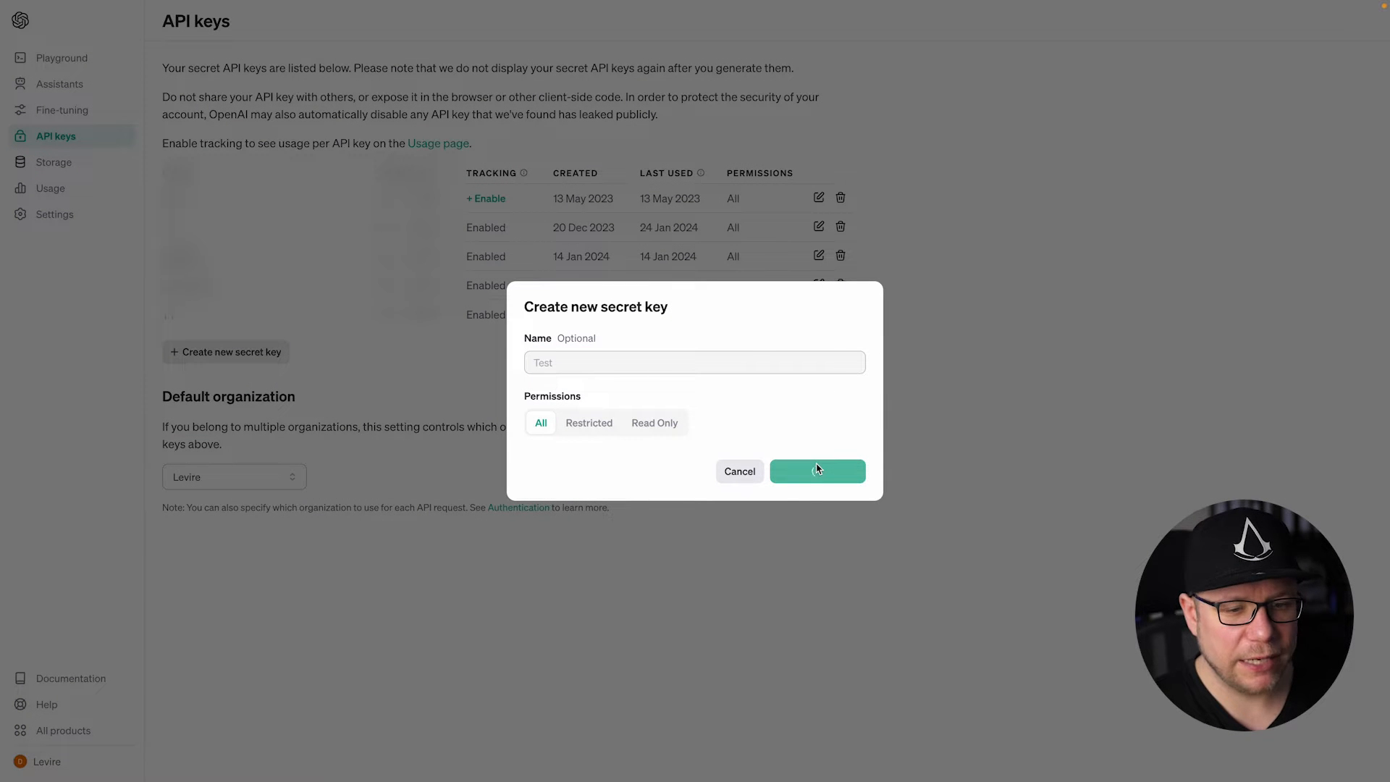
{"action": "left_click", "coordinate": [817, 471]}
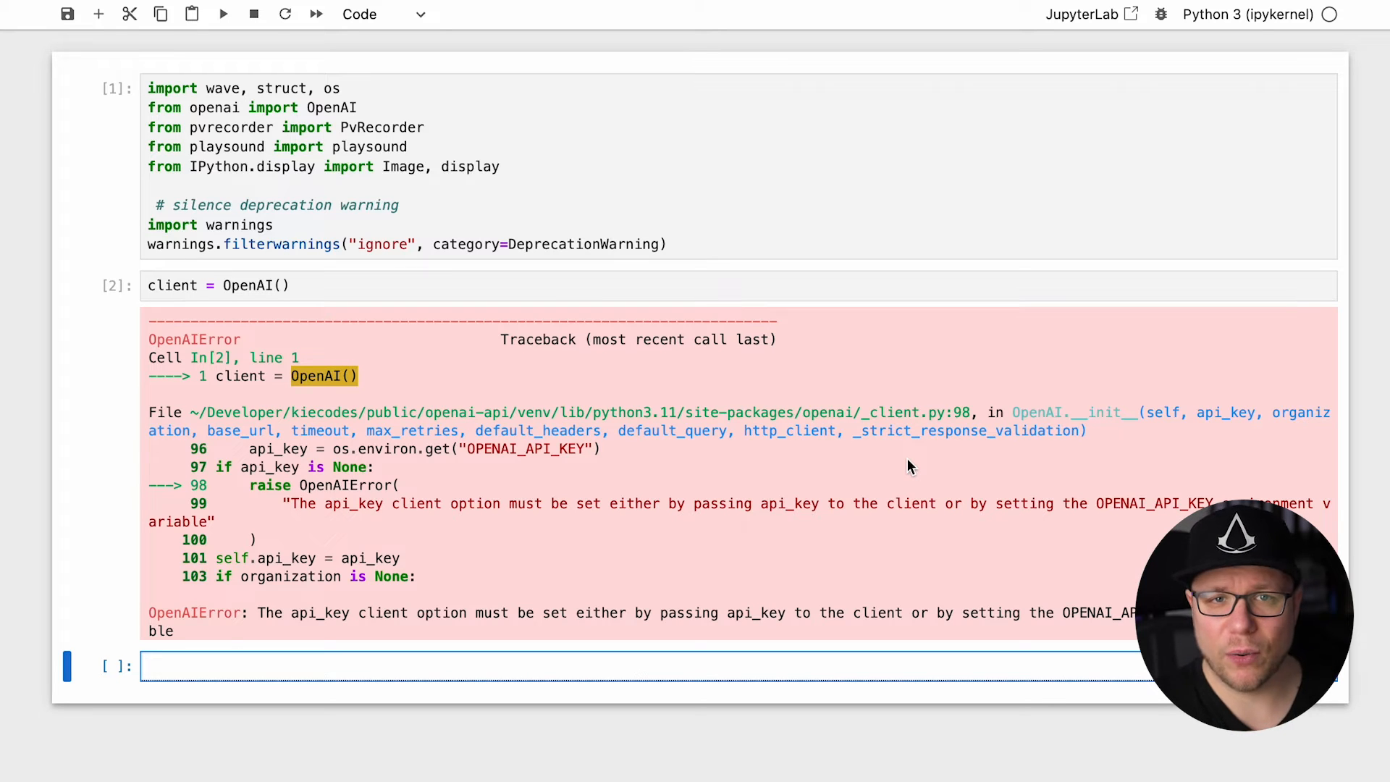
Step: Pass api_key="sk-..." into OpenAI() in cell [2] and run it again
{"action": "left_click", "coordinate": [218, 284]}
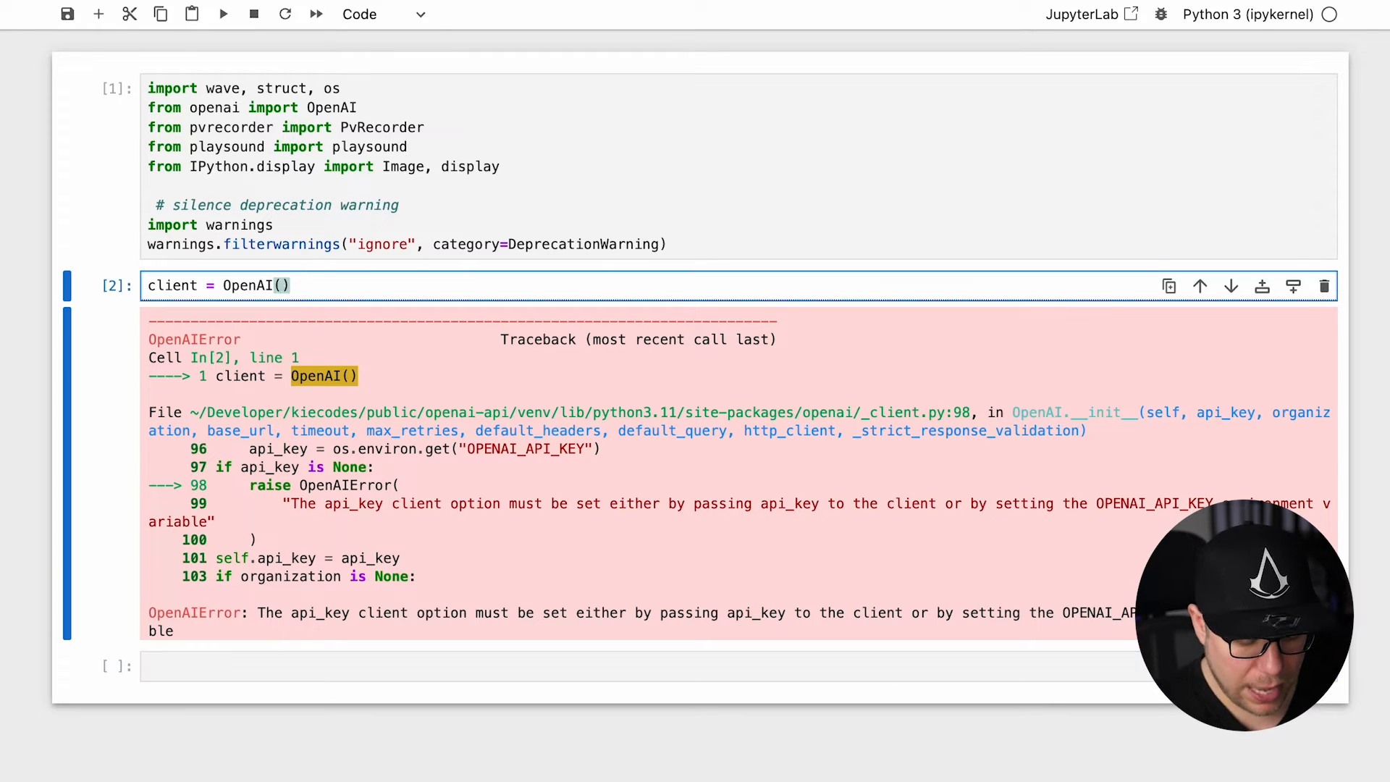
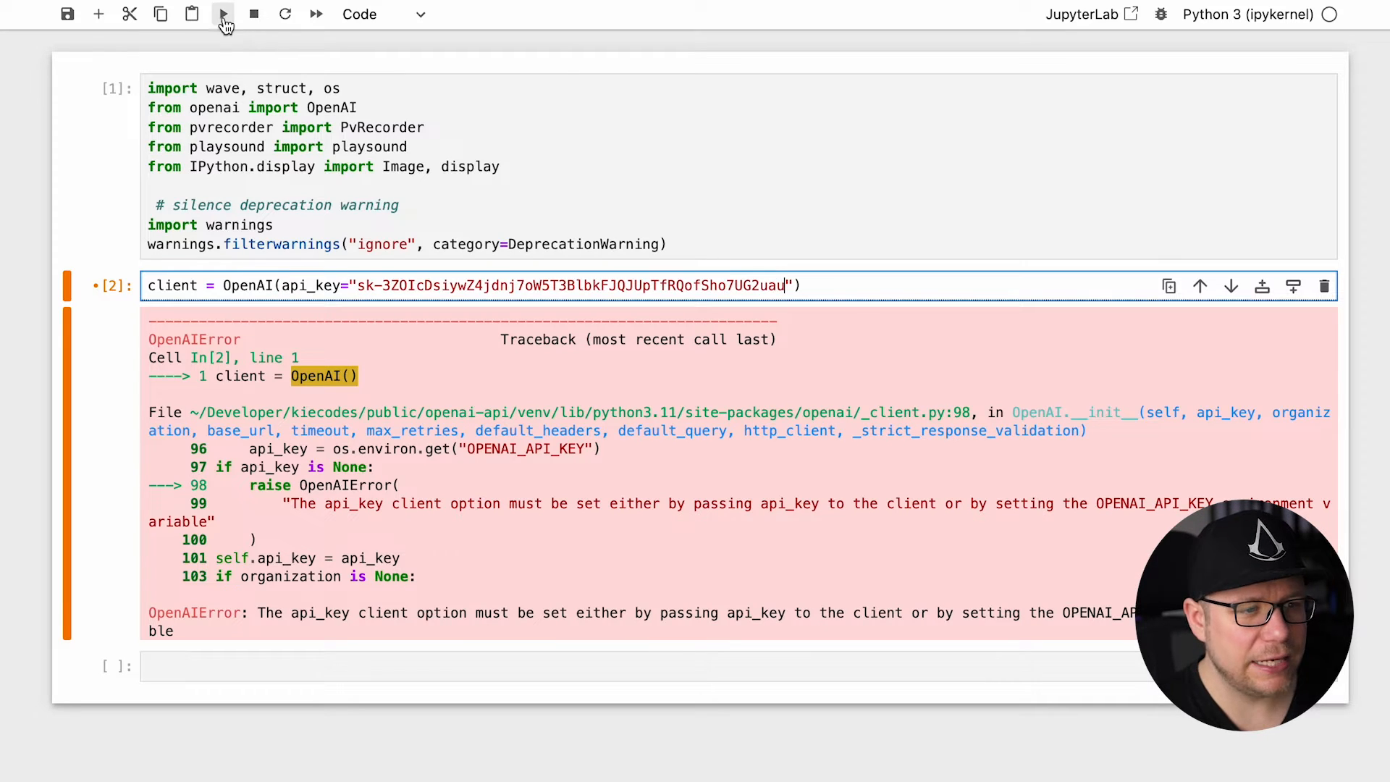
{"action": "left_click", "coordinate": [222, 14]}
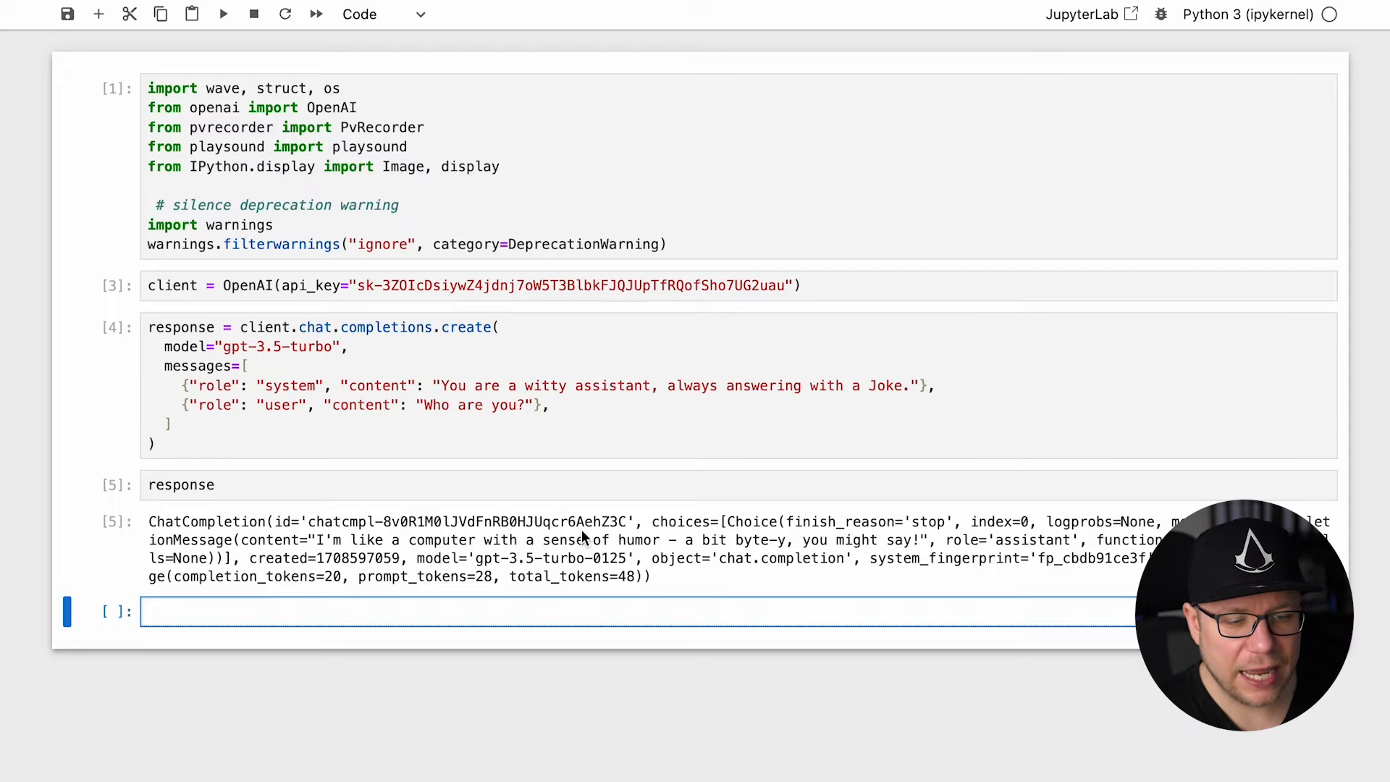
{"action": "mouse_move", "coordinate": [700, 528]}
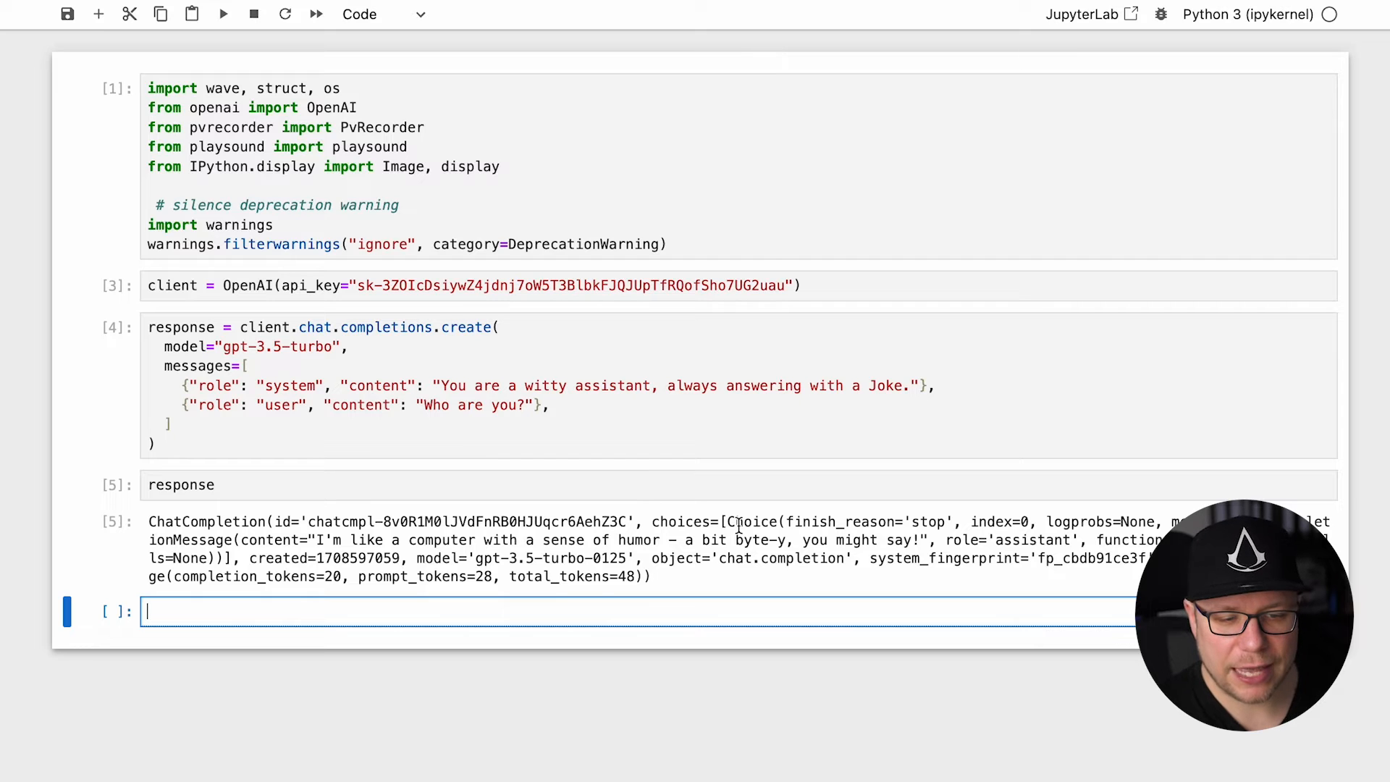
{"action": "mouse_move", "coordinate": [743, 538]}
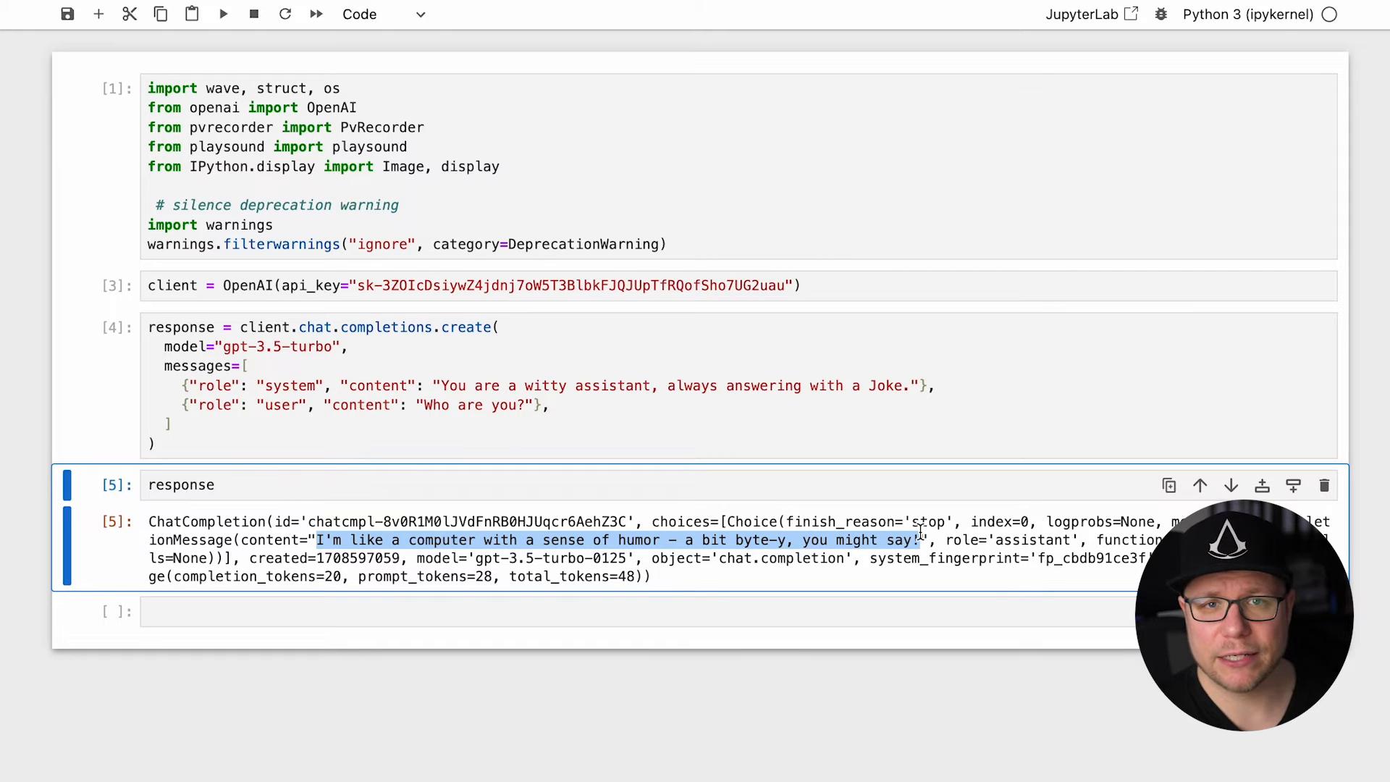
Step: Write `response.choices[0].message.content` in a new cell to show only the reply text
{"action": "type", "text": "response.choices[0].message.content"}
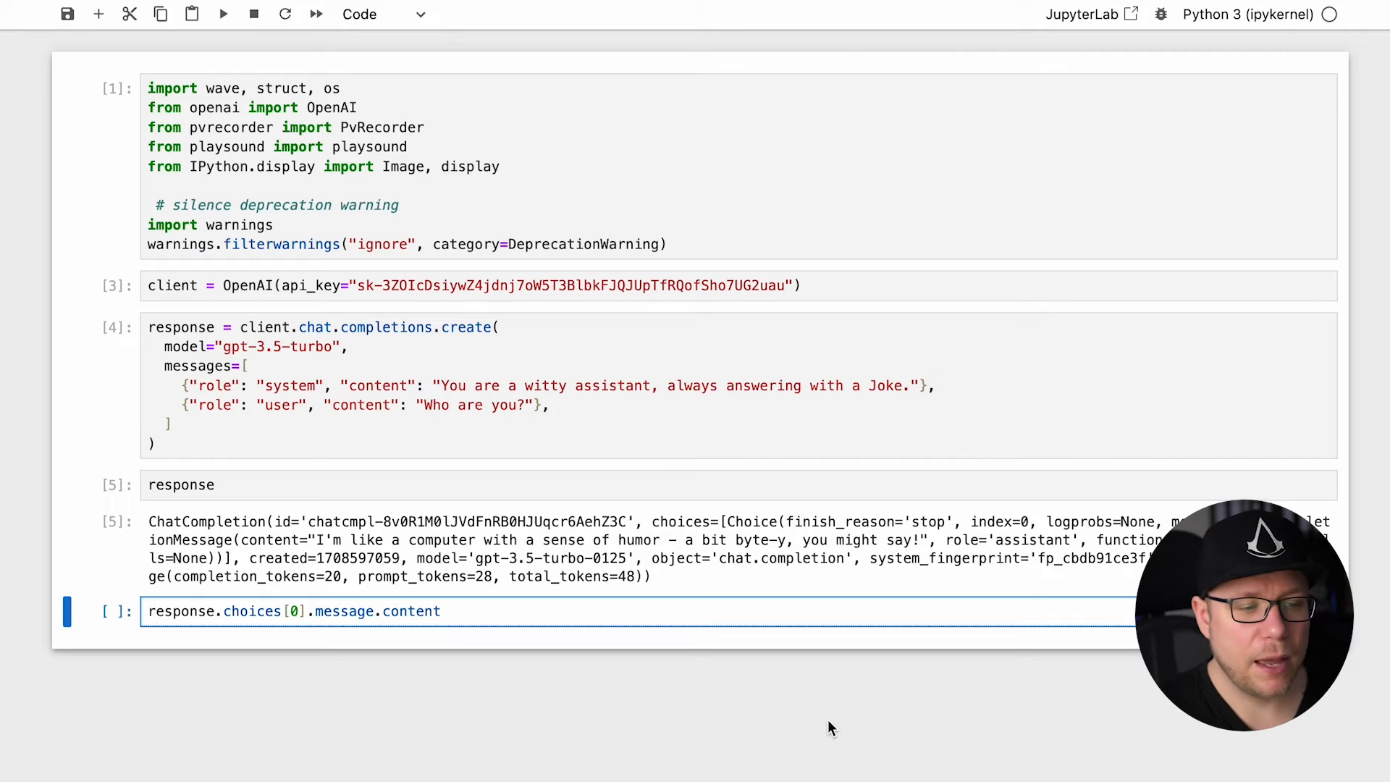
{"action": "mouse_move", "coordinate": [591, 310]}
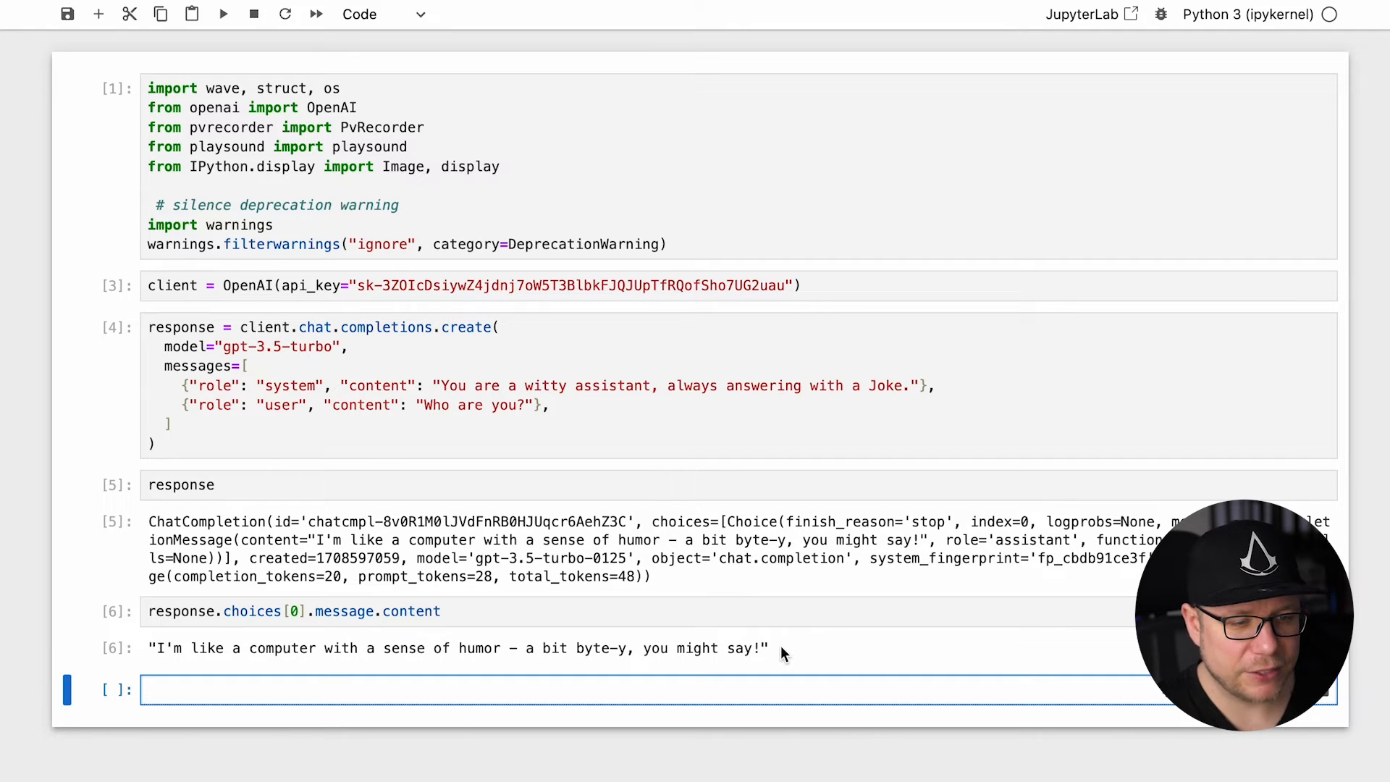
{"action": "mouse_move", "coordinate": [428, 347]}
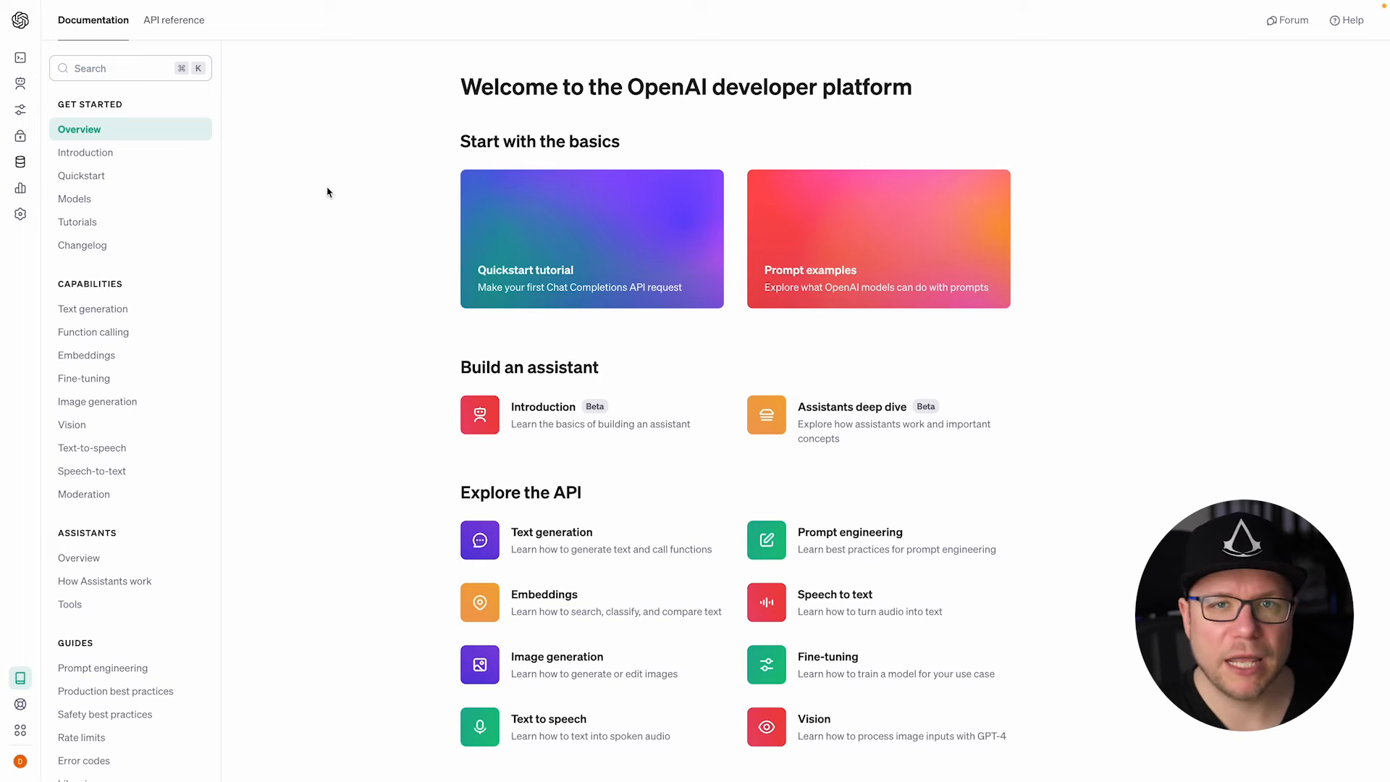
{"action": "mouse_move", "coordinate": [367, 200]}
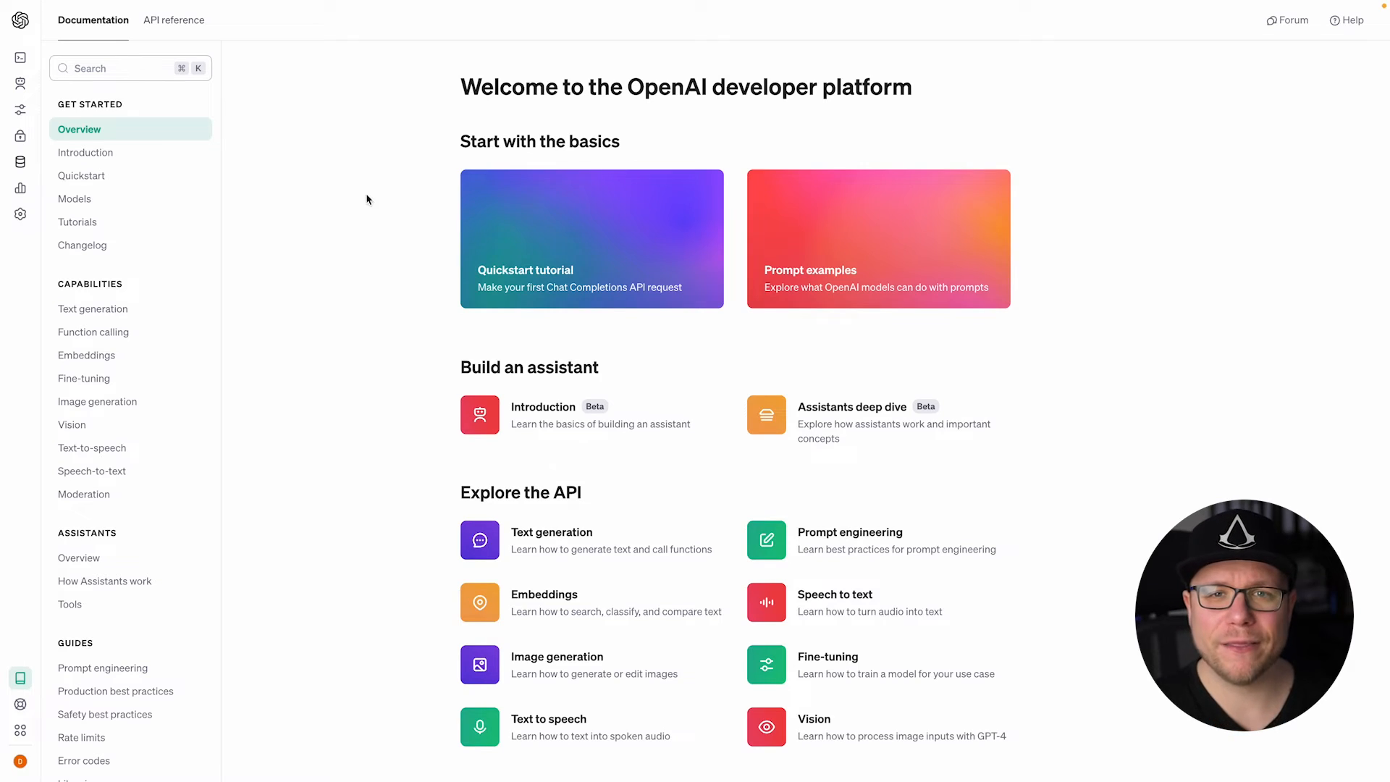
{"action": "mouse_move", "coordinate": [523, 211]}
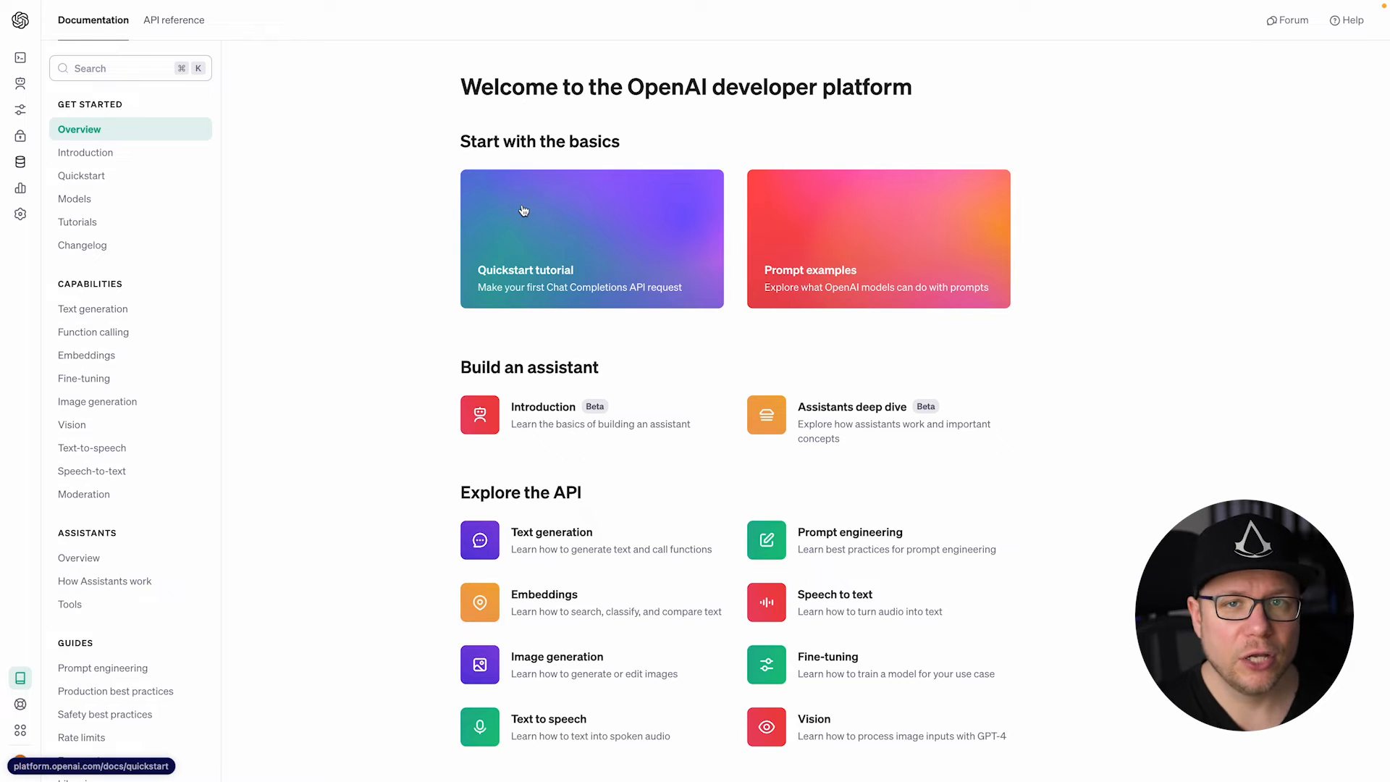
{"action": "mouse_move", "coordinate": [78, 129]}
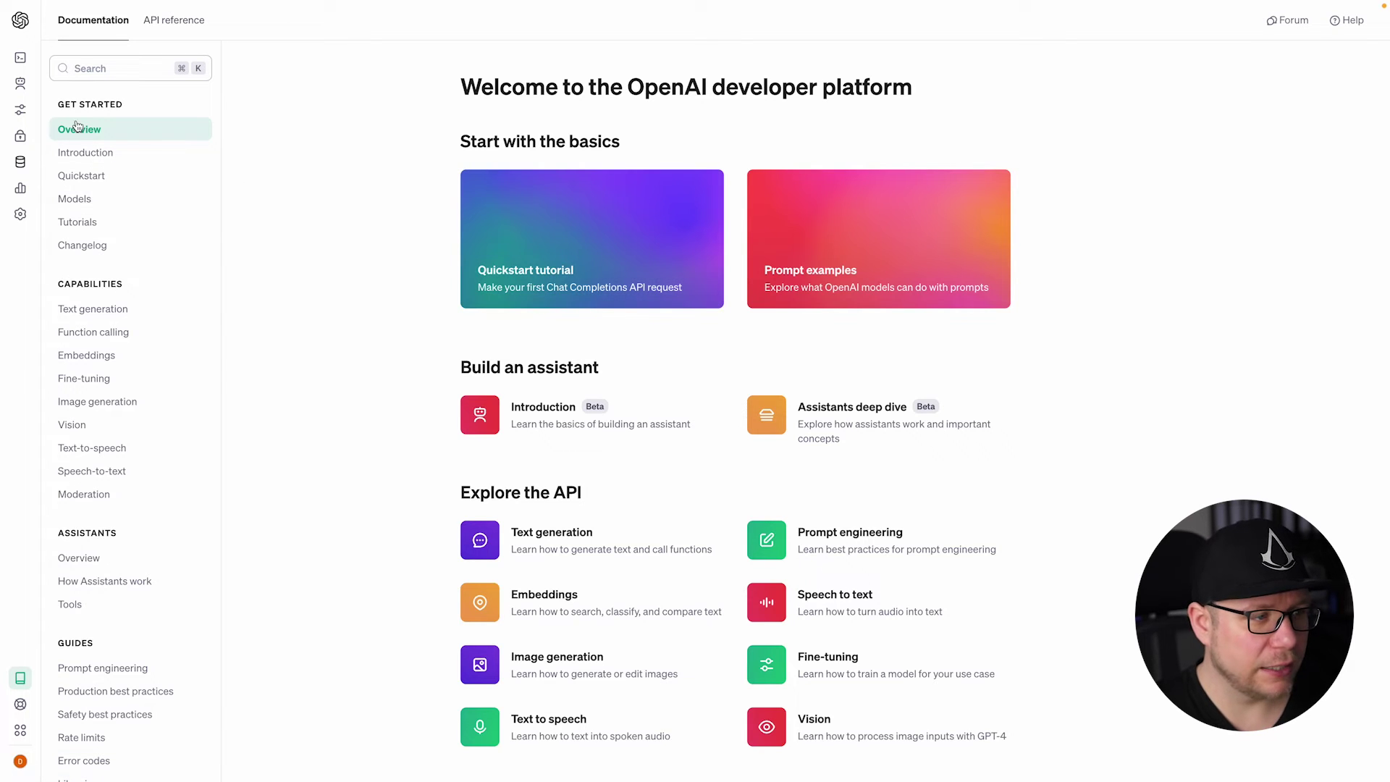
Step: In the Models docs, view the GPT-4 and GPT-4 Turbo table and pick up gpt-4-0125-preview
{"action": "left_click", "coordinate": [75, 199]}
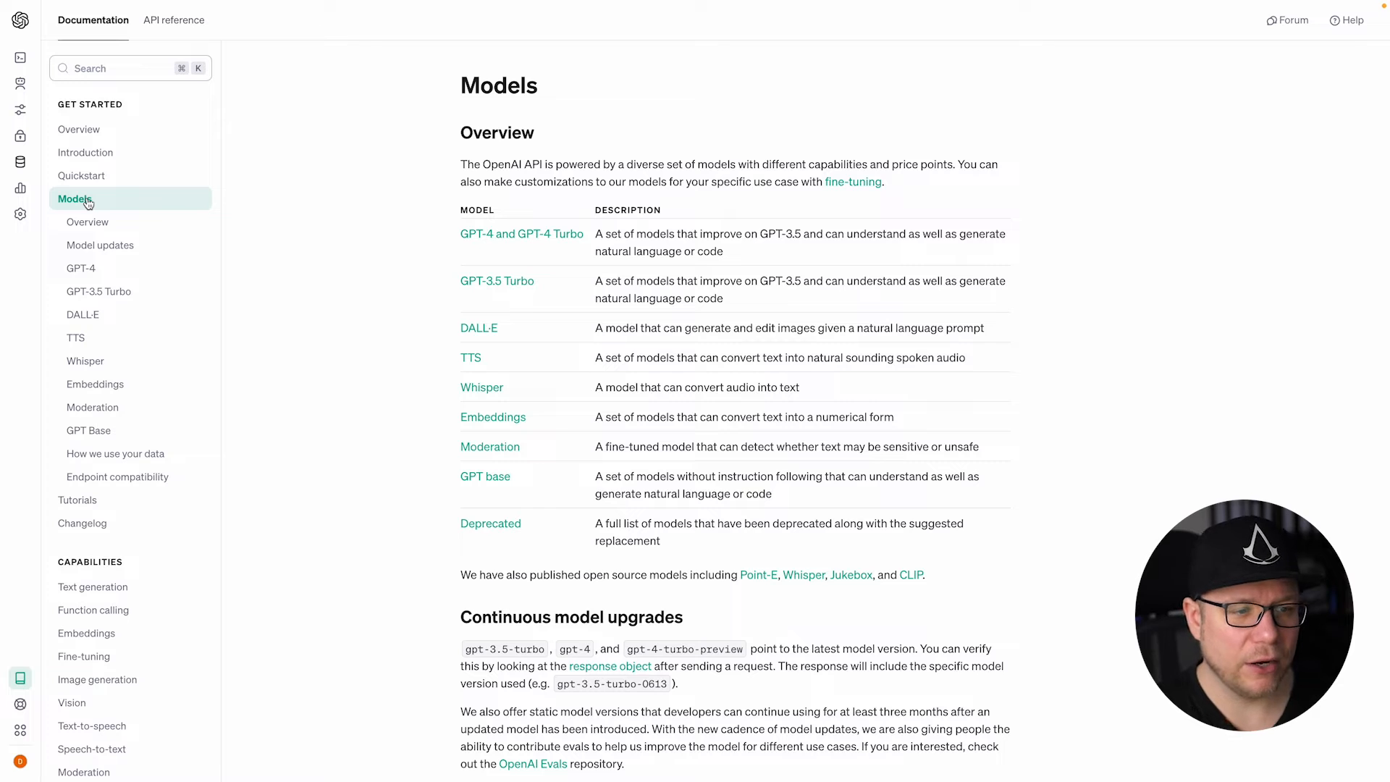
{"action": "mouse_move", "coordinate": [461, 255]}
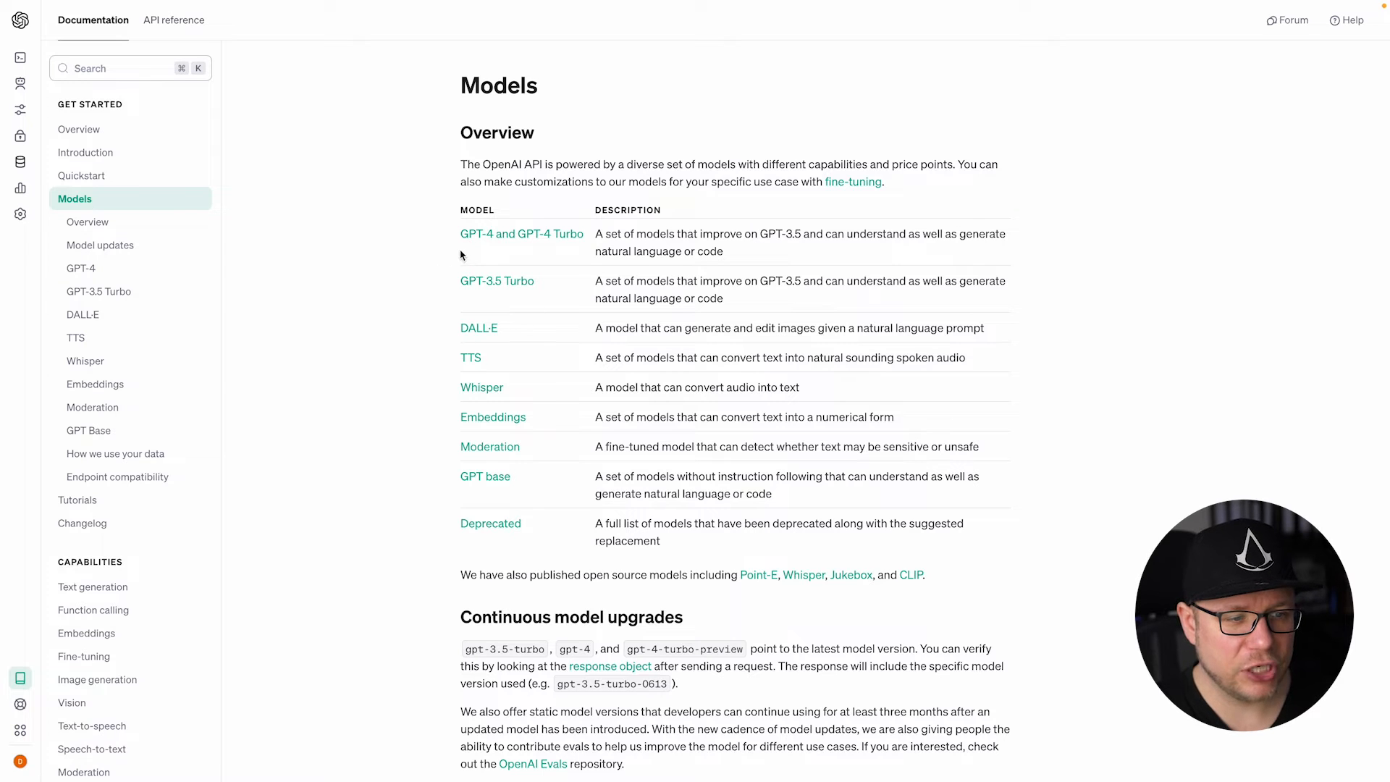
{"action": "mouse_move", "coordinate": [534, 241]}
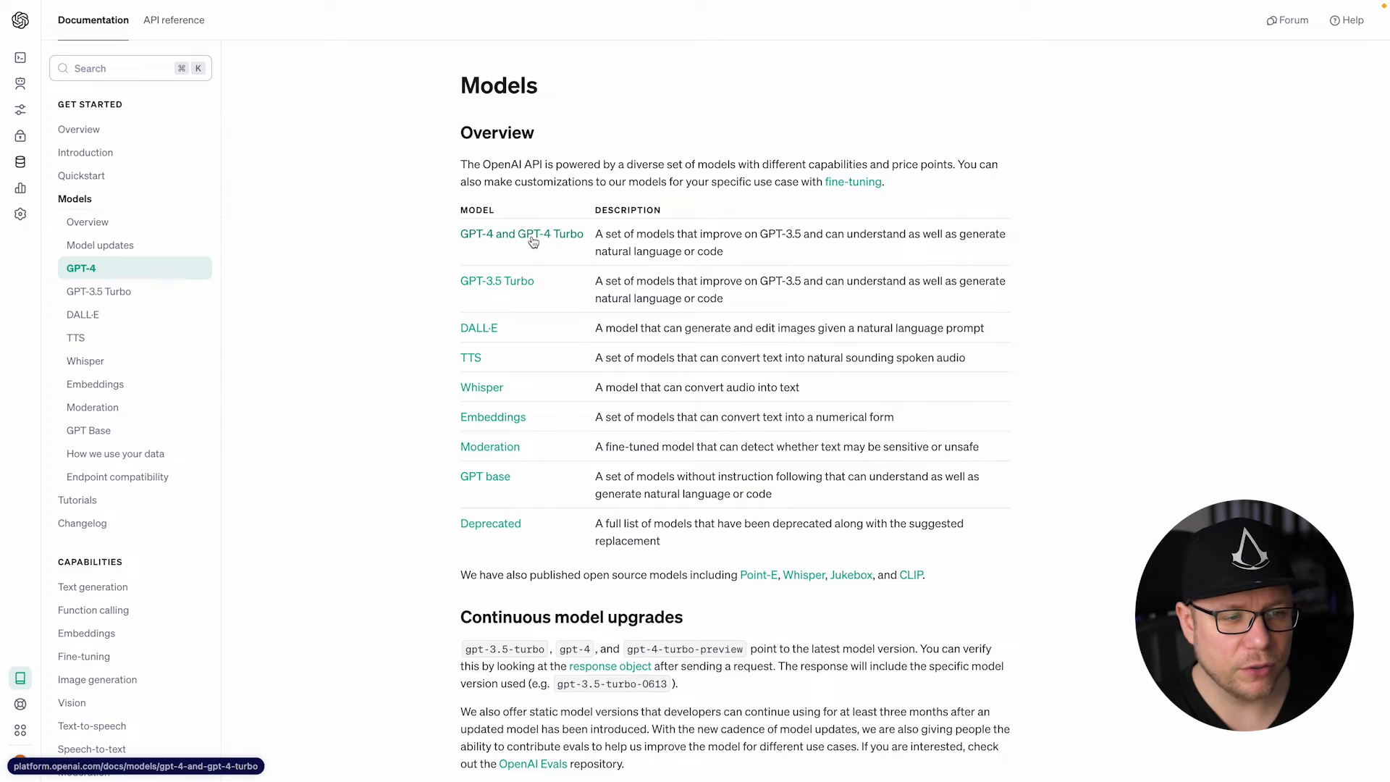
{"action": "left_click", "coordinate": [521, 233]}
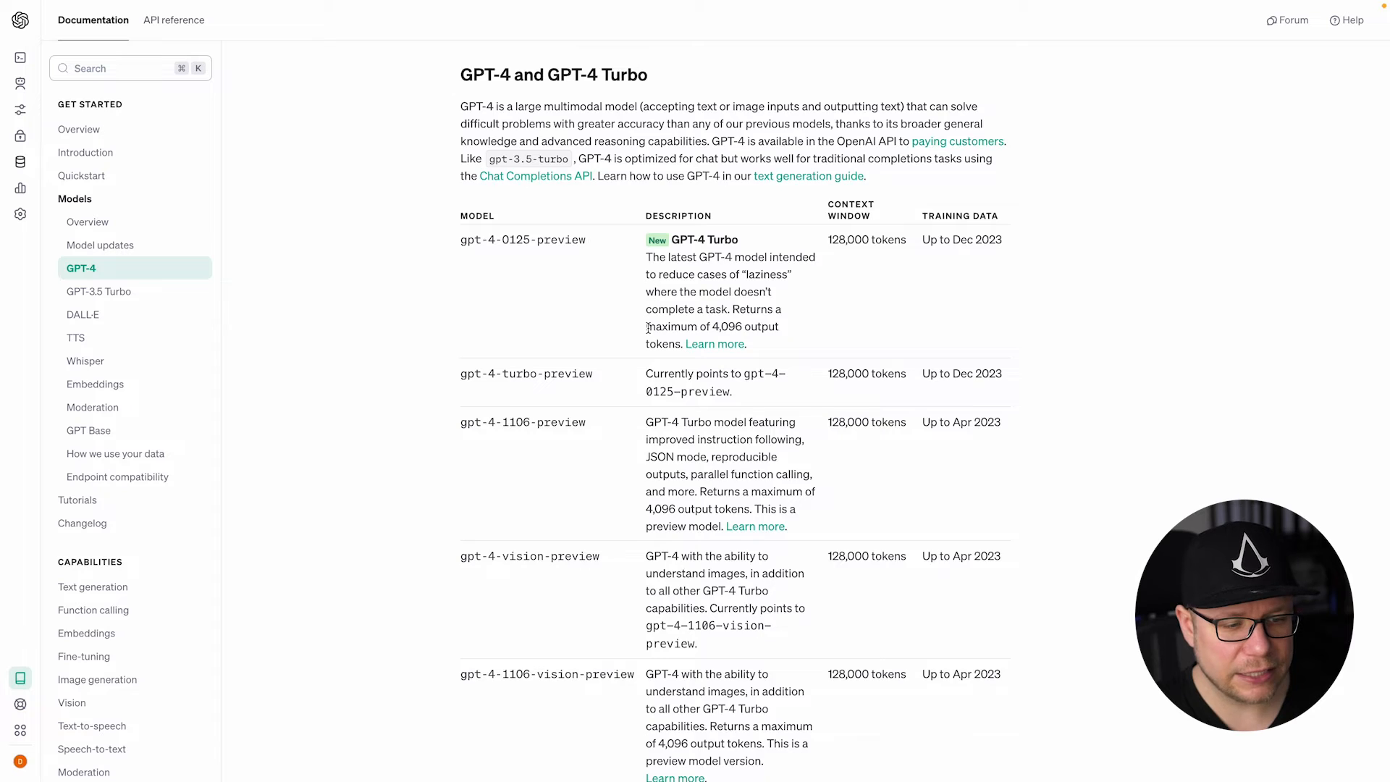
{"action": "scroll", "scroll_direction": "down", "scroll_amount": 3}
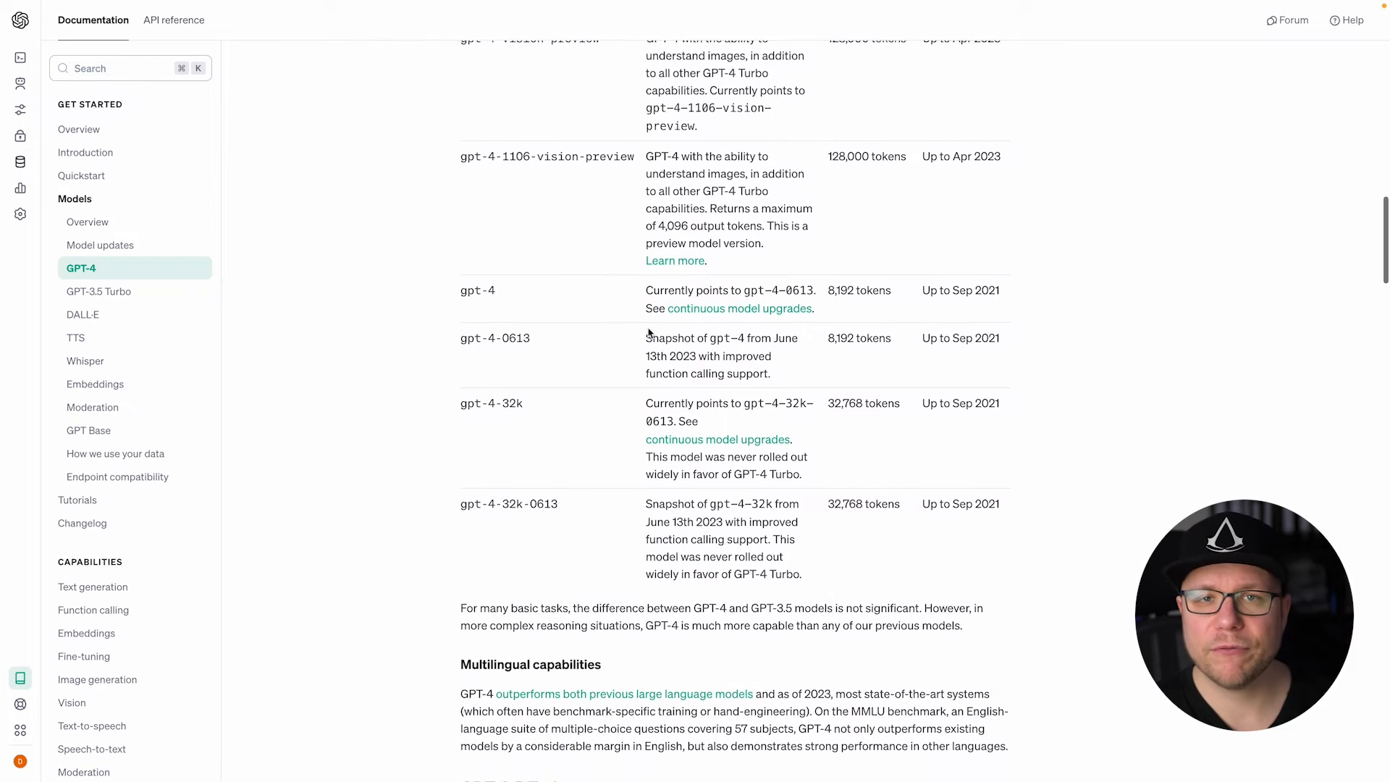
{"action": "scroll", "scroll_direction": "up", "scroll_amount": 3}
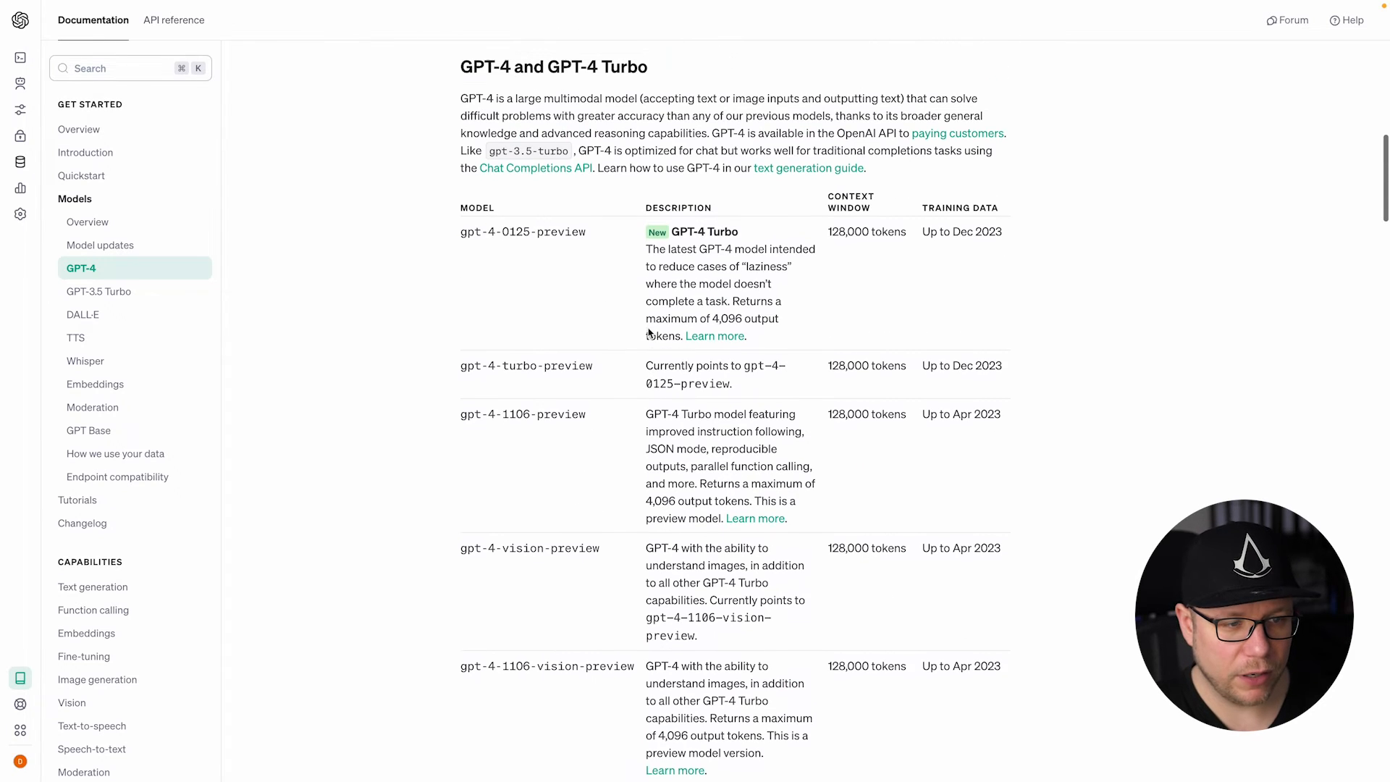
{"action": "double_click", "coordinate": [522, 234]}
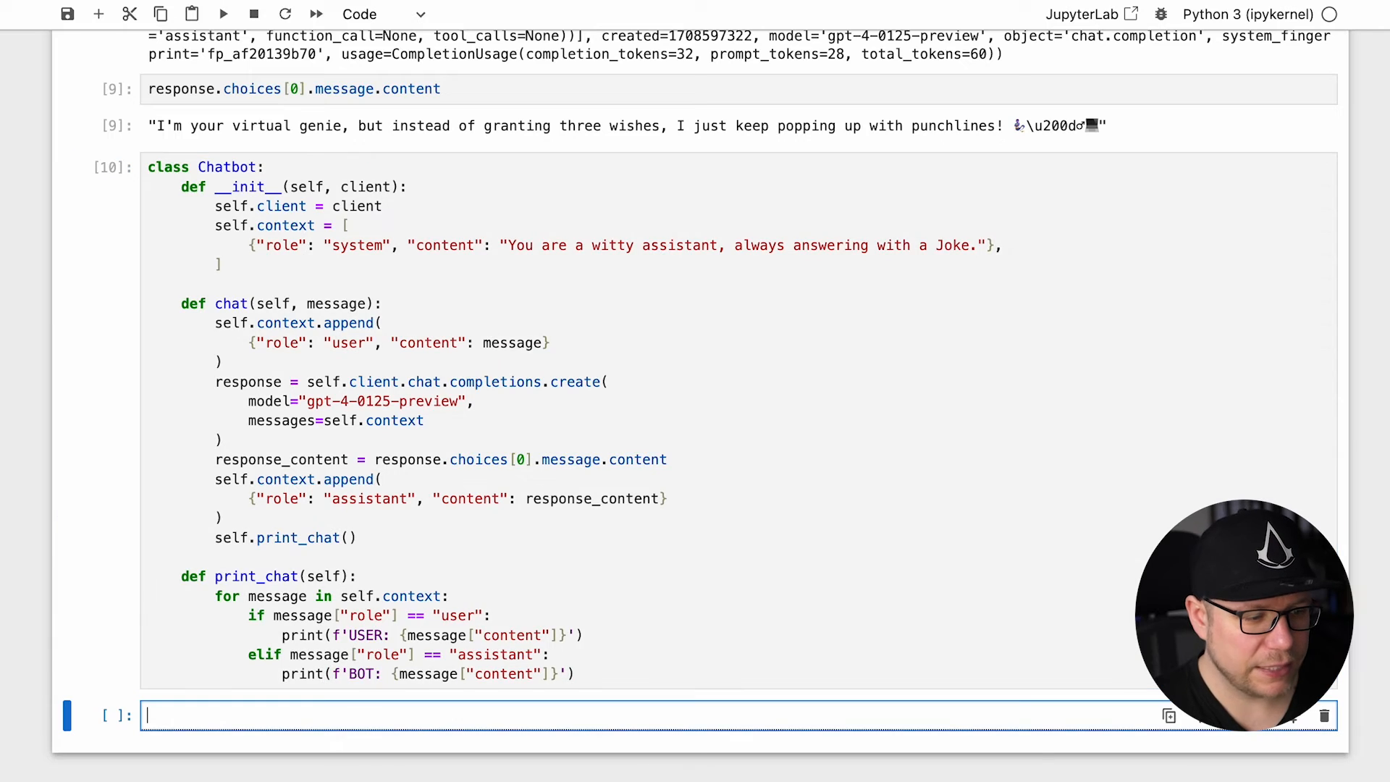
Step: Create `chatbot = Chatbot(client)` and begin a `chatbot.chat("Hello. Who...` greeting call
{"action": "type", "text": "chatbor"}
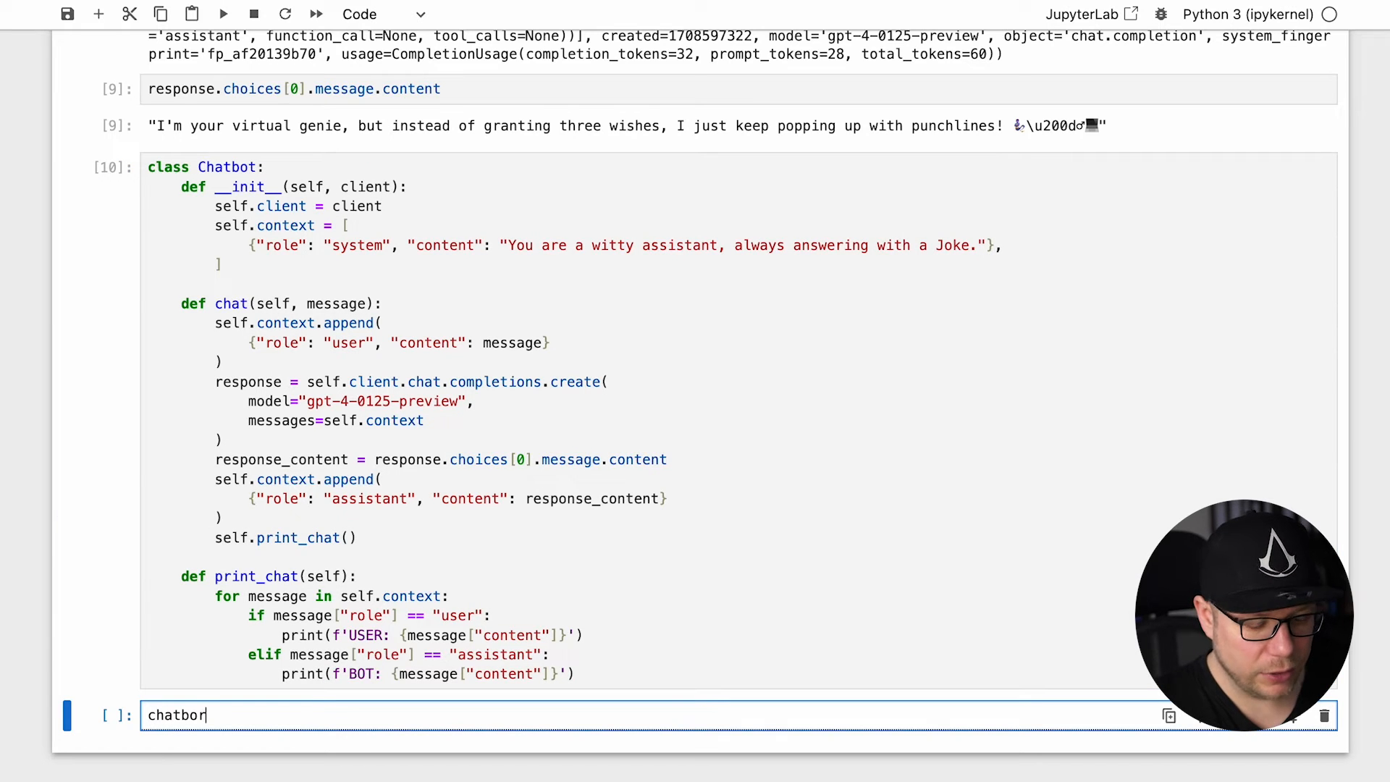
{"action": "type", "text": "= Chatbot(c"}
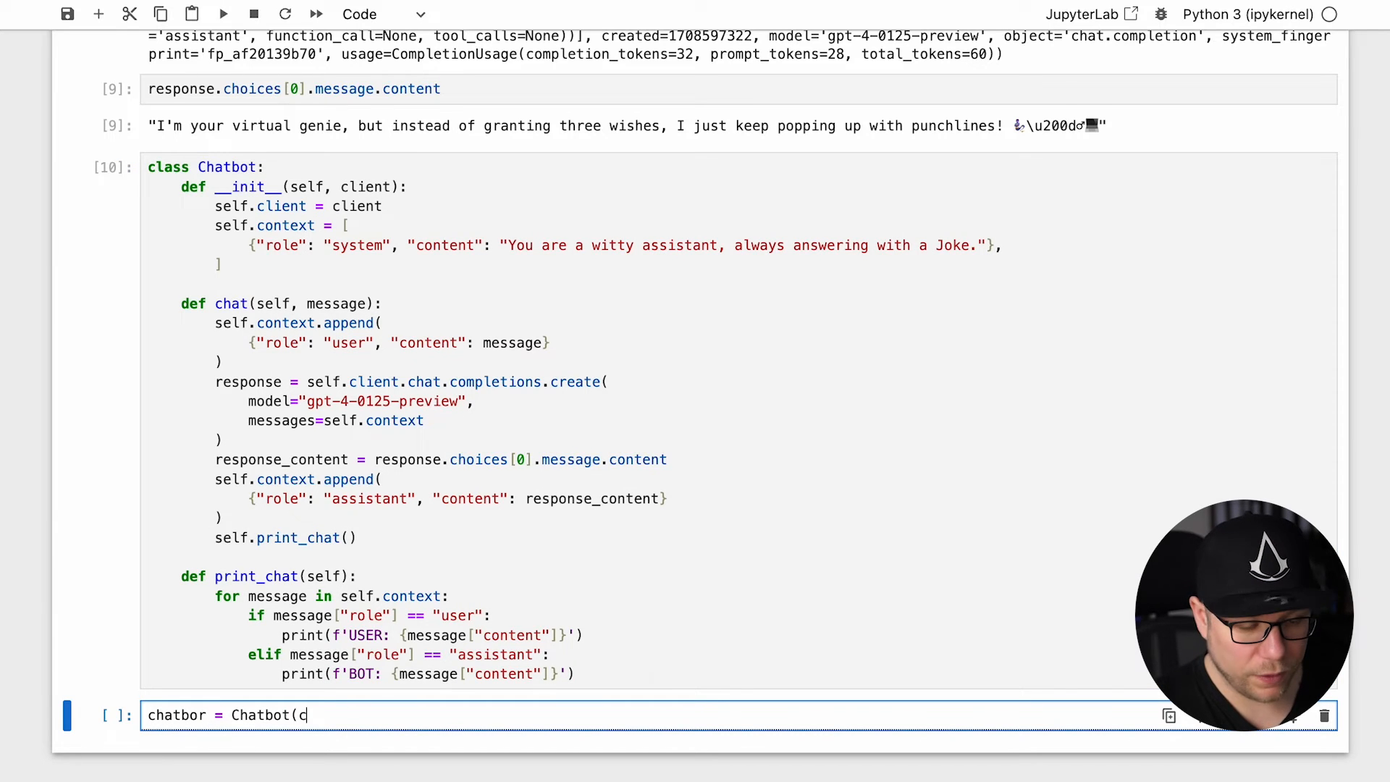
{"action": "type", "text": "lient)"}
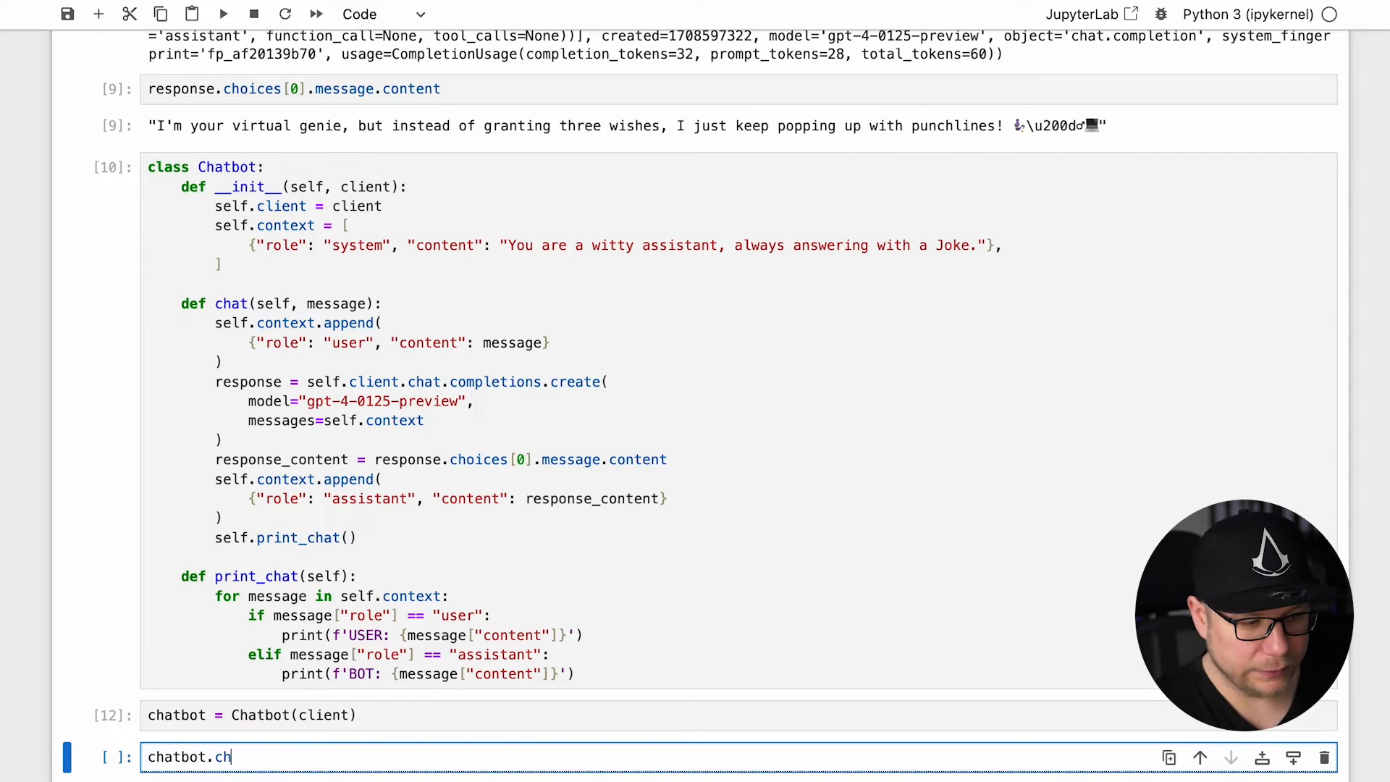
{"action": "type", "text": "at(\"Hello. Who are you?"}
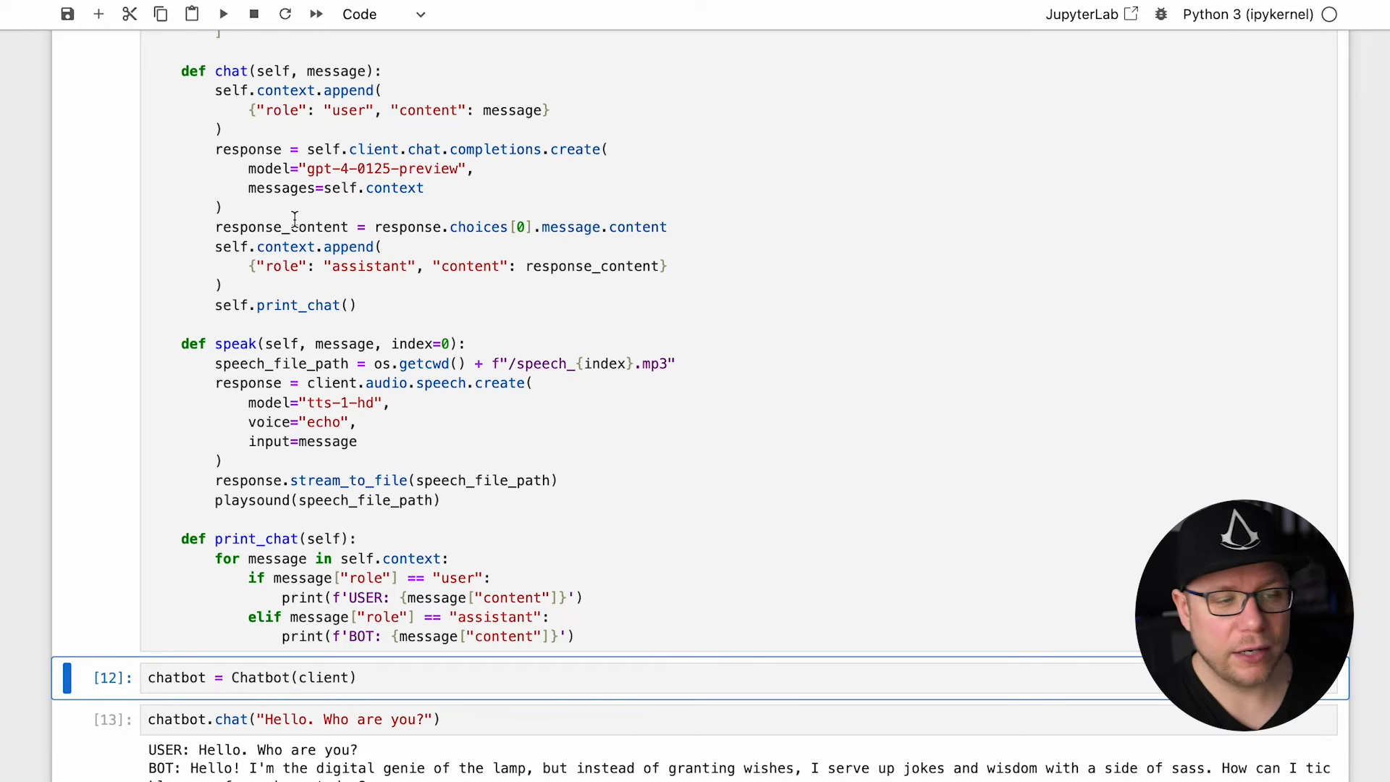
Step: Add `self.speak(response_content)` at the end of the chat method
{"action": "type", "text": "self.s"}
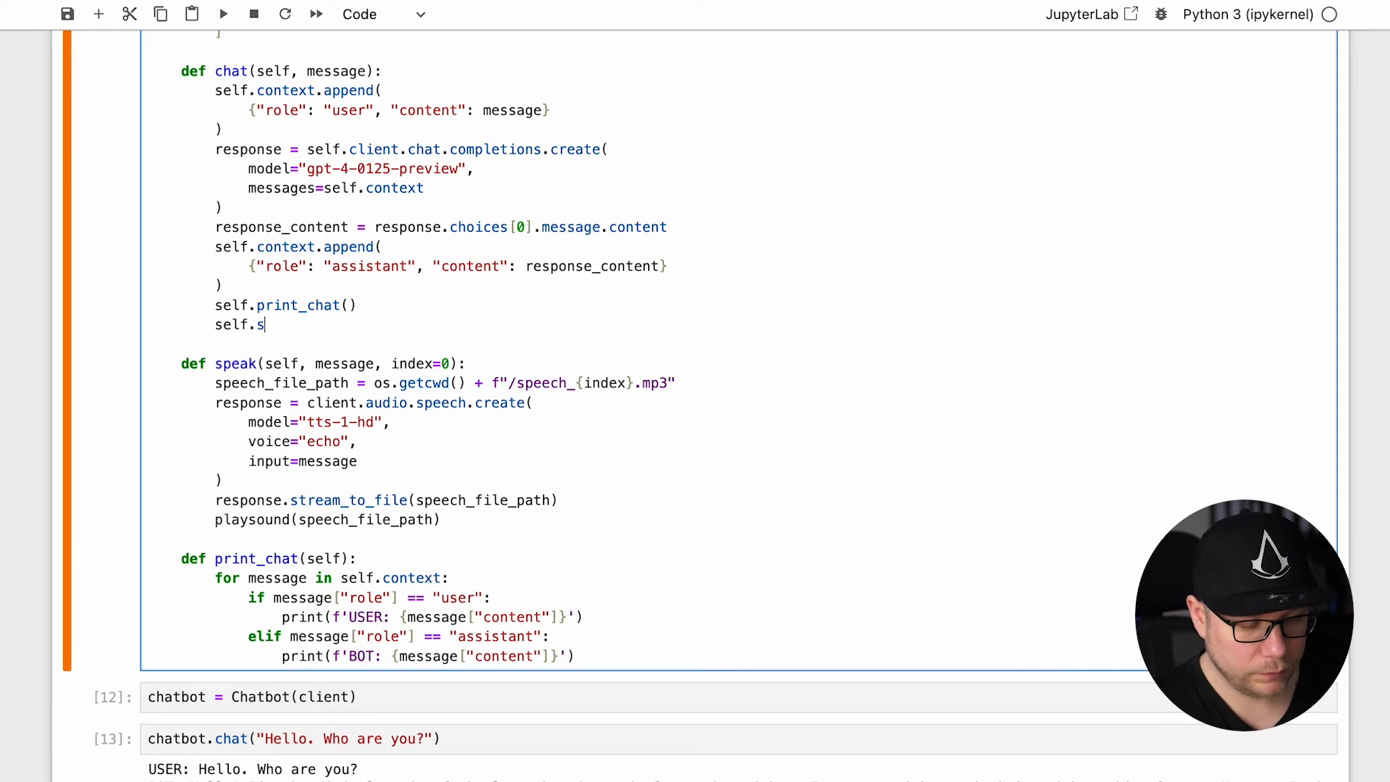
{"action": "type", "text": "peak("}
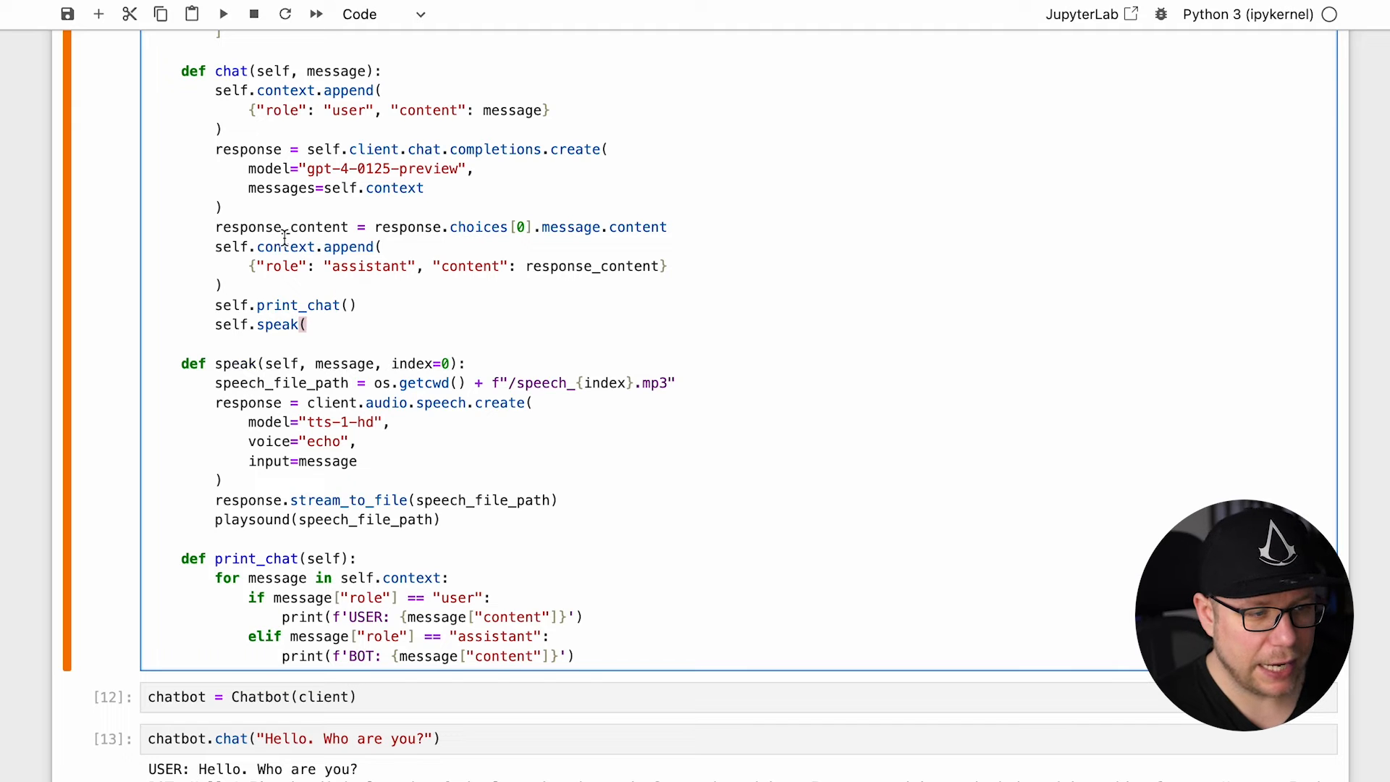
{"action": "type", "text": "response_content)"}
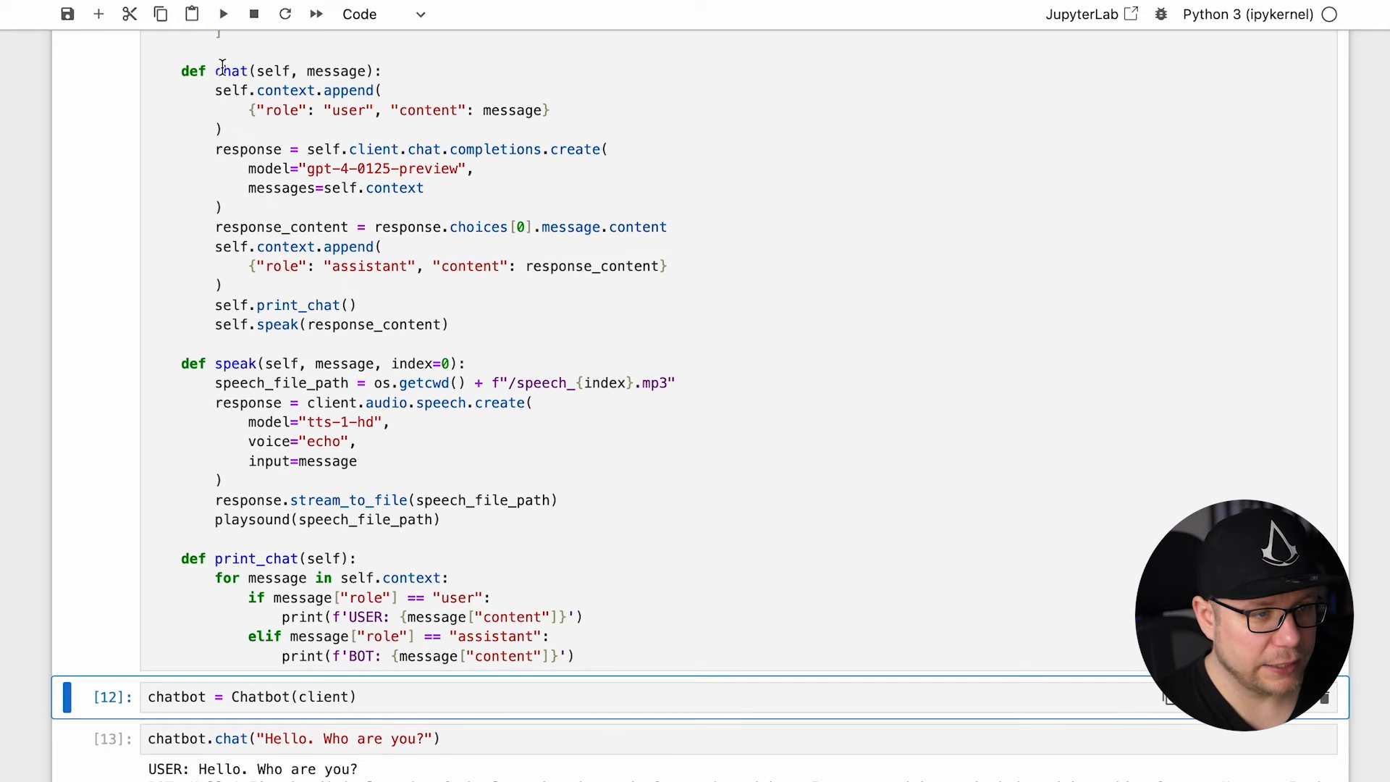
Step: Rerun the chatbot creation and the greeting so the reply is spoken aloud
{"action": "left_click", "coordinate": [224, 15]}
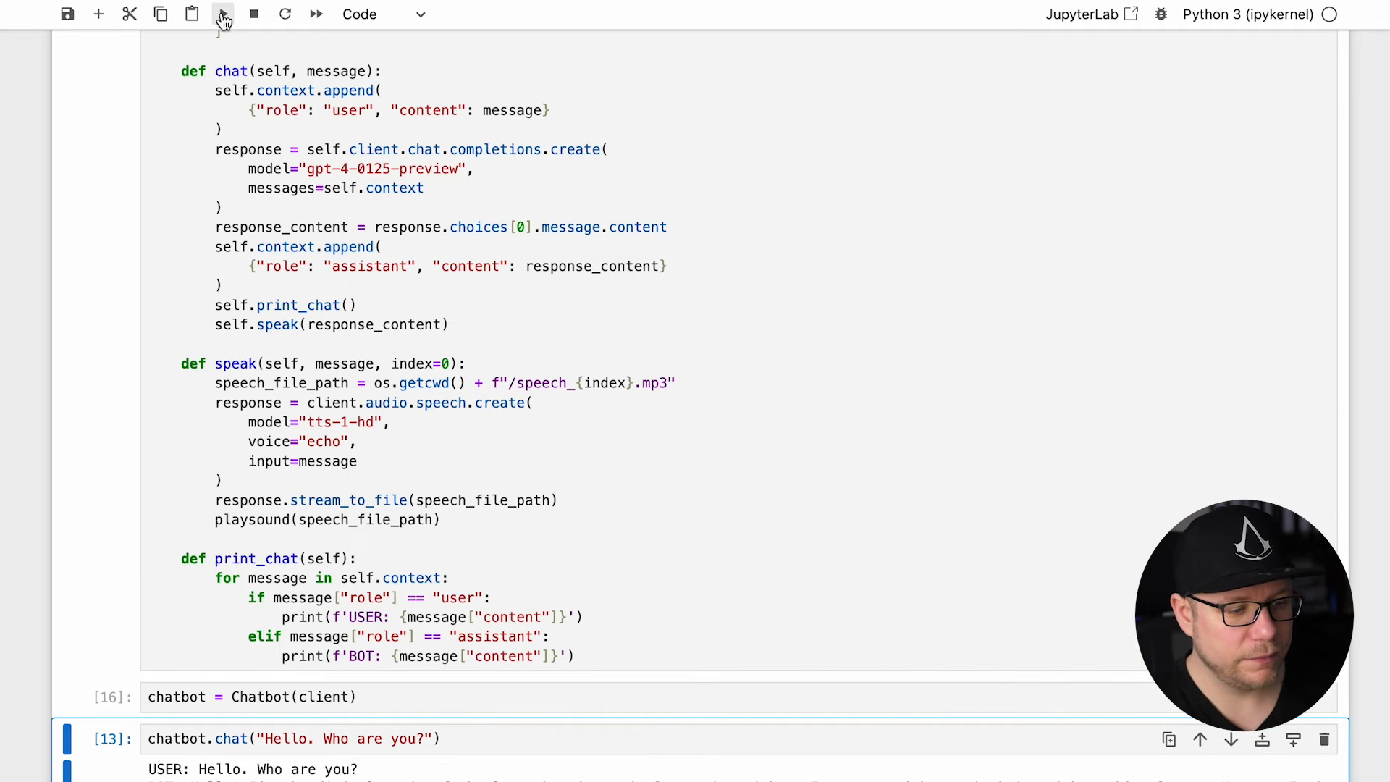
{"action": "left_click", "coordinate": [222, 13]}
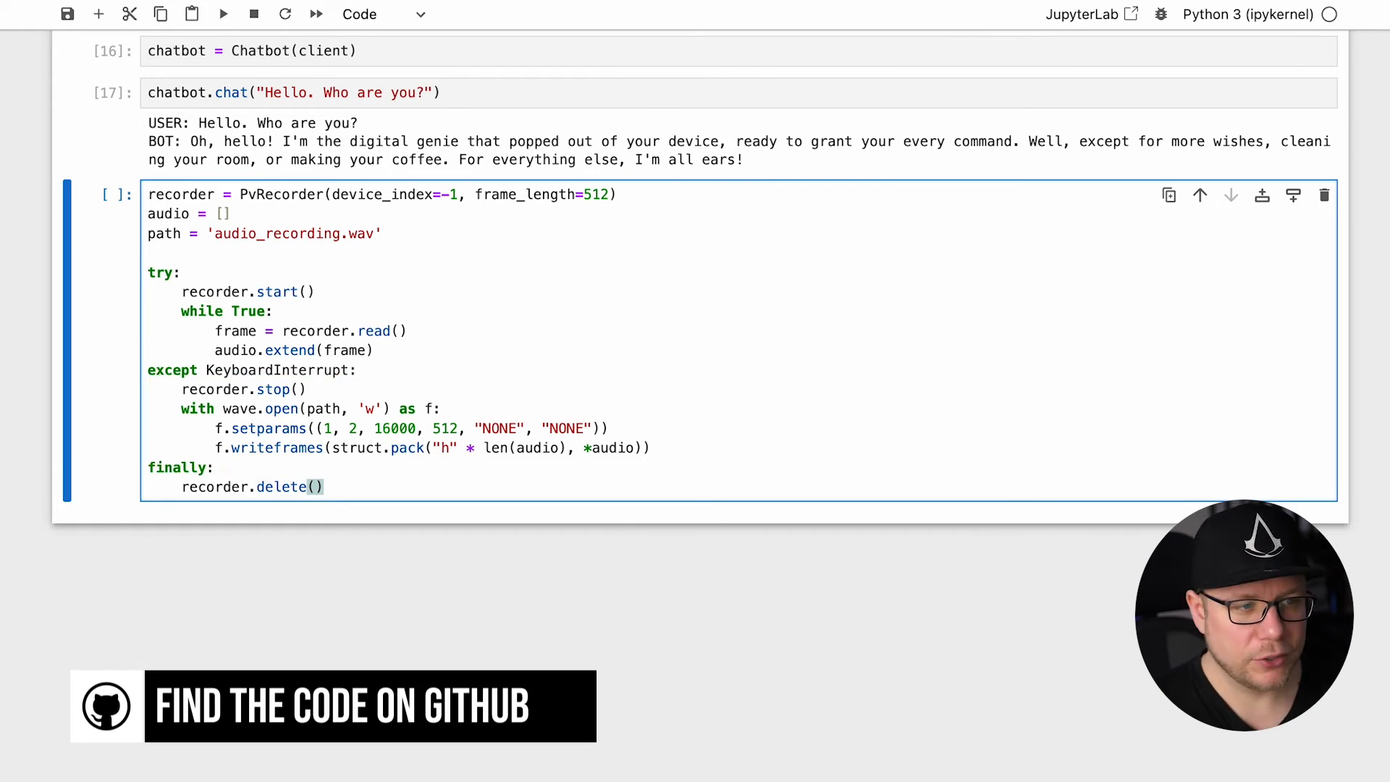
Step: Run the PvRecorder cell to capture microphone audio, interrupt it, and begin opening the saved file for transcription
{"action": "left_click", "coordinate": [224, 14]}
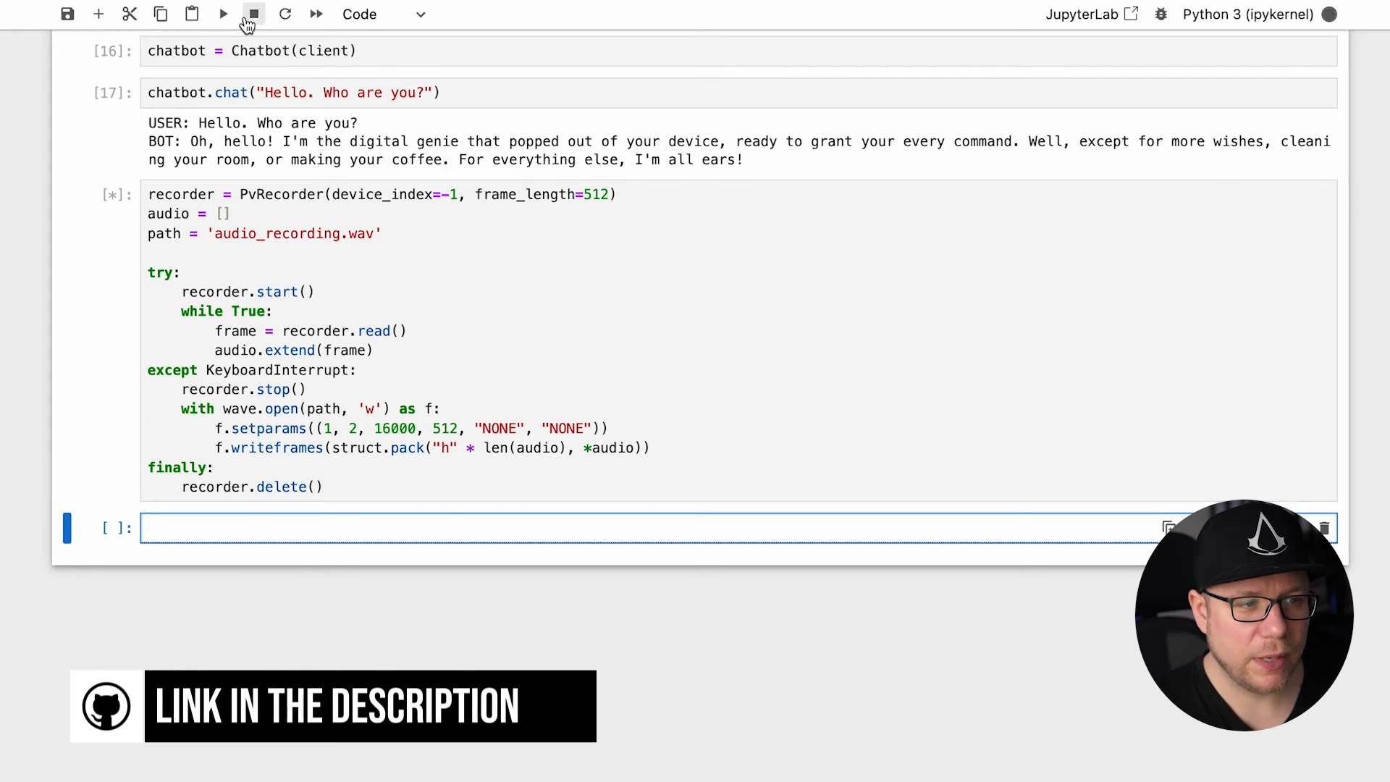
{"action": "left_click", "coordinate": [253, 13]}
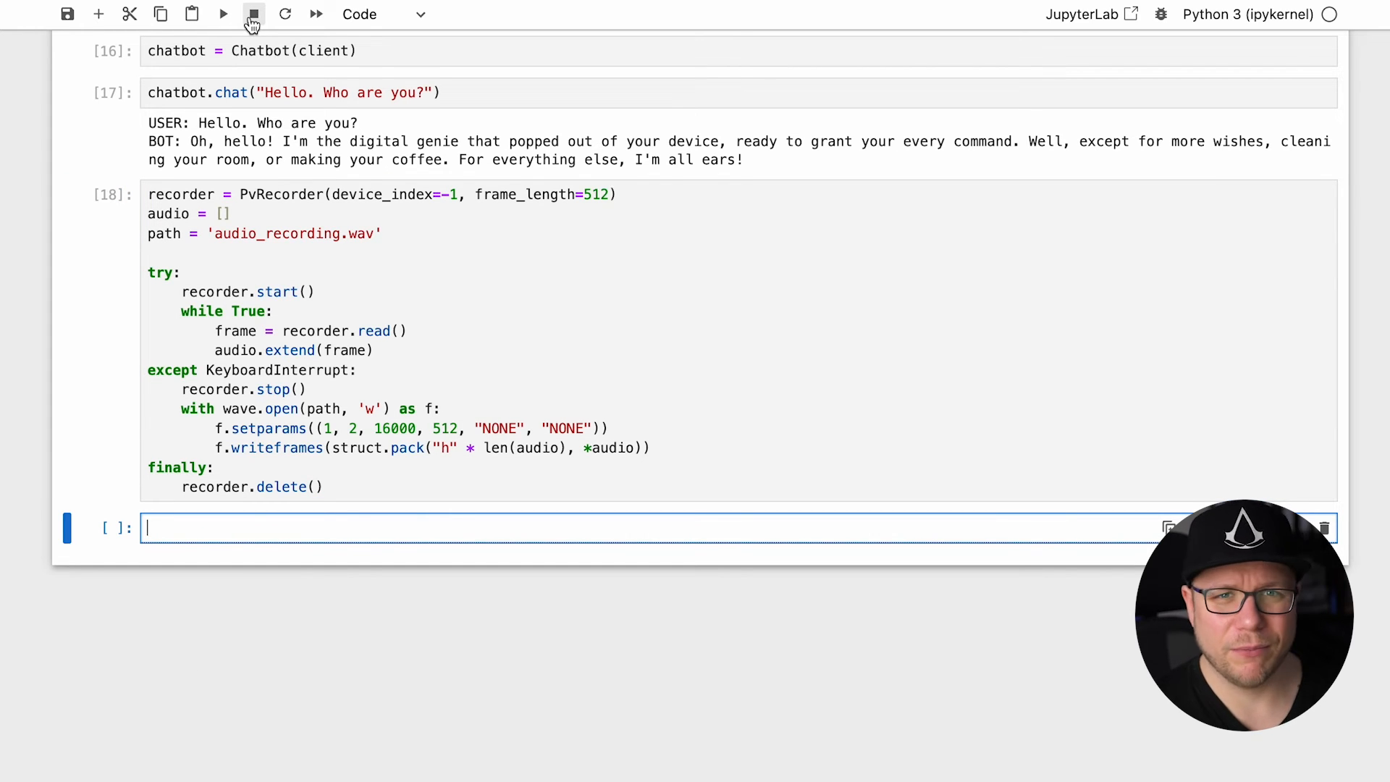
{"action": "type", "text": "audio_file= open(path, \"rb\")"}
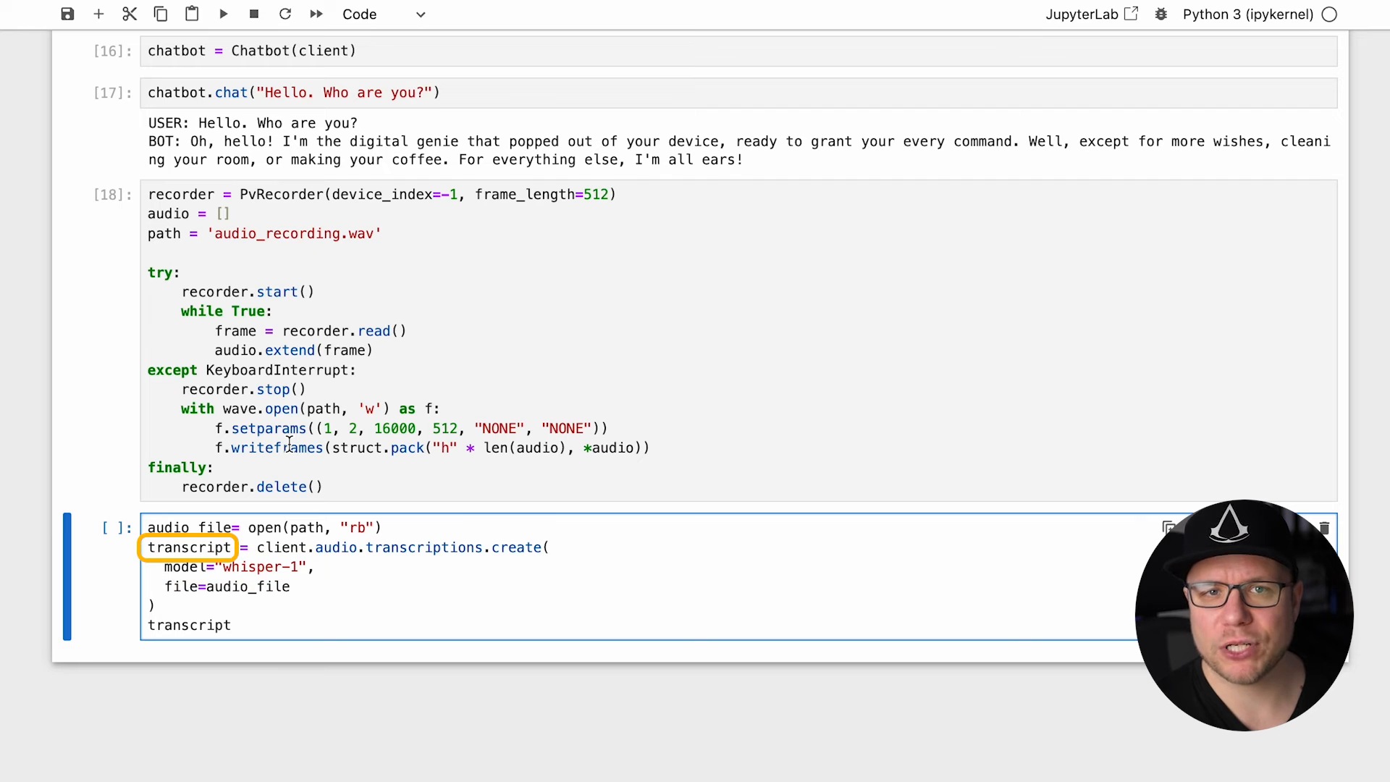
Step: Run the whisper-1 transcription cell, returning 'The recording should start and when I hit start'
{"action": "left_click", "coordinate": [233, 624]}
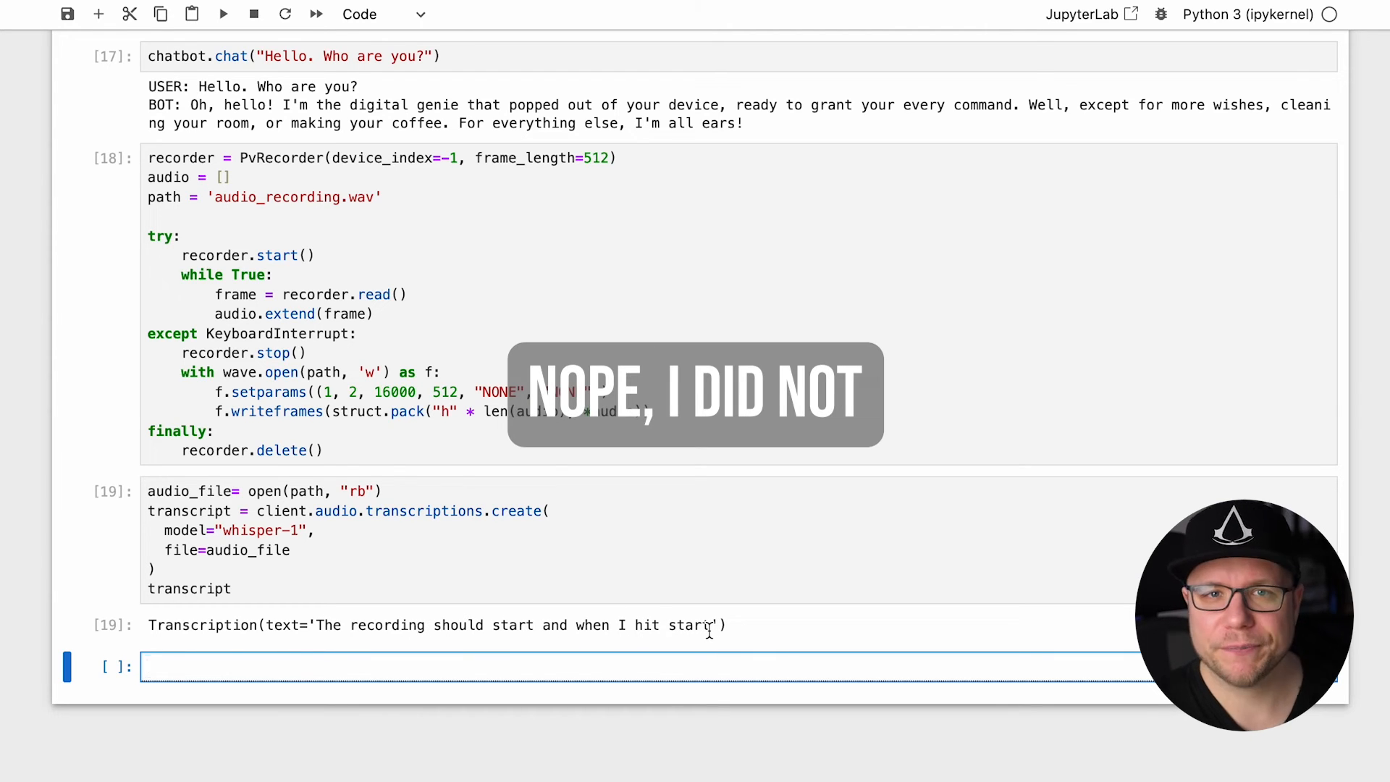
{"action": "scroll", "scroll_direction": "up", "scroll_amount": 3}
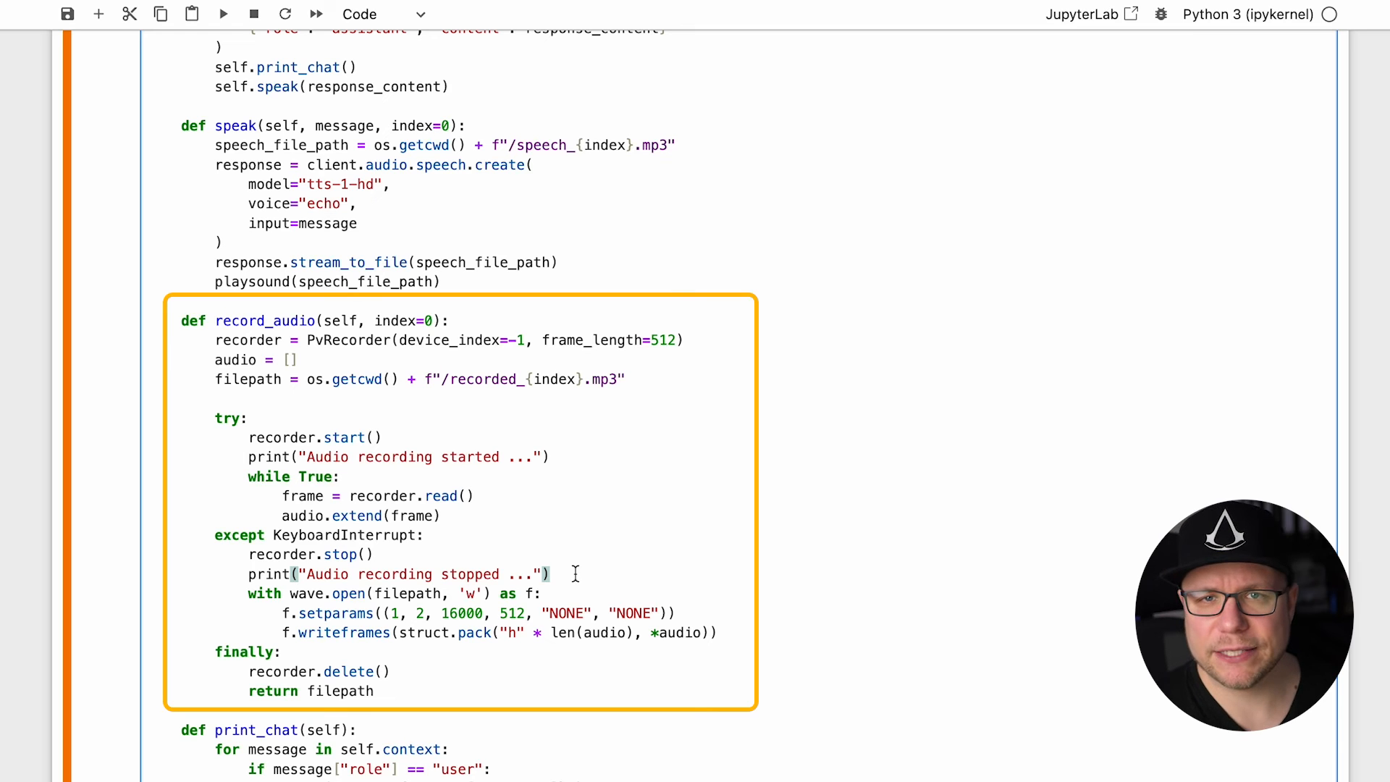
{"action": "mouse_move", "coordinate": [505, 483]}
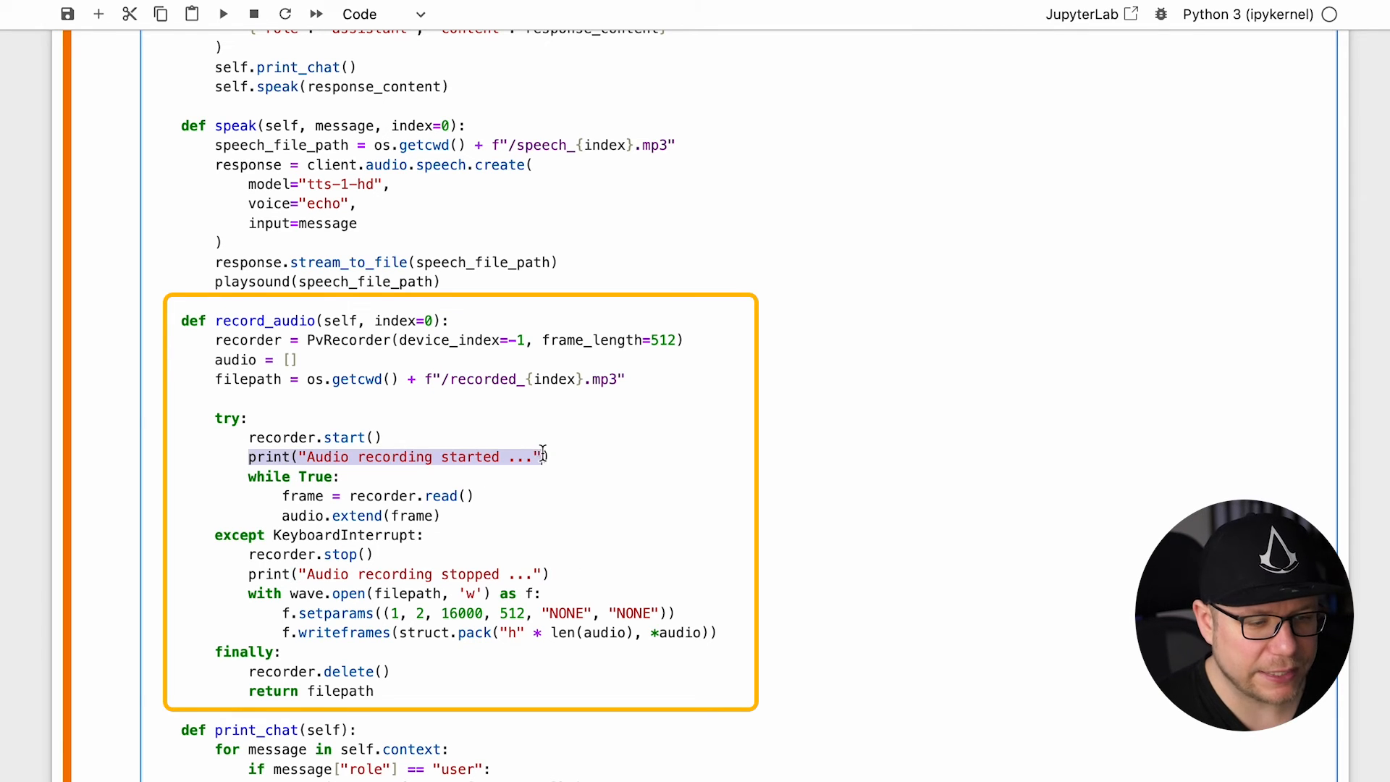
Step: Paste record_audio and transcribe into the Chatbot class and add a voicechat method that records, transcribes and chats
{"action": "left_click", "coordinate": [553, 573]}
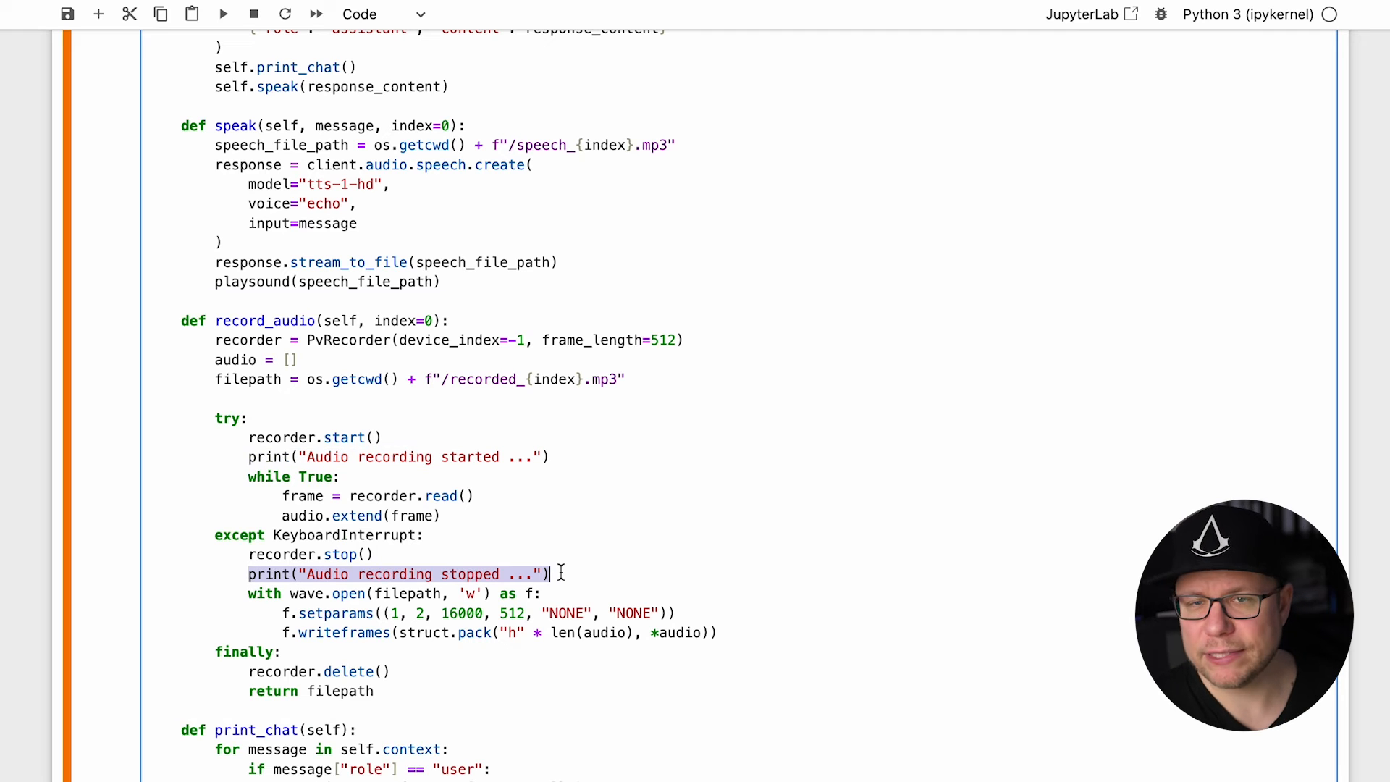
{"action": "scroll", "scroll_direction": "down", "scroll_amount": 3}
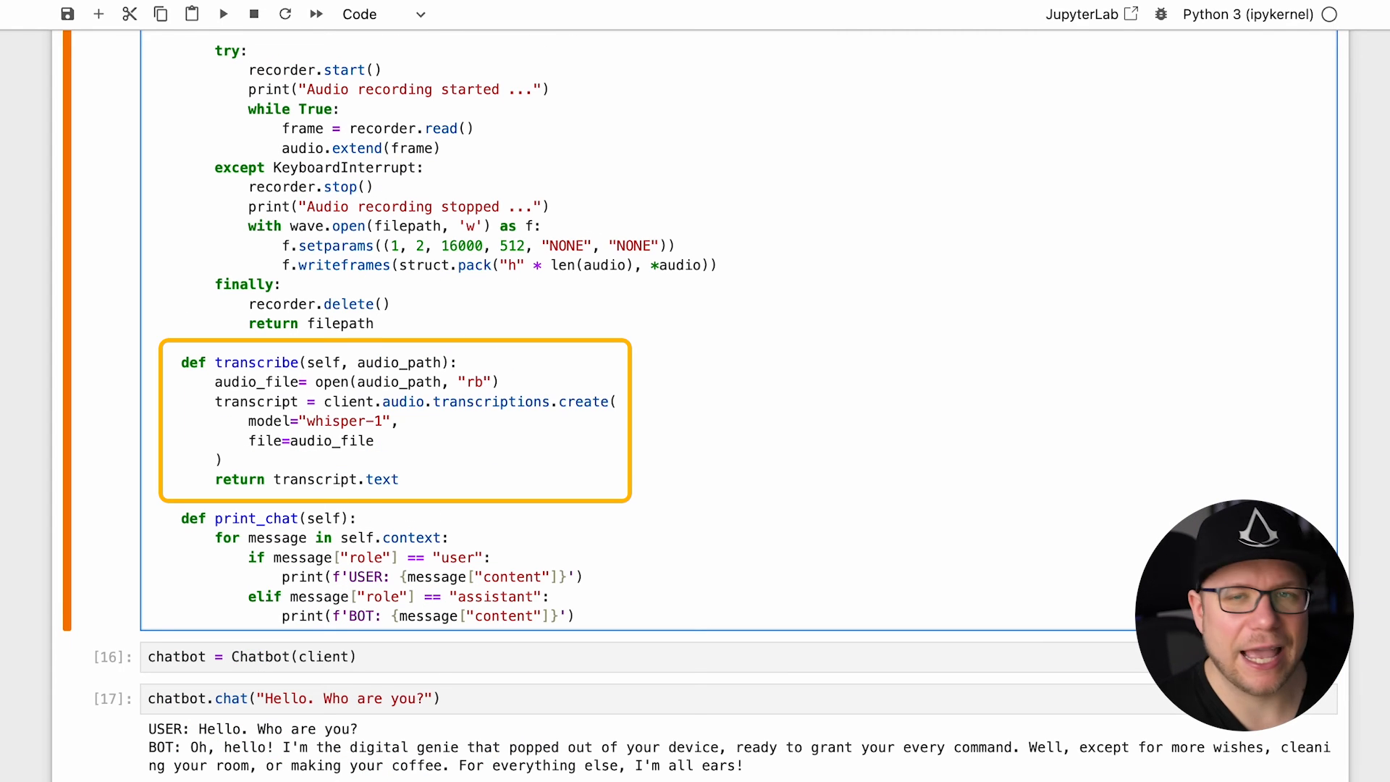
{"action": "mouse_move", "coordinate": [459, 435]}
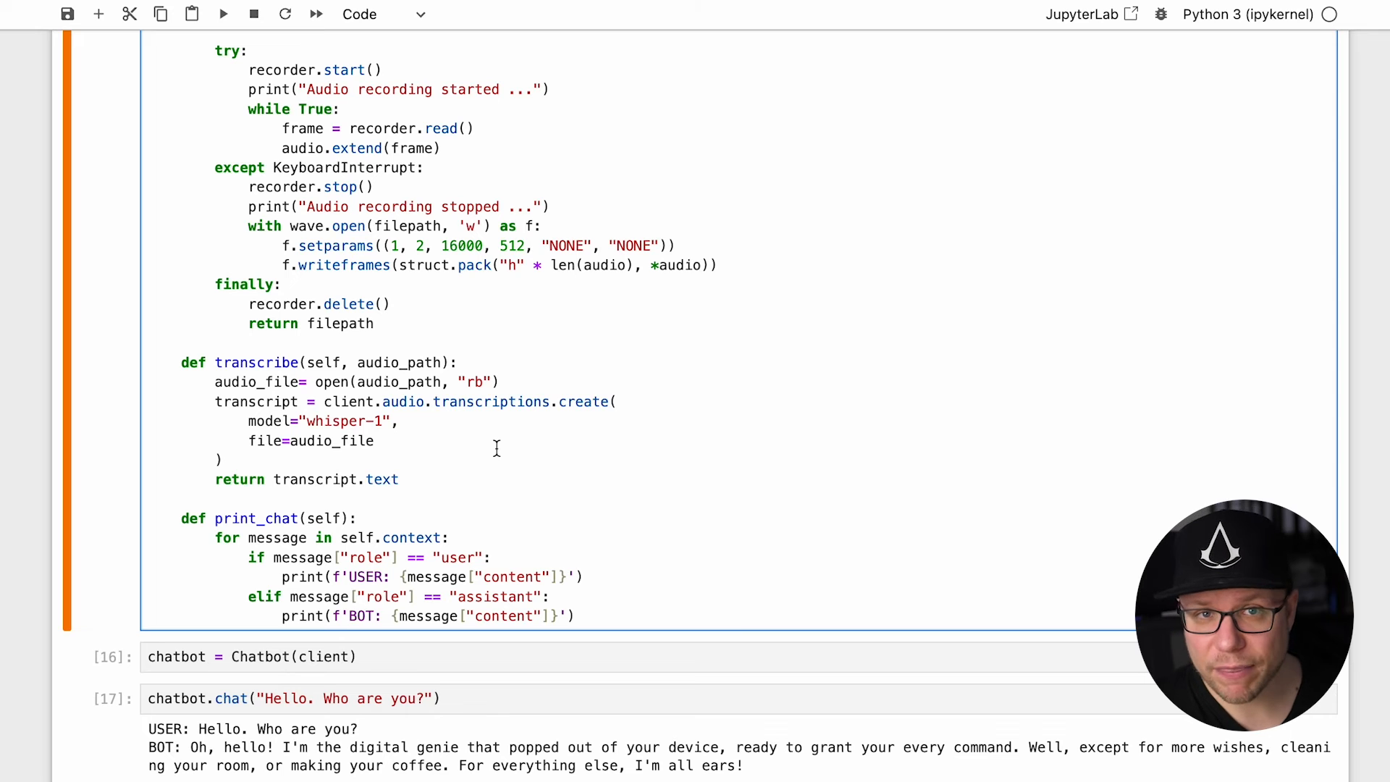
{"action": "left_click", "coordinate": [408, 479]}
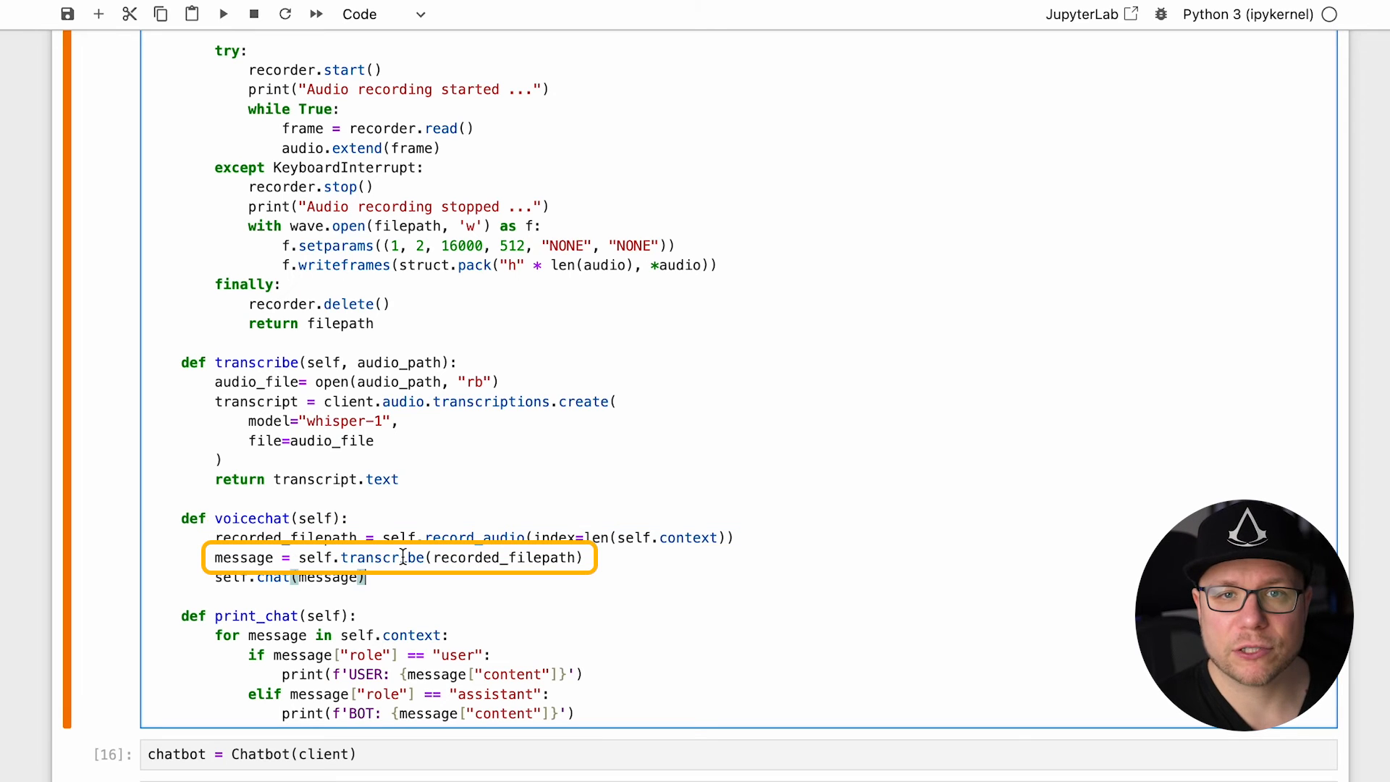
{"action": "left_click", "coordinate": [290, 577]}
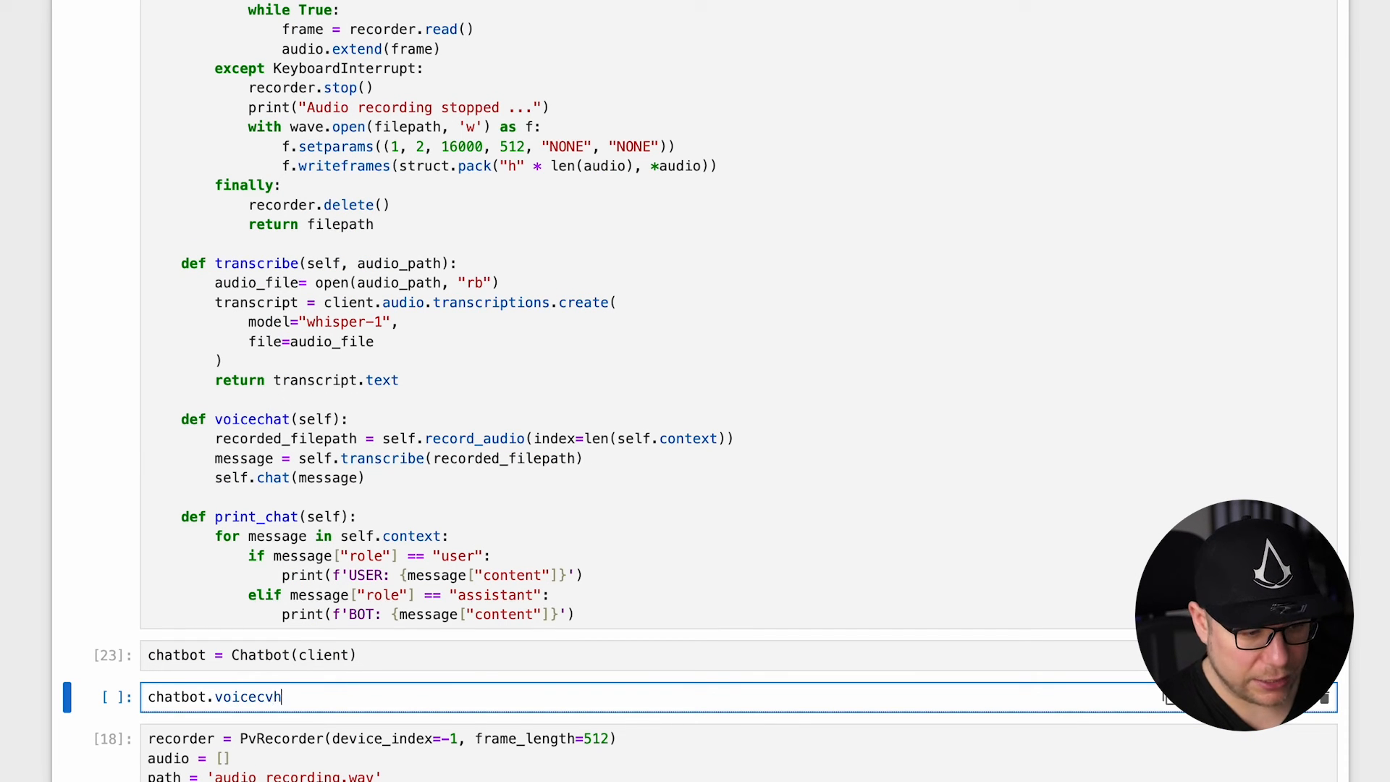
Step: Call chatbot.voicechat() to start a voice conversation with the recreated chatbot
{"action": "type", "text": "hat()"}
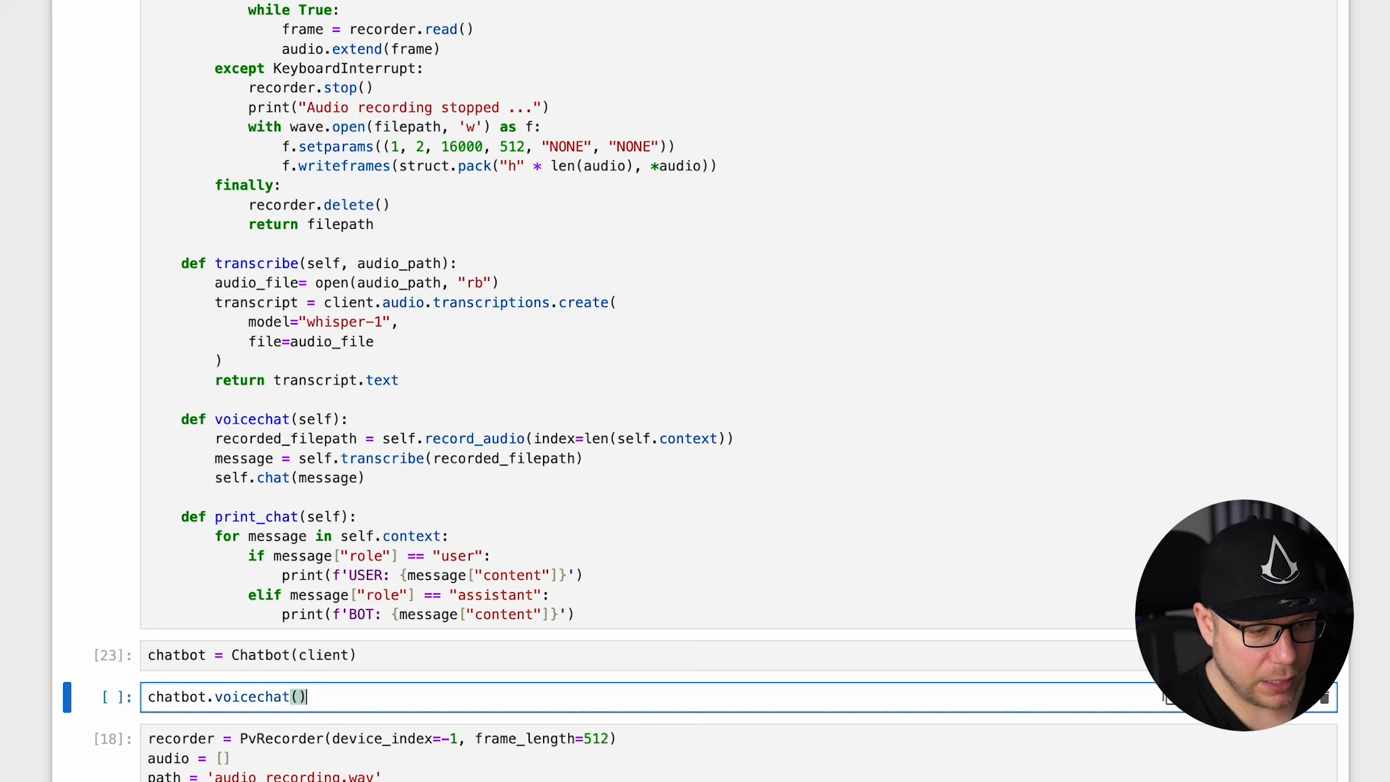
{"action": "key", "text": "shift+enter"}
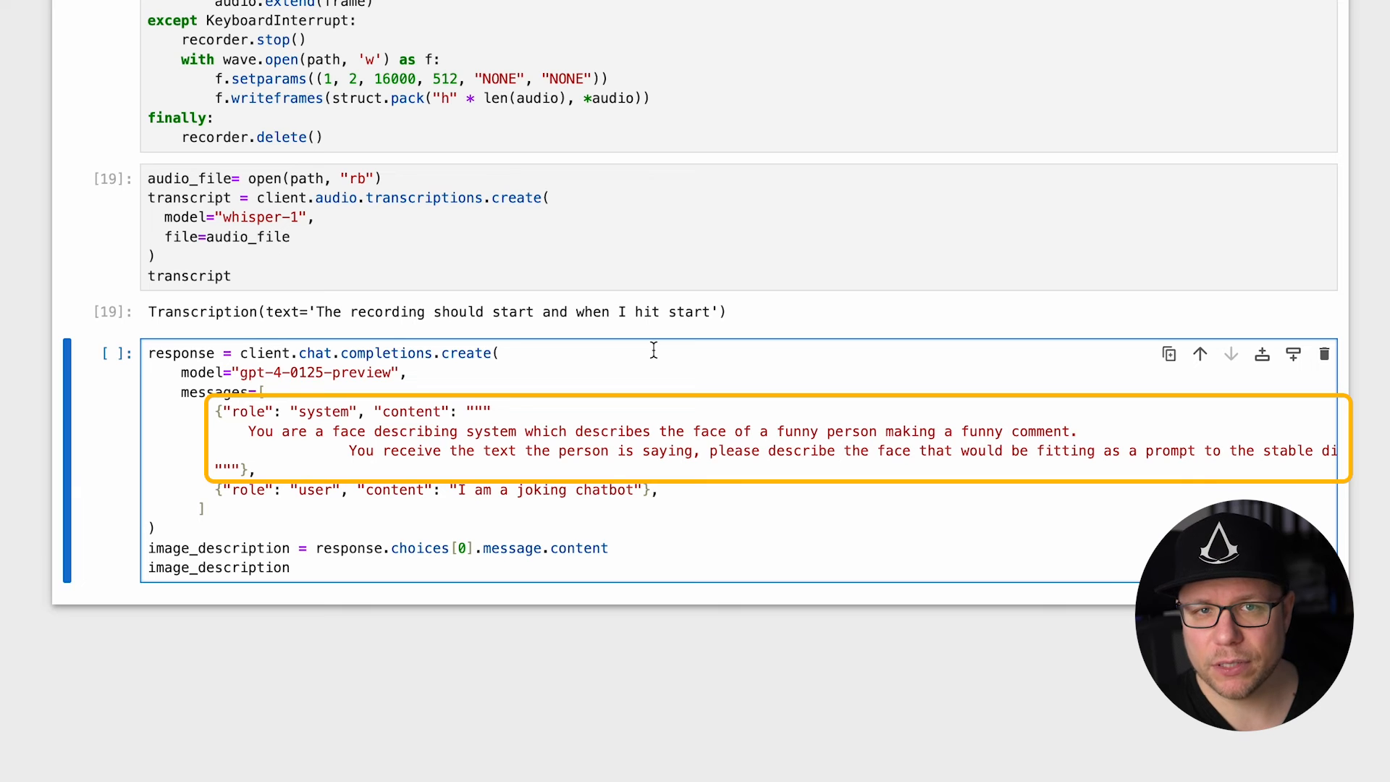
Step: Add a gpt-4-0125-preview completion with a face-describing system prompt and print image_description
{"action": "left_click", "coordinate": [292, 568]}
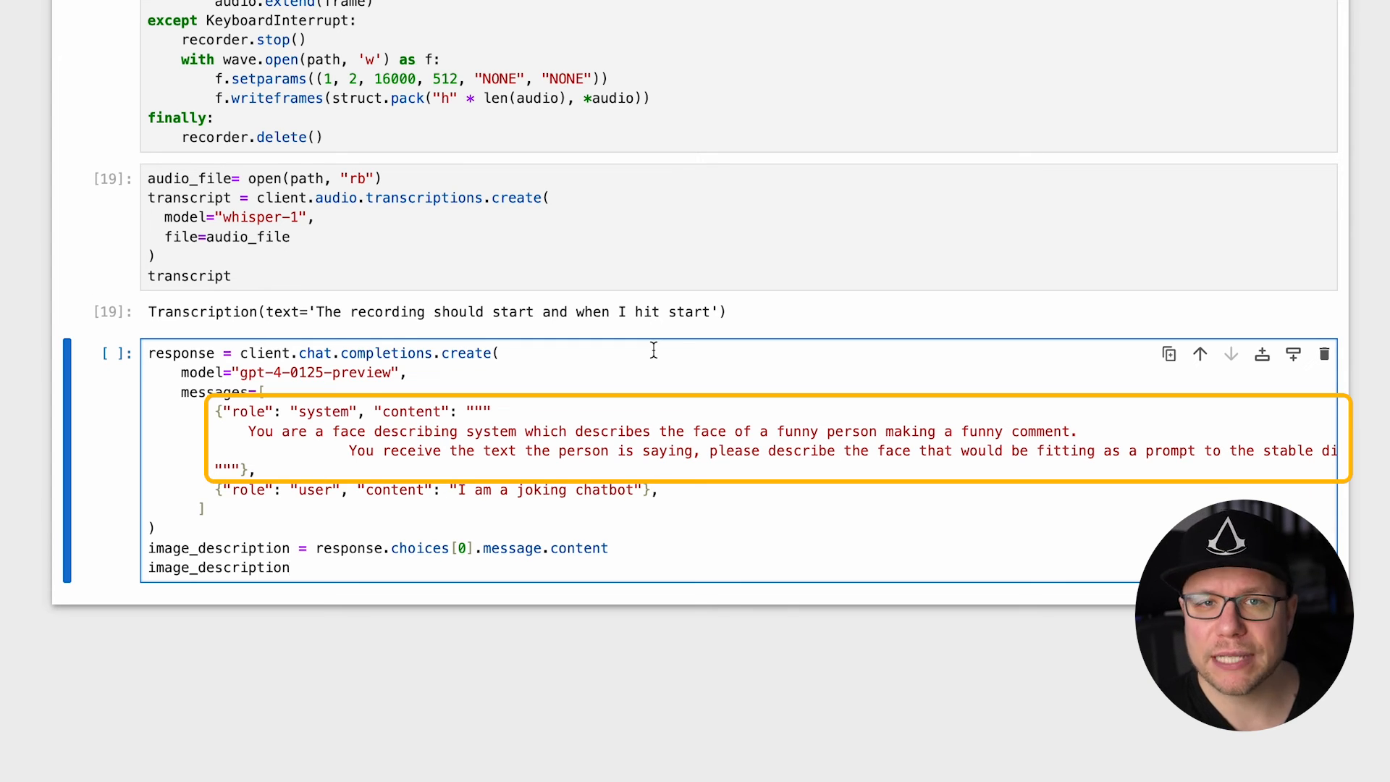
{"action": "left_click", "coordinate": [291, 567]}
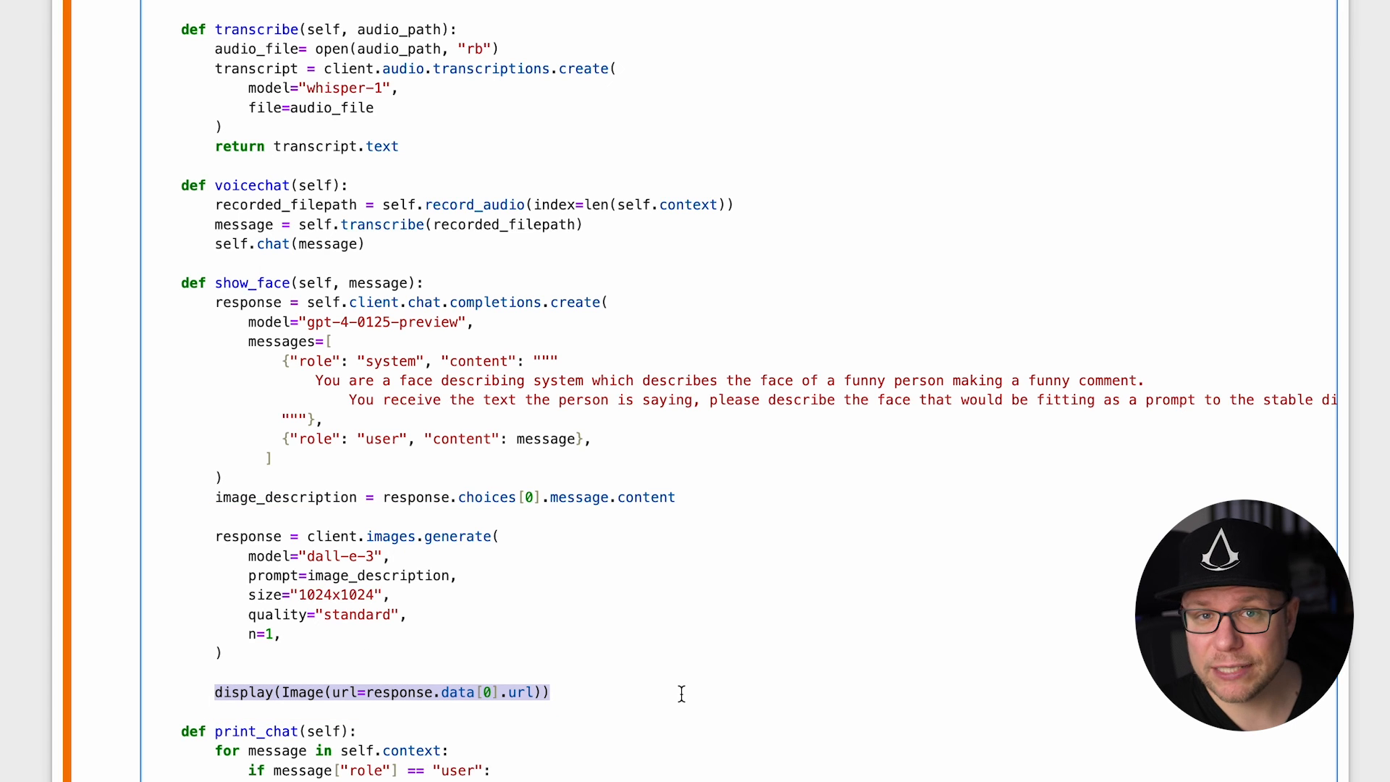
Step: Insert self.show_face(response_content) inside chat() so each reply displays a DALL-E 3 face
{"action": "scroll", "scroll_direction": "up", "scroll_amount": 3}
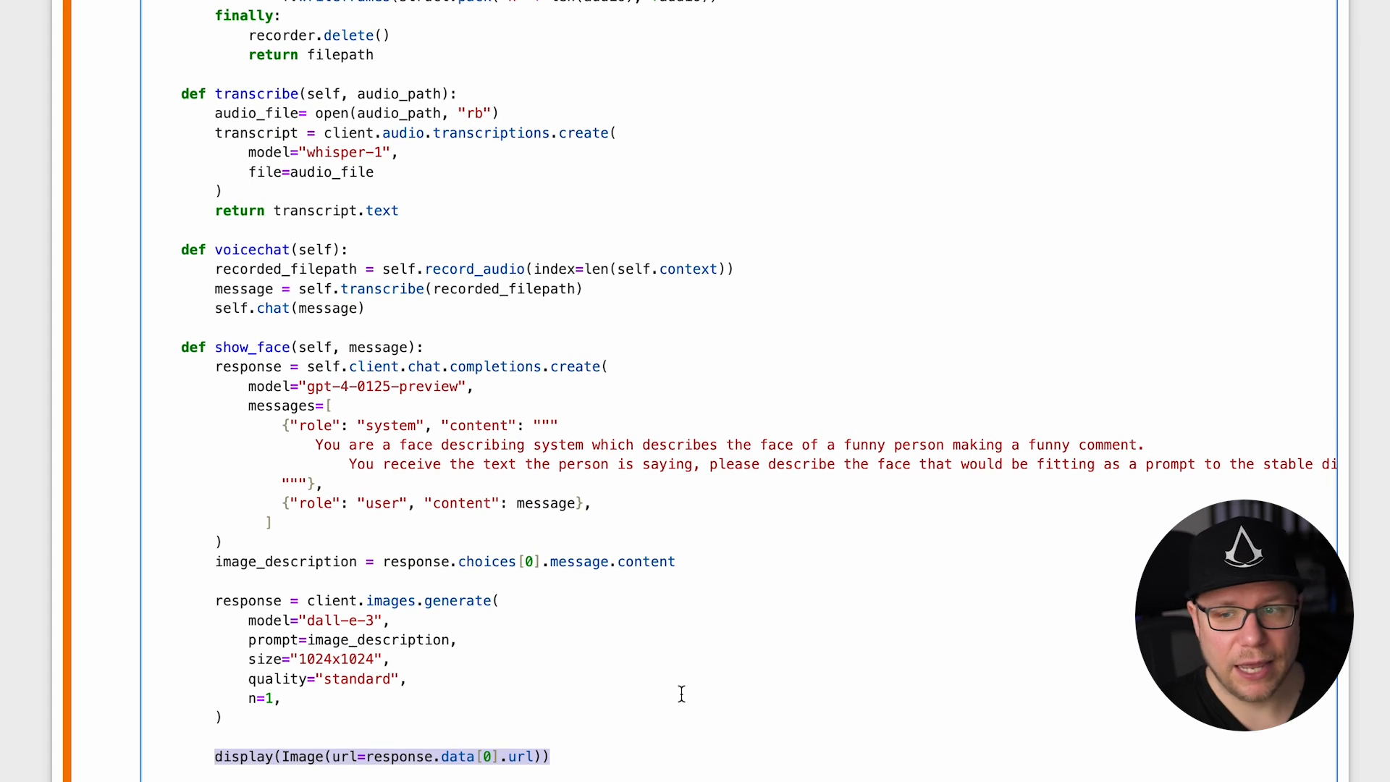
{"action": "scroll", "scroll_direction": "up", "scroll_amount": 3}
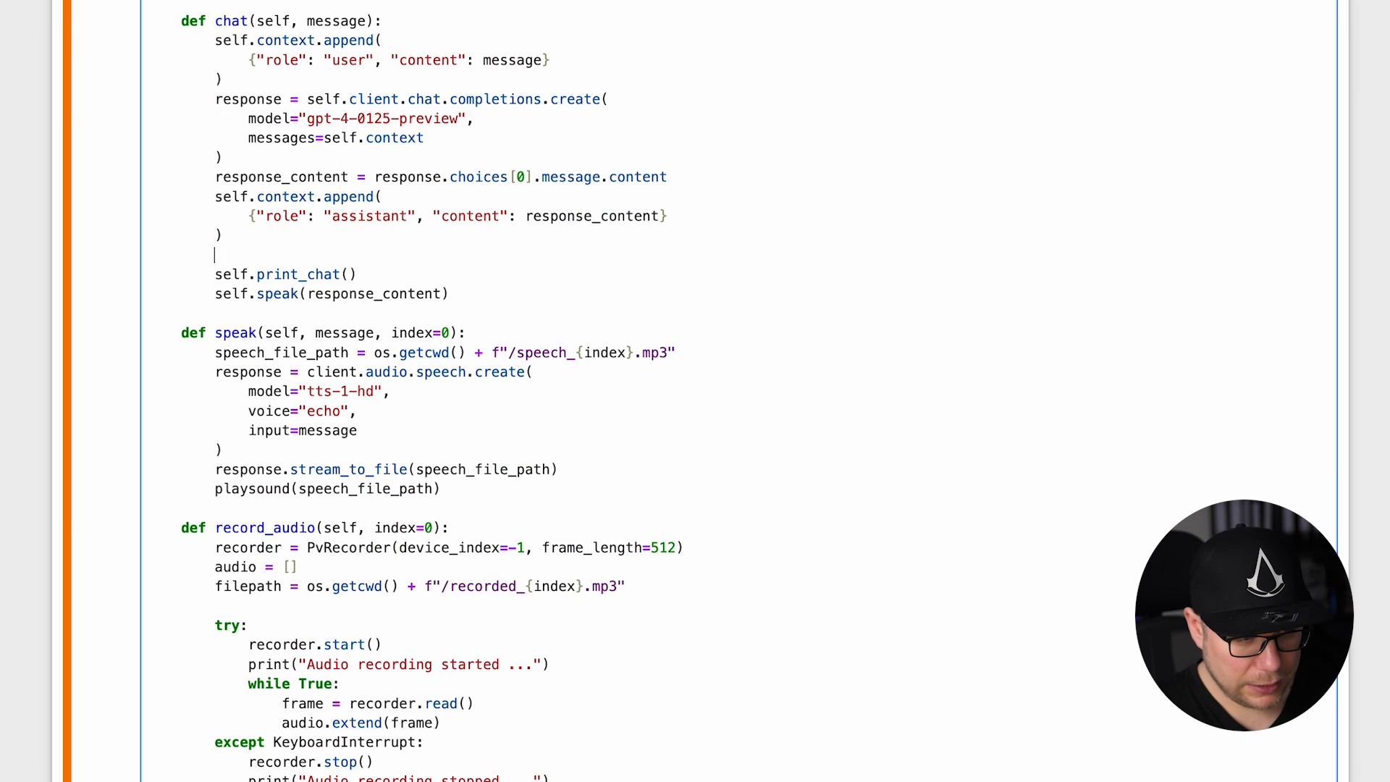
{"action": "type", "text": "self.show"}
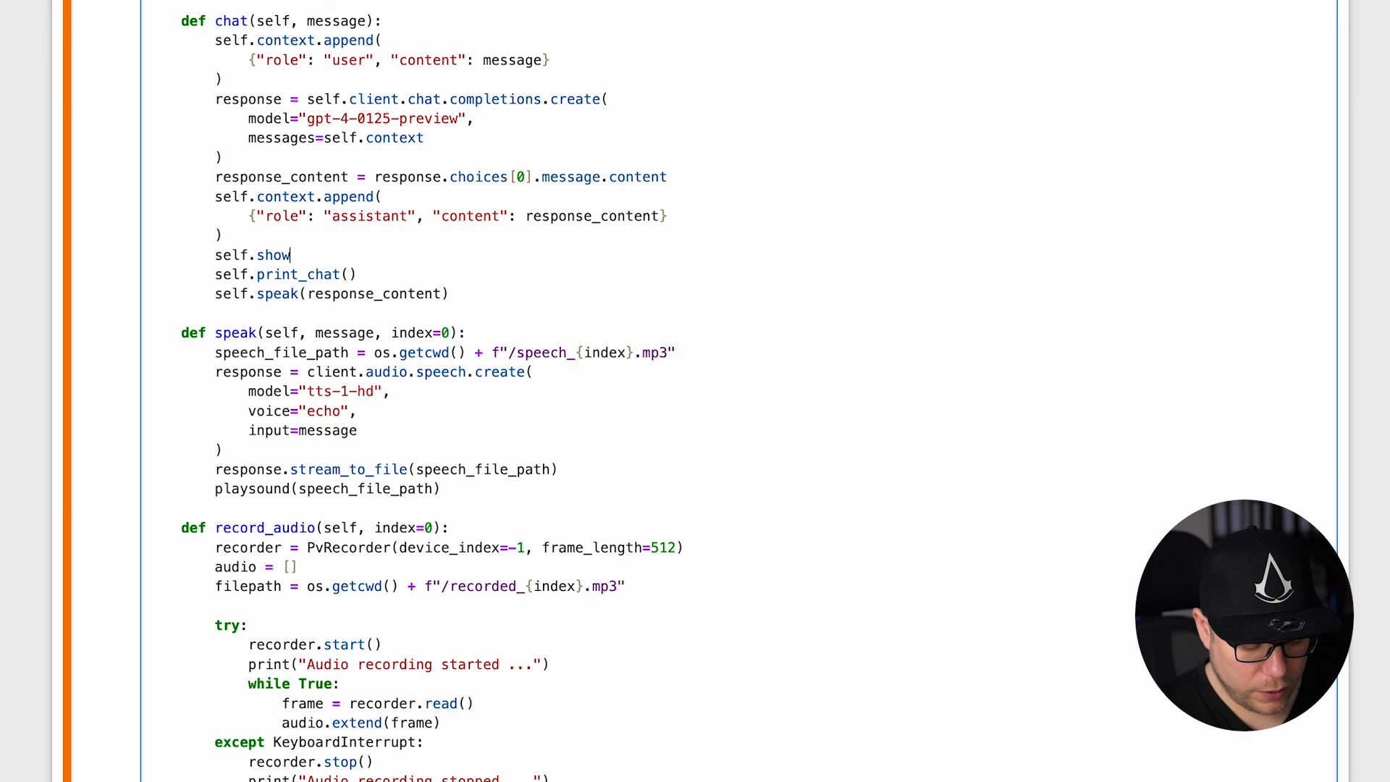
{"action": "type", "text": "_face("}
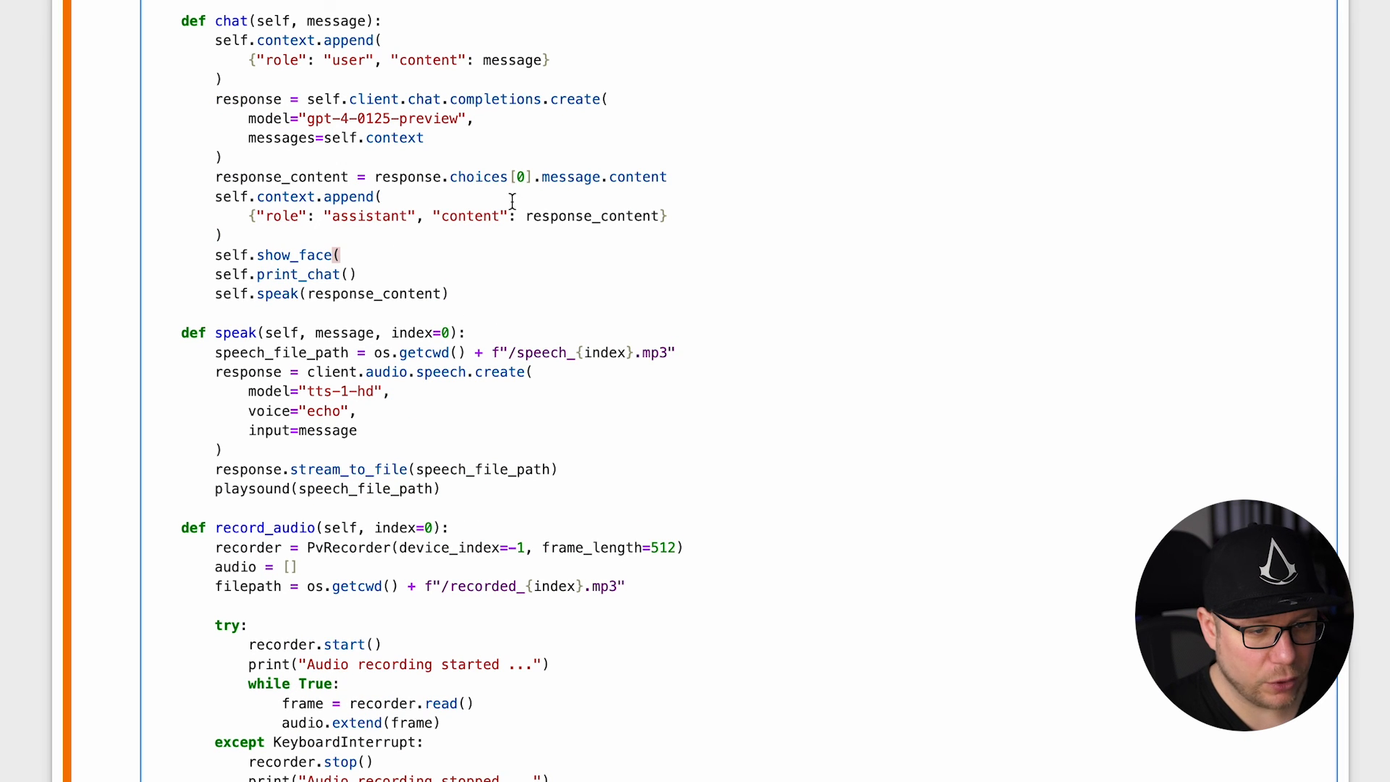
{"action": "type", "text": "response_content"}
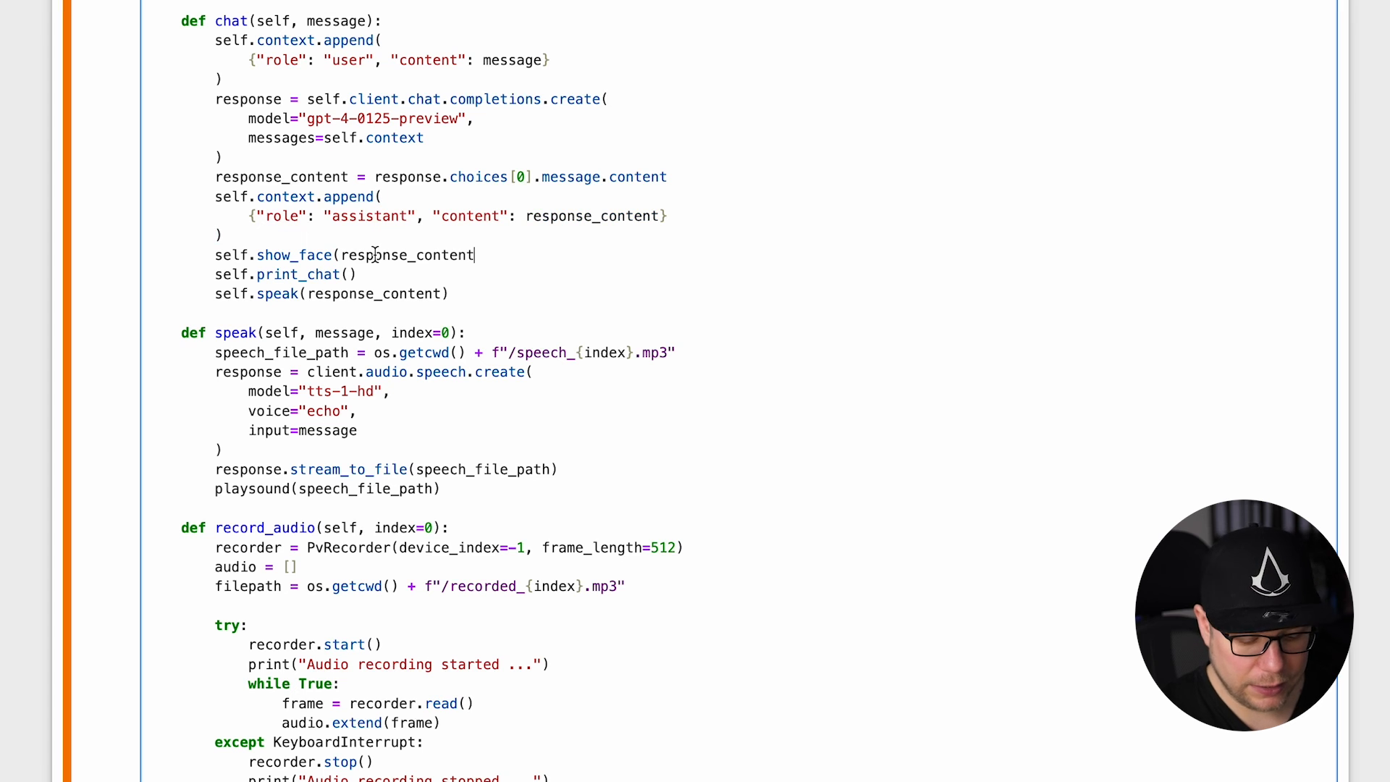